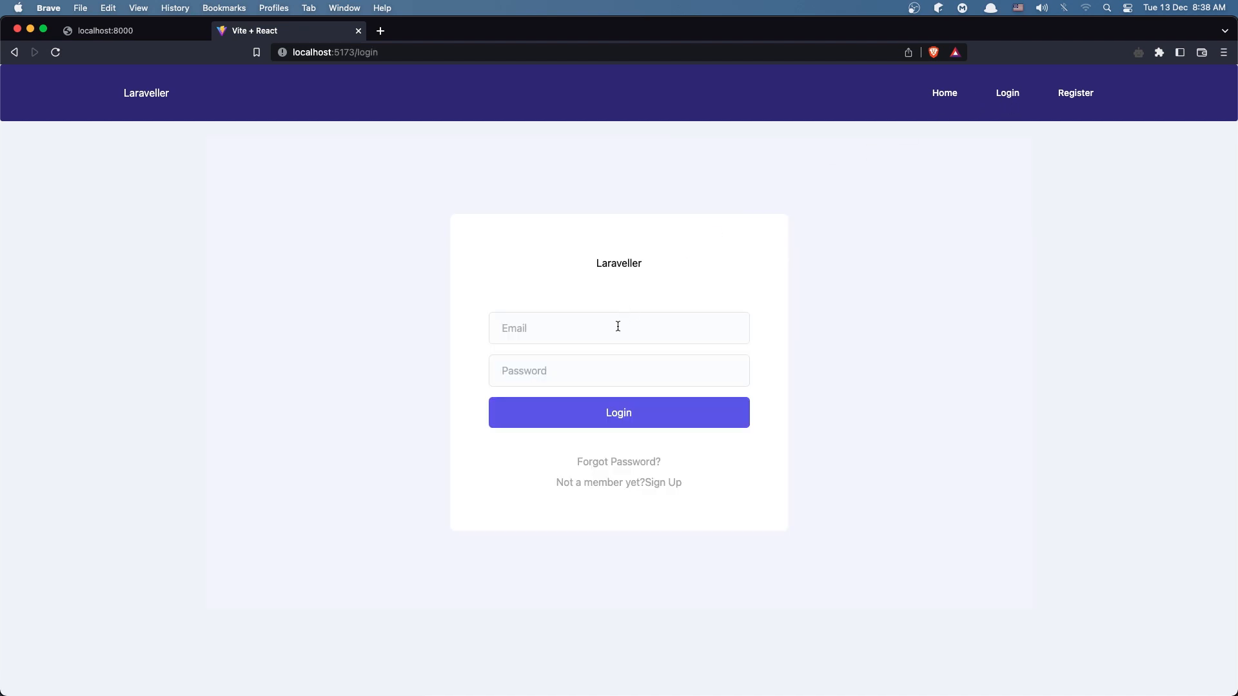
{"action": "type", "text": "i"}
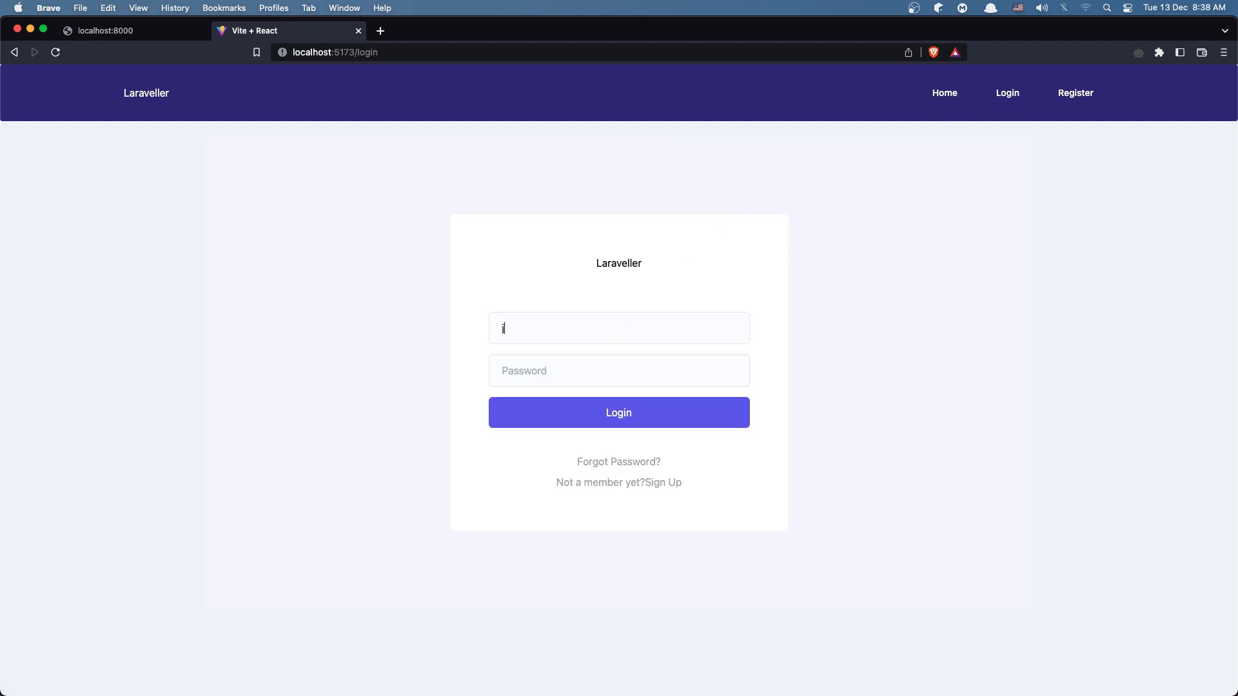
{"action": "type", "text": "john@d"}
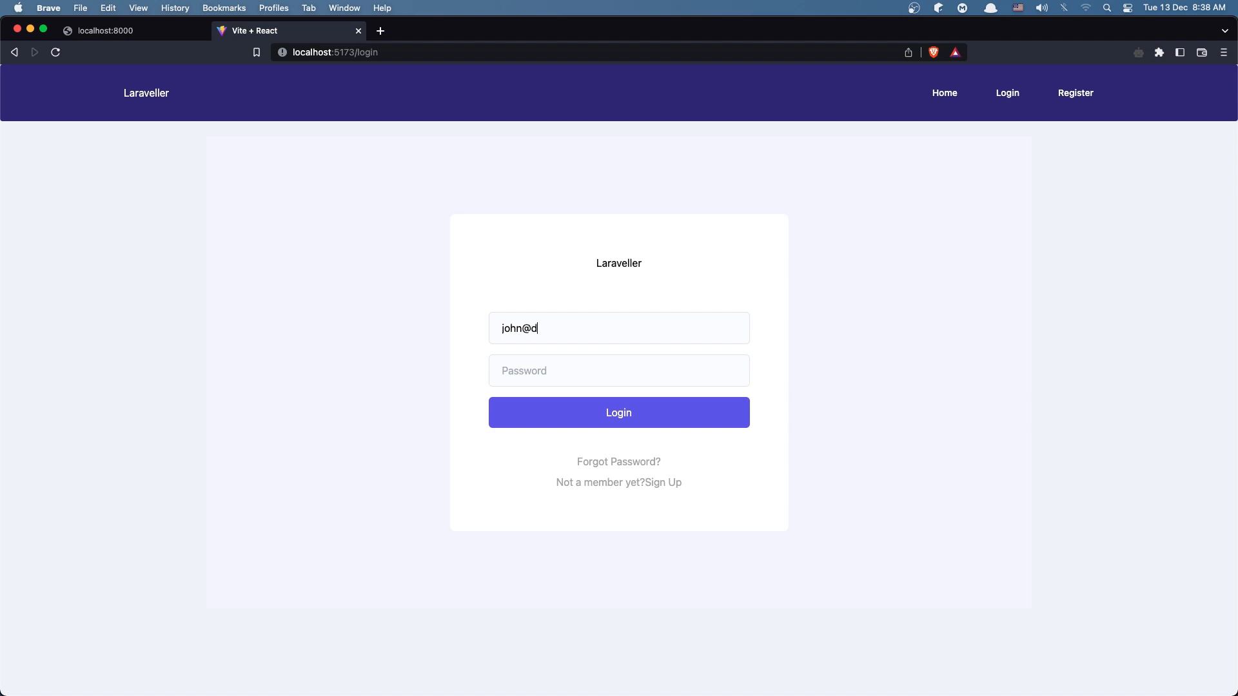
{"action": "type", "text": "oe.com"}
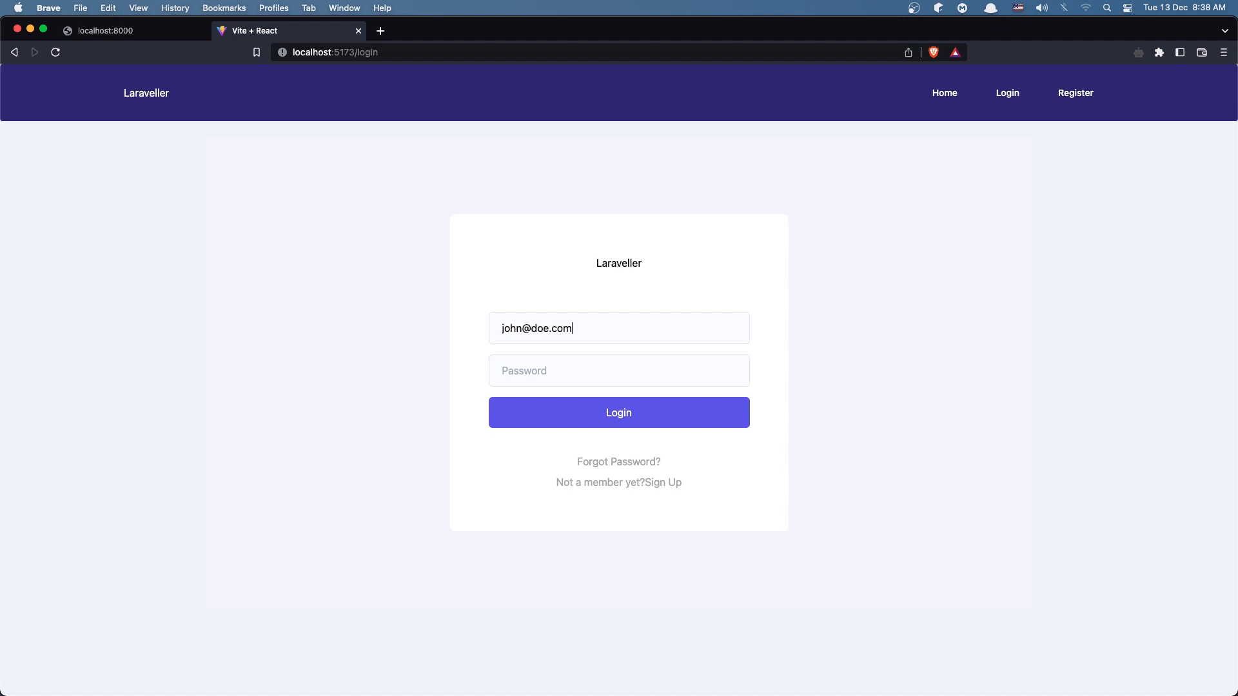
{"action": "left_click", "coordinate": [619, 371]}
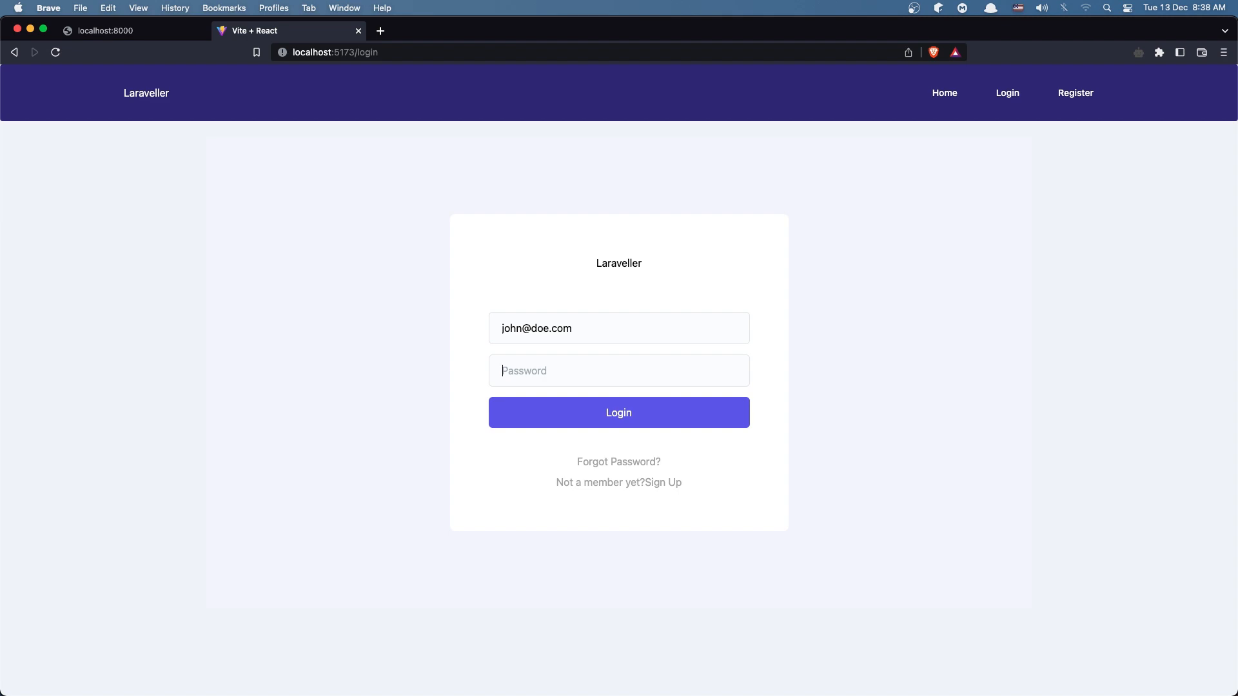
{"action": "type", "text": "password"}
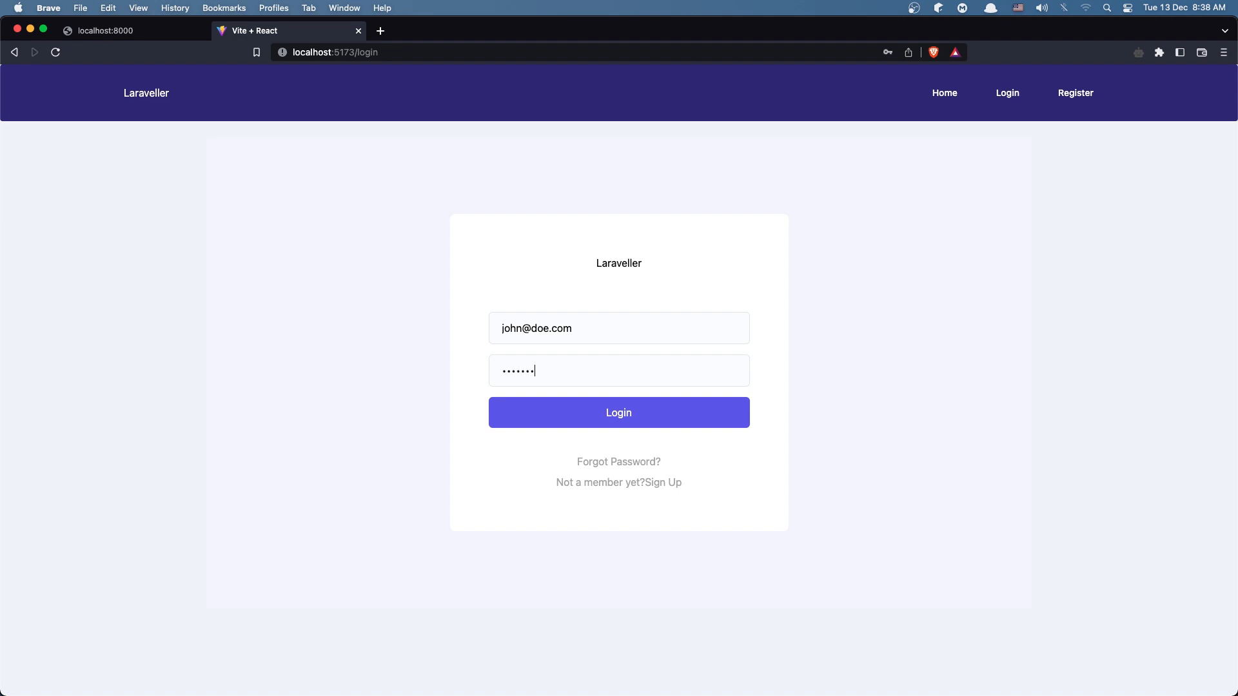
{"action": "left_click", "coordinate": [619, 413]}
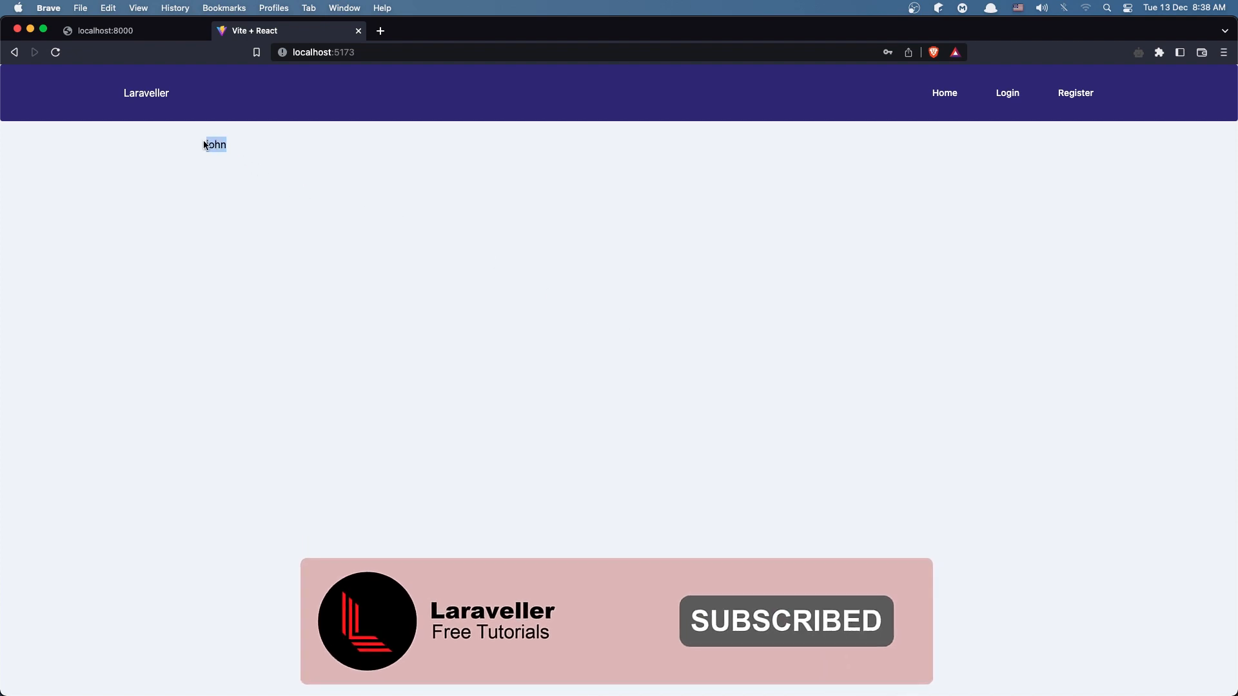
Inspect the localhost:5173 session and XSRF-TOKEN cookies in DevTools, then return to login.
{"action": "right_click", "coordinate": [215, 144]}
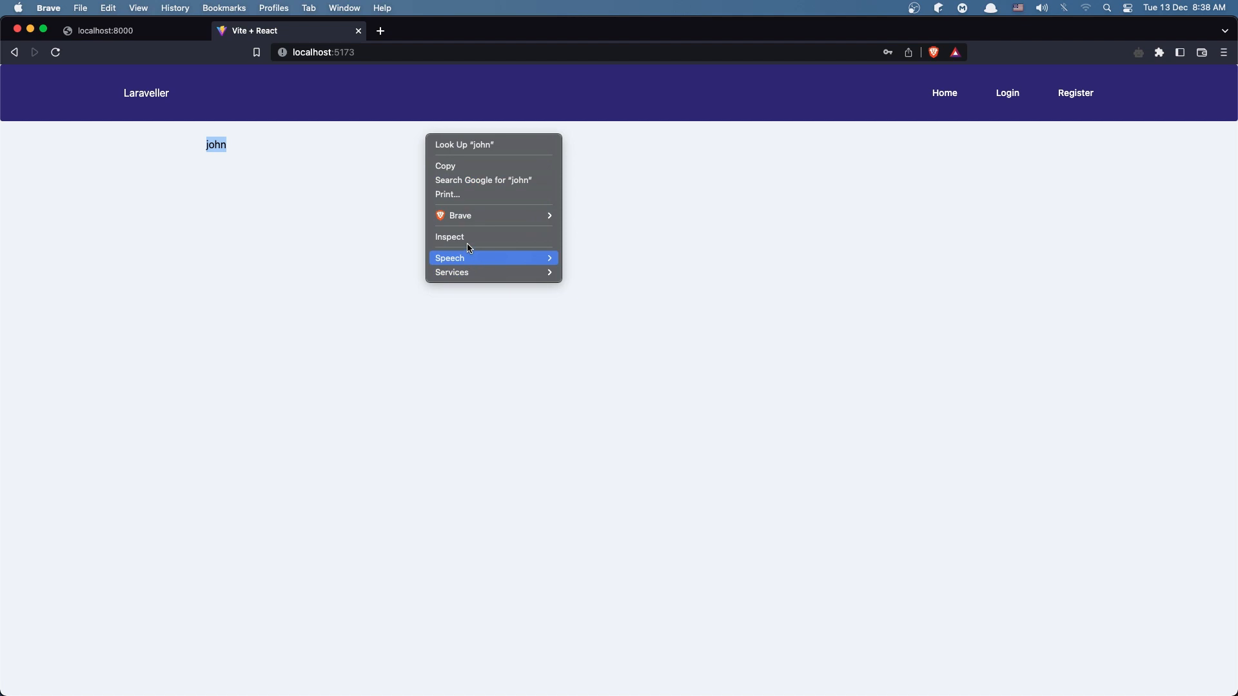
{"action": "left_click", "coordinate": [449, 237]}
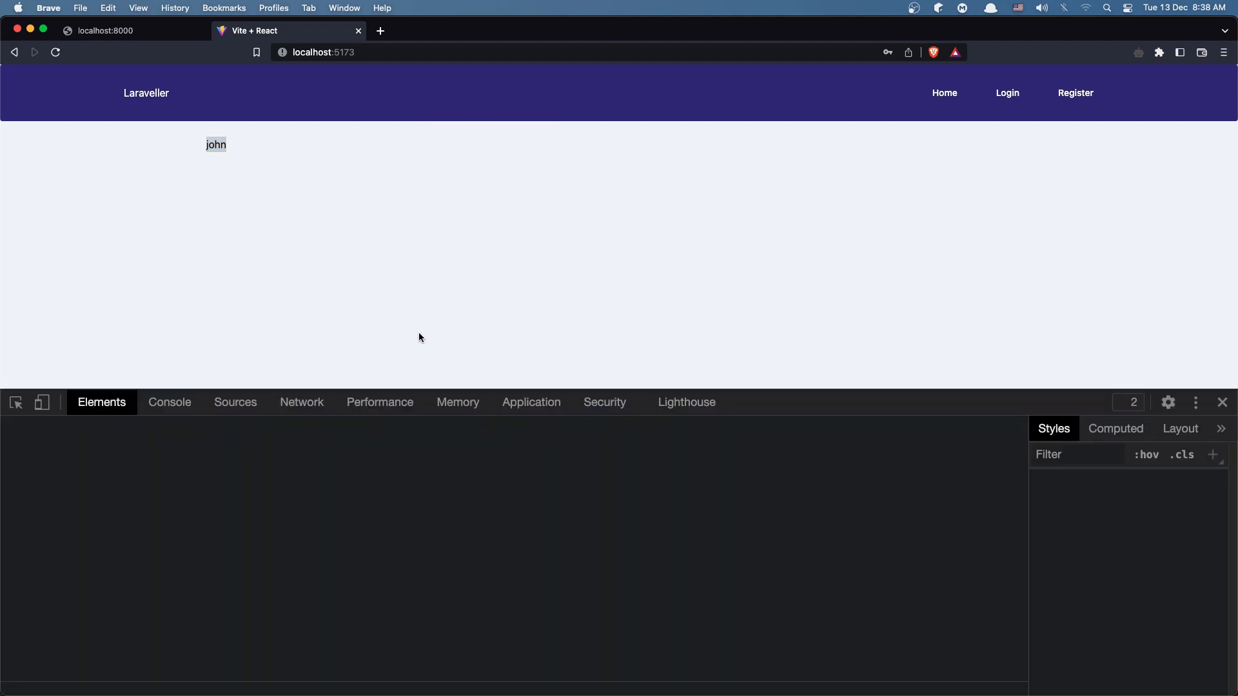
{"action": "left_click", "coordinate": [532, 402]}
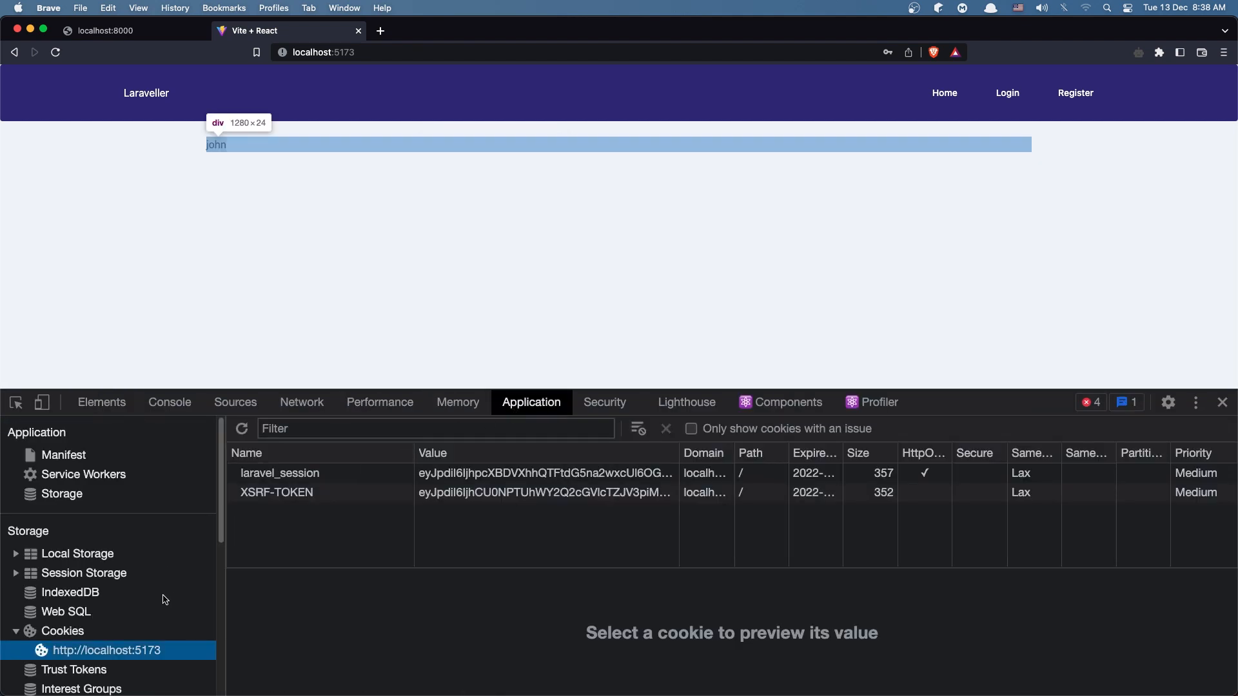
{"action": "mouse_move", "coordinate": [637, 432]}
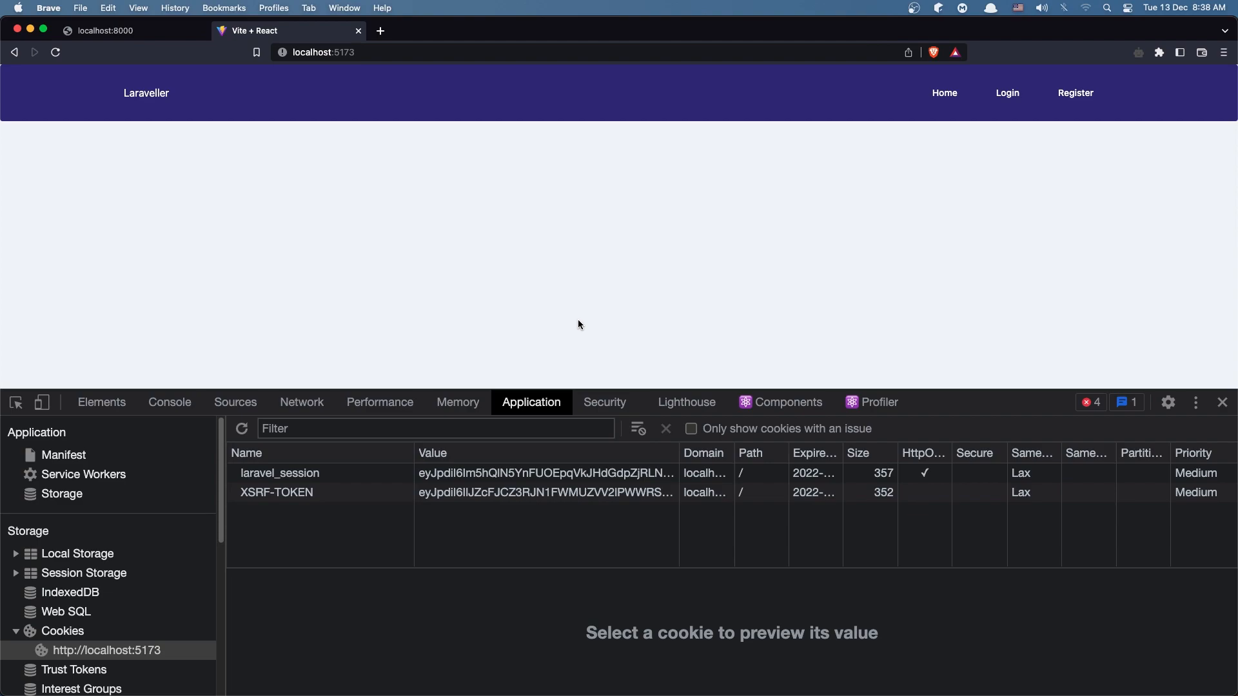
{"action": "left_click", "coordinate": [301, 402]}
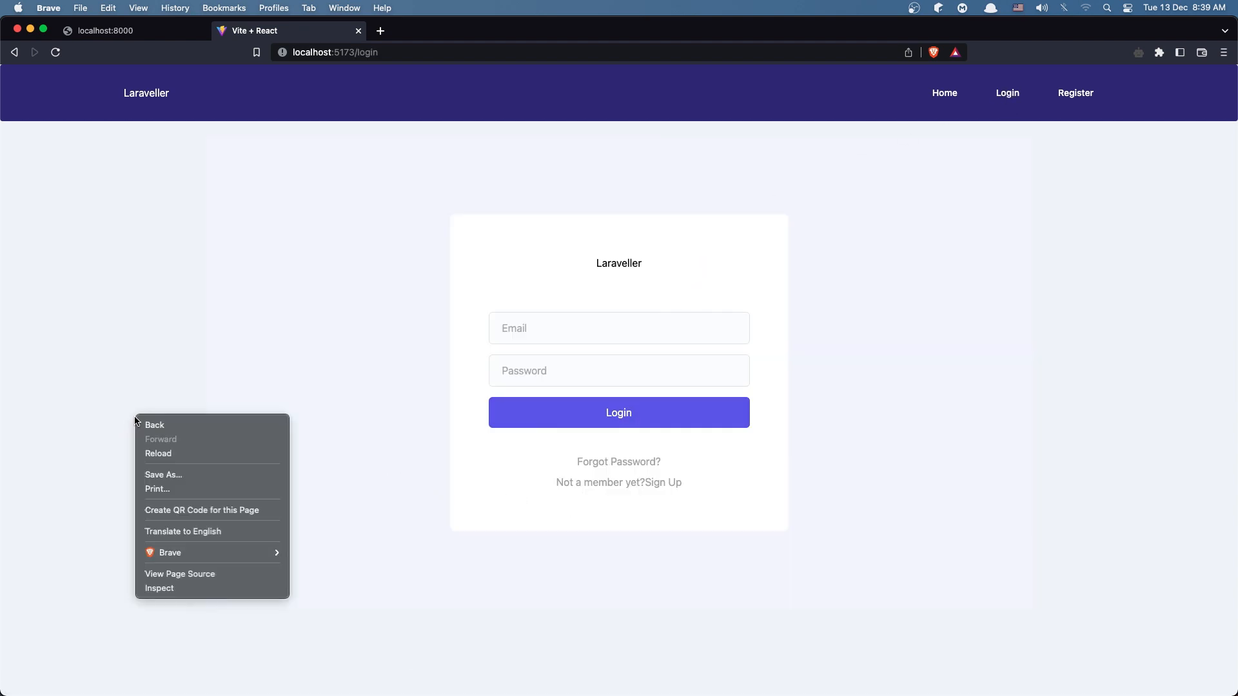
{"action": "left_click", "coordinate": [366, 539]}
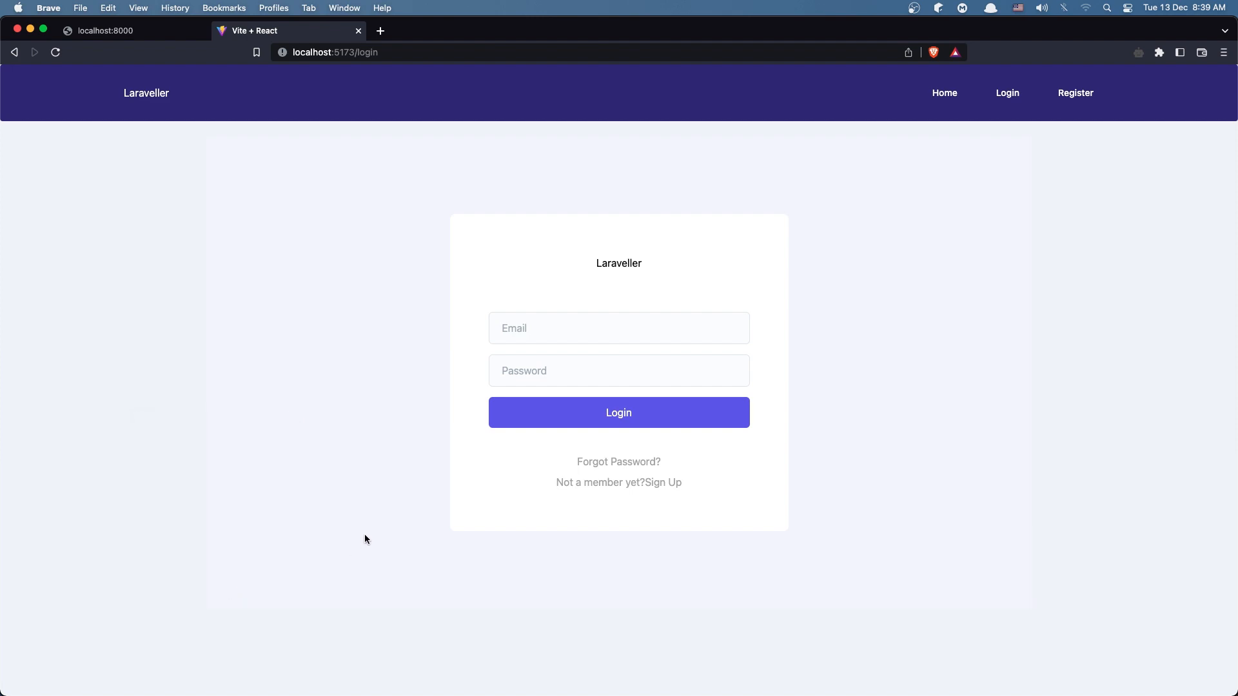
{"action": "key", "text": "F12"}
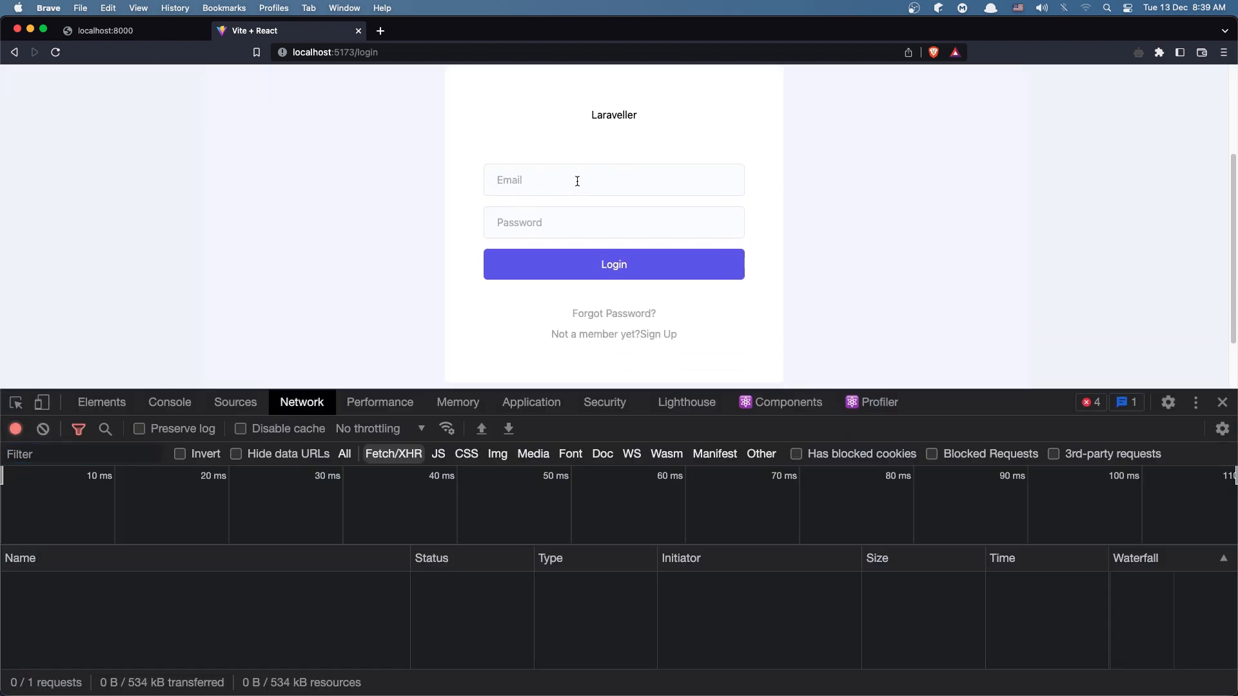
{"action": "type", "text": "john"}
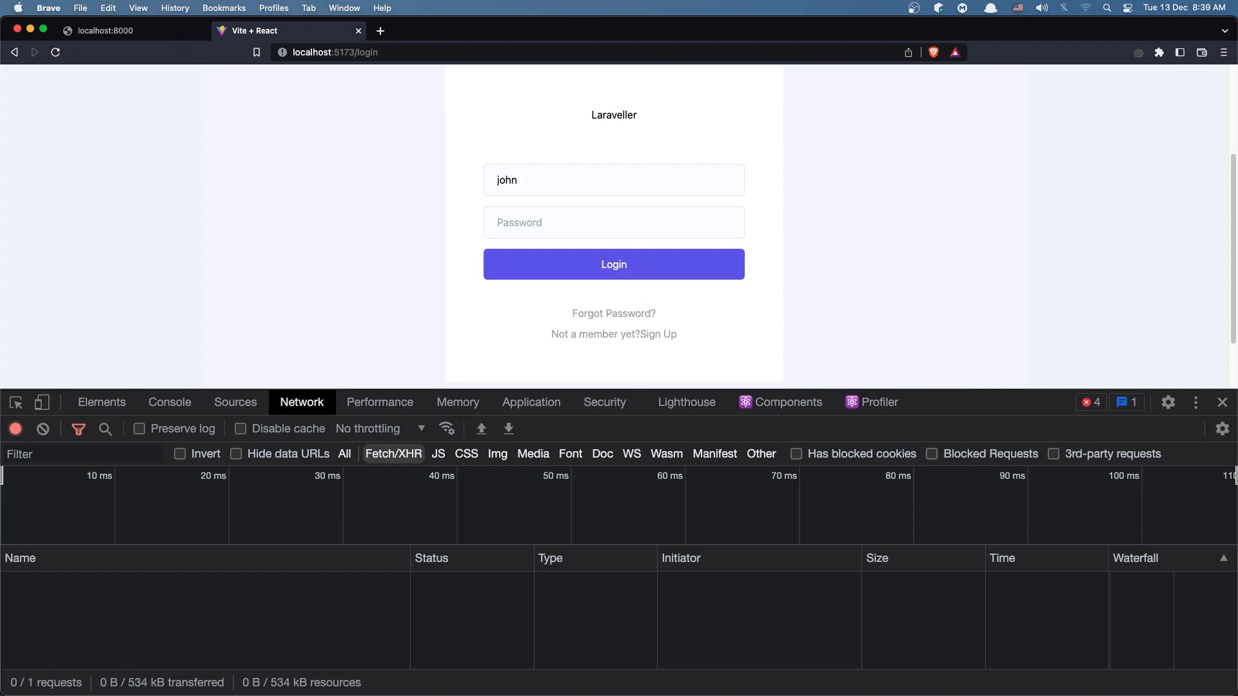
{"action": "type", "text": "@doe.com"}
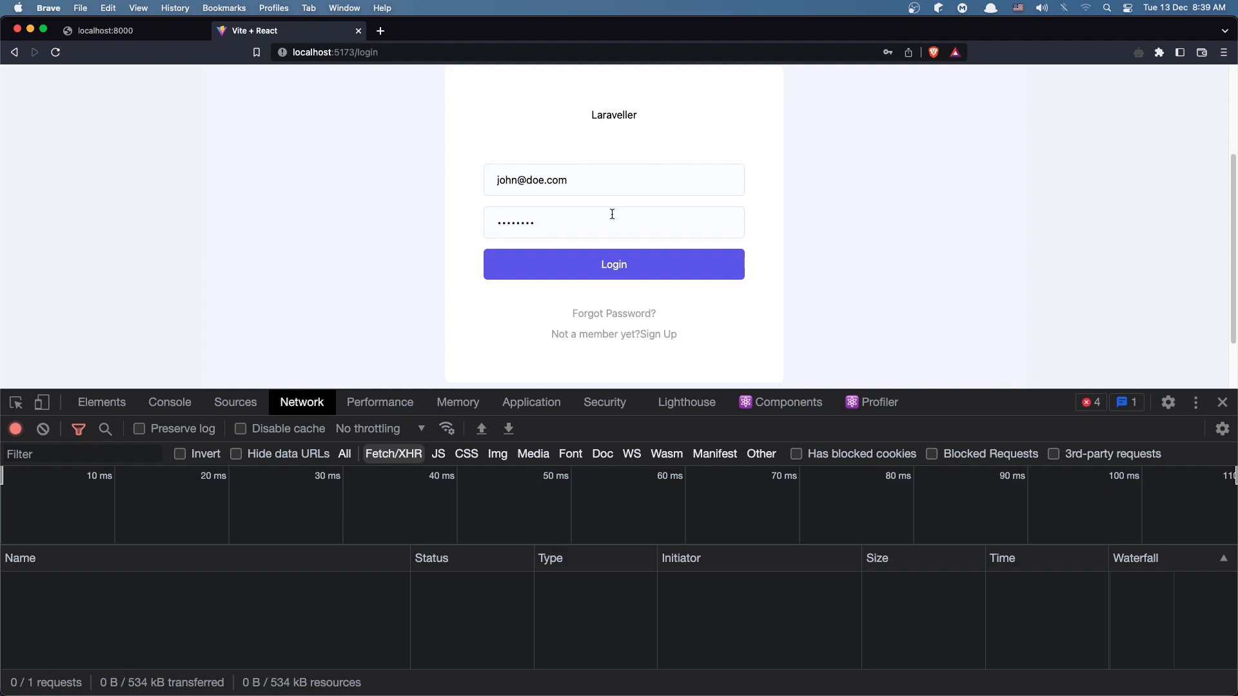
{"action": "left_click", "coordinate": [614, 265]}
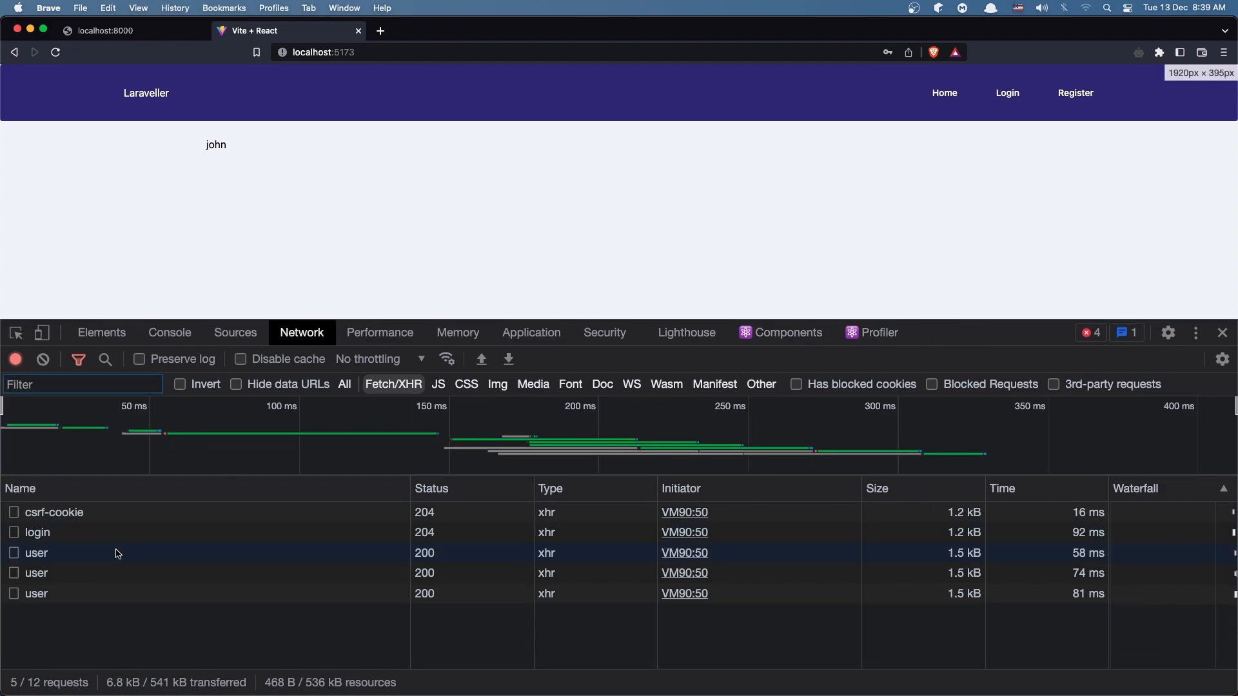
{"action": "left_click", "coordinate": [71, 574]}
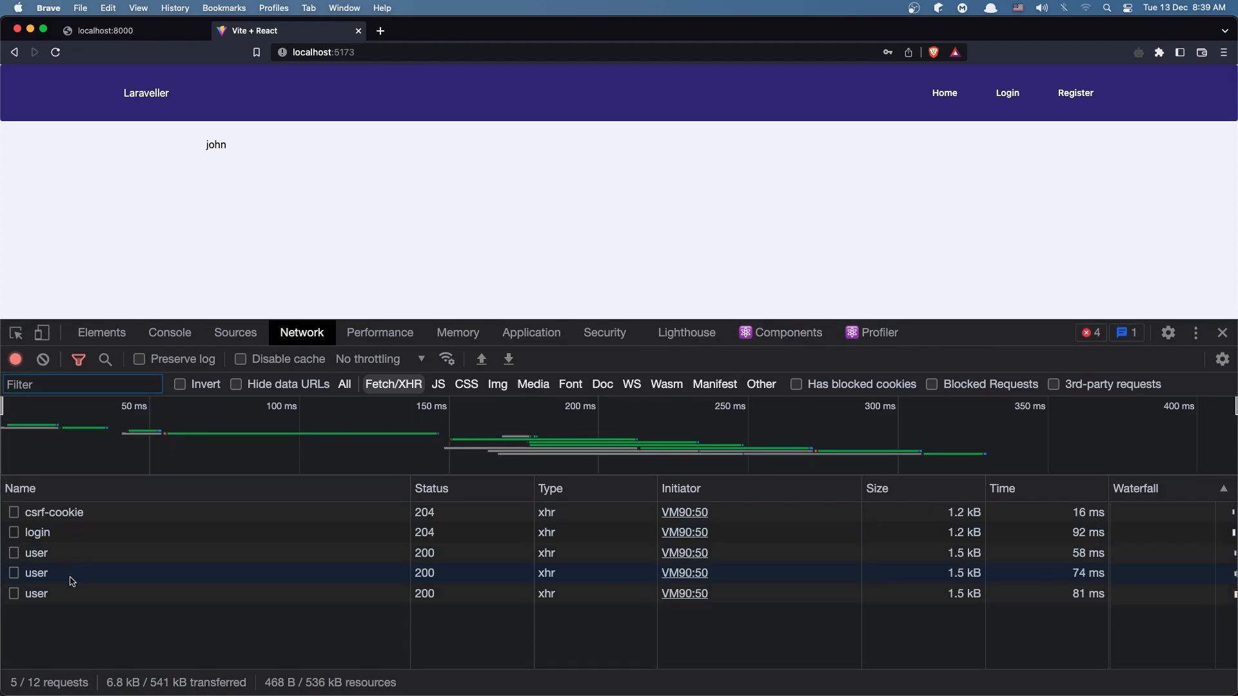
{"action": "left_click", "coordinate": [36, 552]}
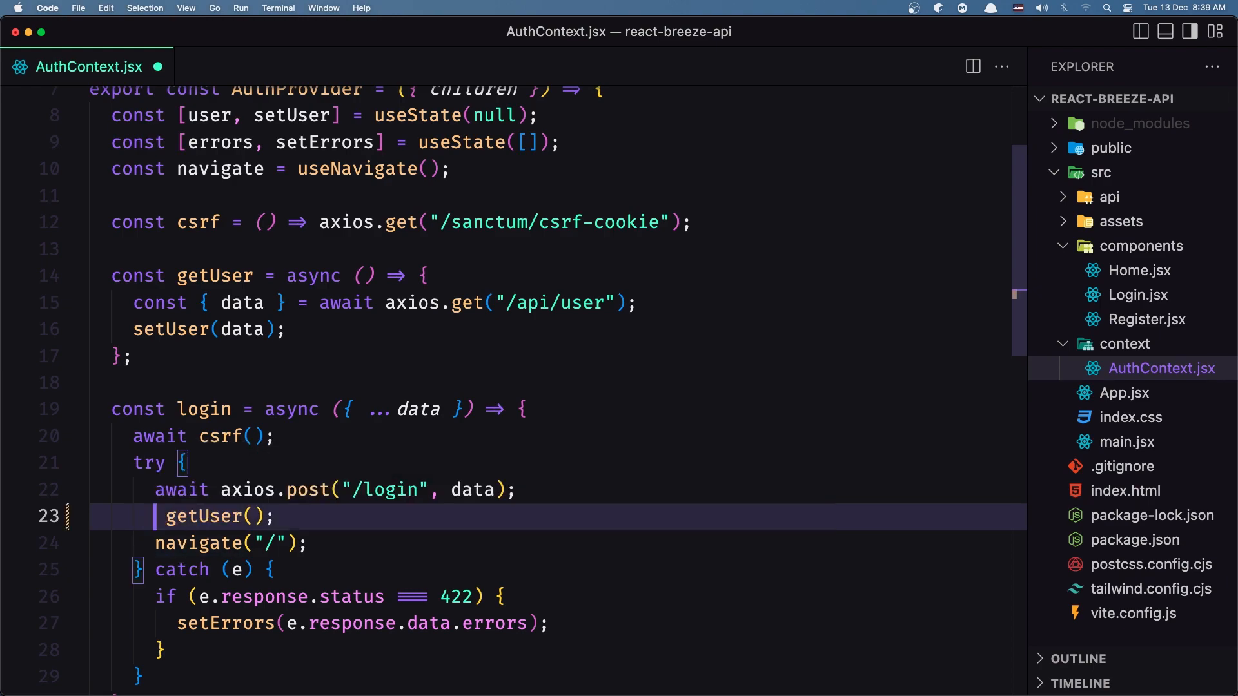
Add await before the getUser() calls in both login and register in AuthContext.jsx.
{"action": "type", "text": "await"}
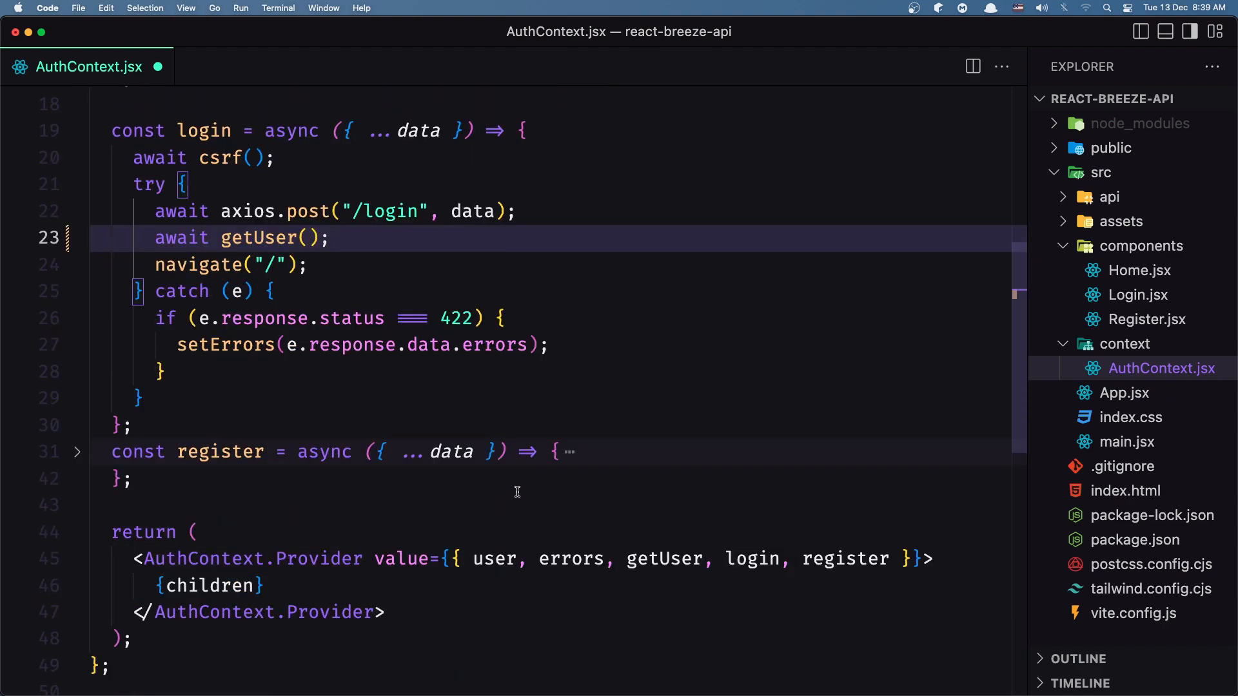
{"action": "left_click", "coordinate": [76, 452]}
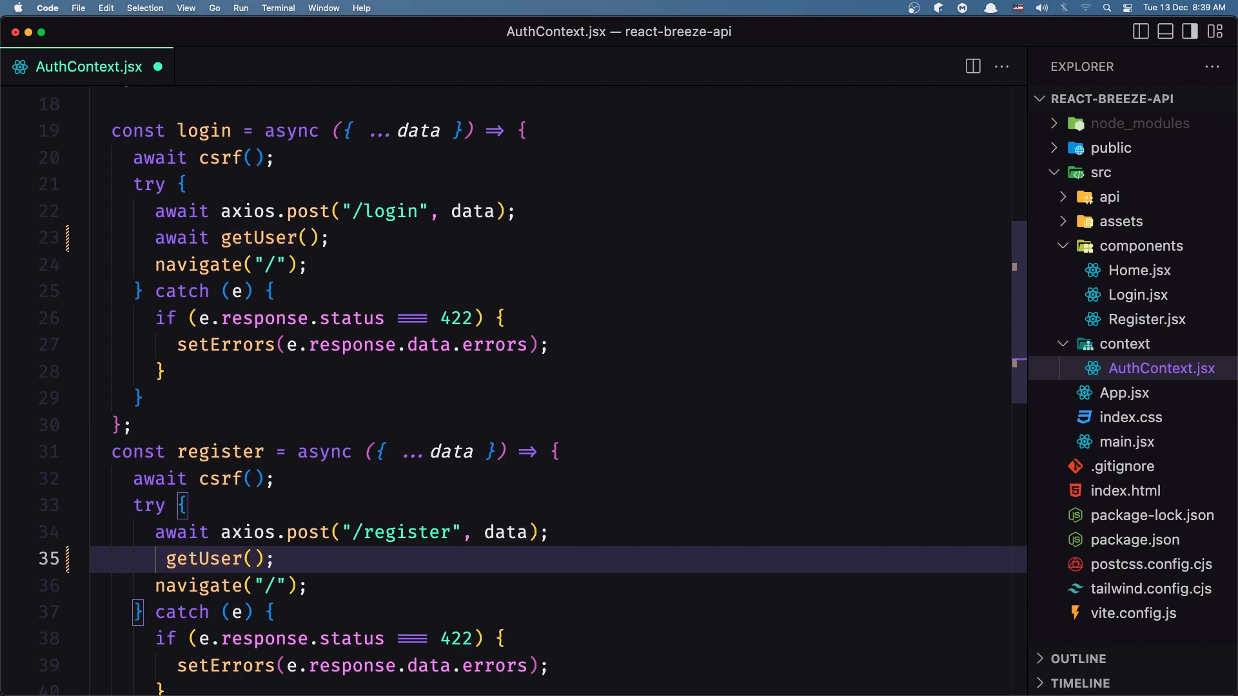
{"action": "type", "text": "await"}
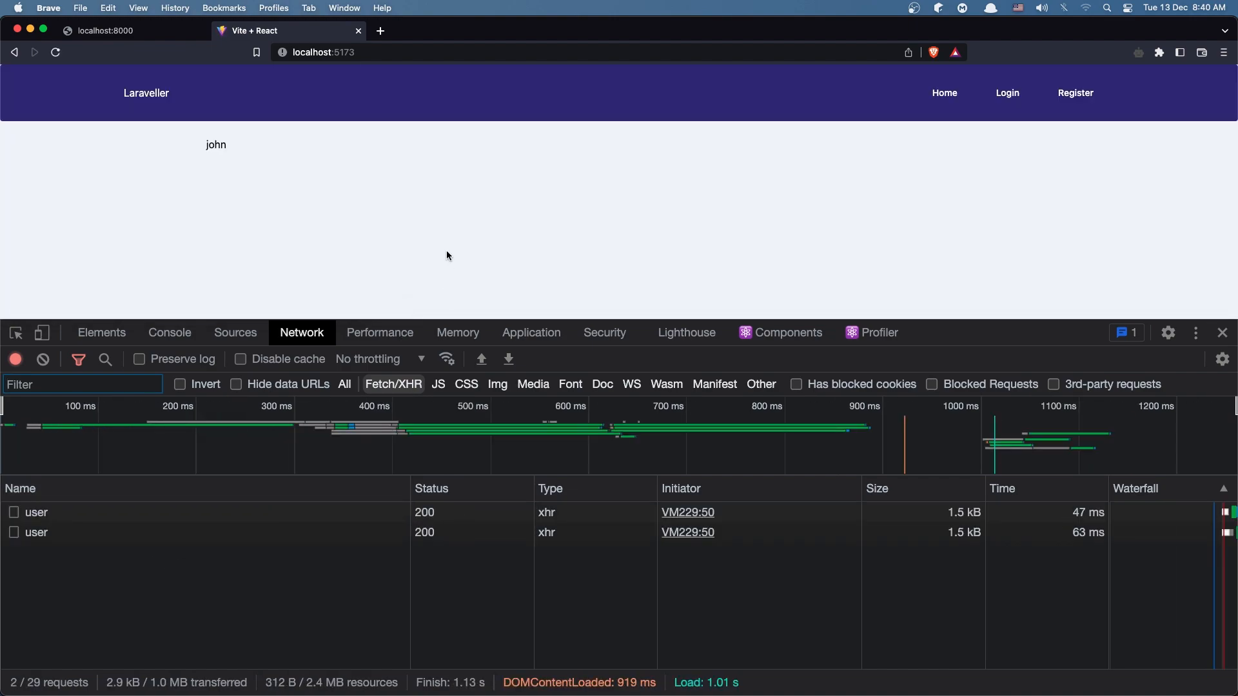
Check the stored cookies, go to the login page, and clear the Network log.
{"action": "left_click", "coordinate": [532, 332]}
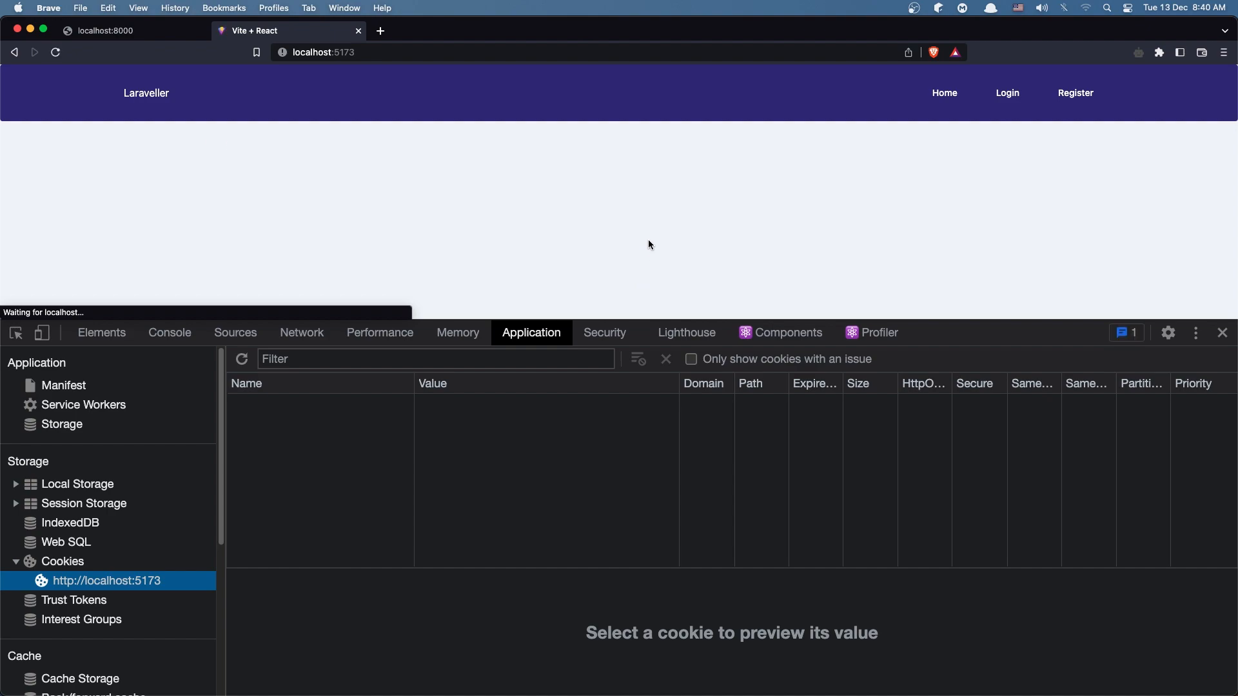
{"action": "left_click", "coordinate": [301, 332]}
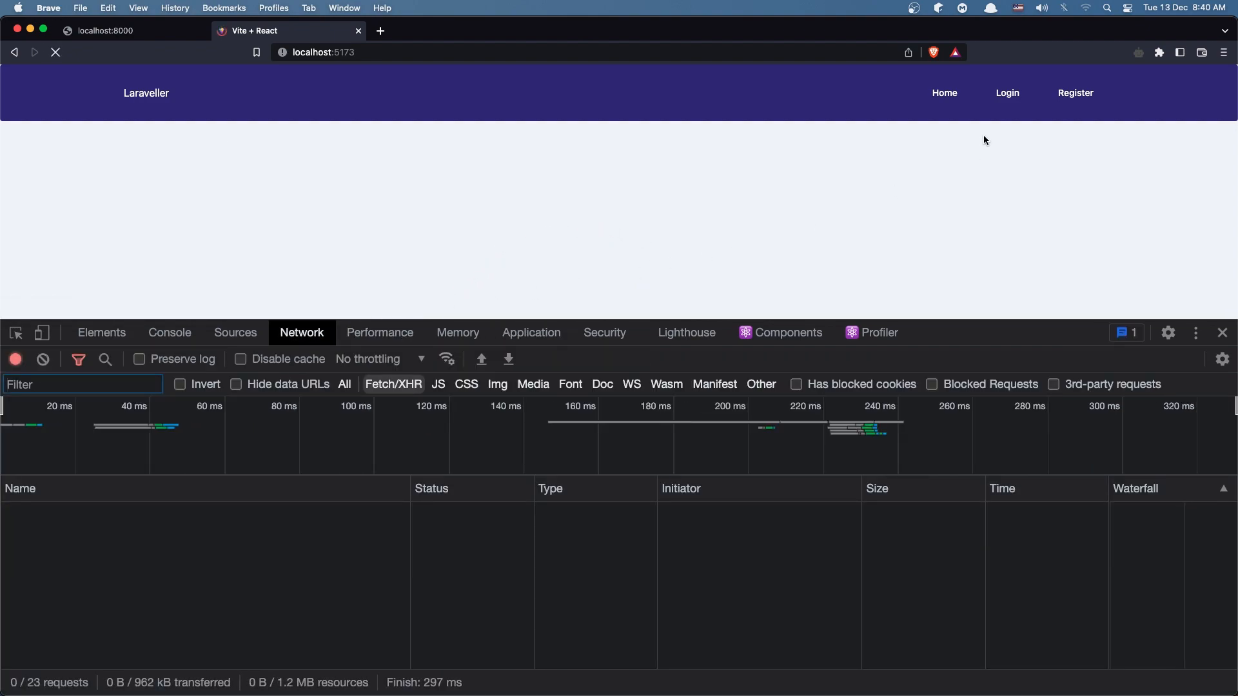
{"action": "left_click", "coordinate": [1003, 93]}
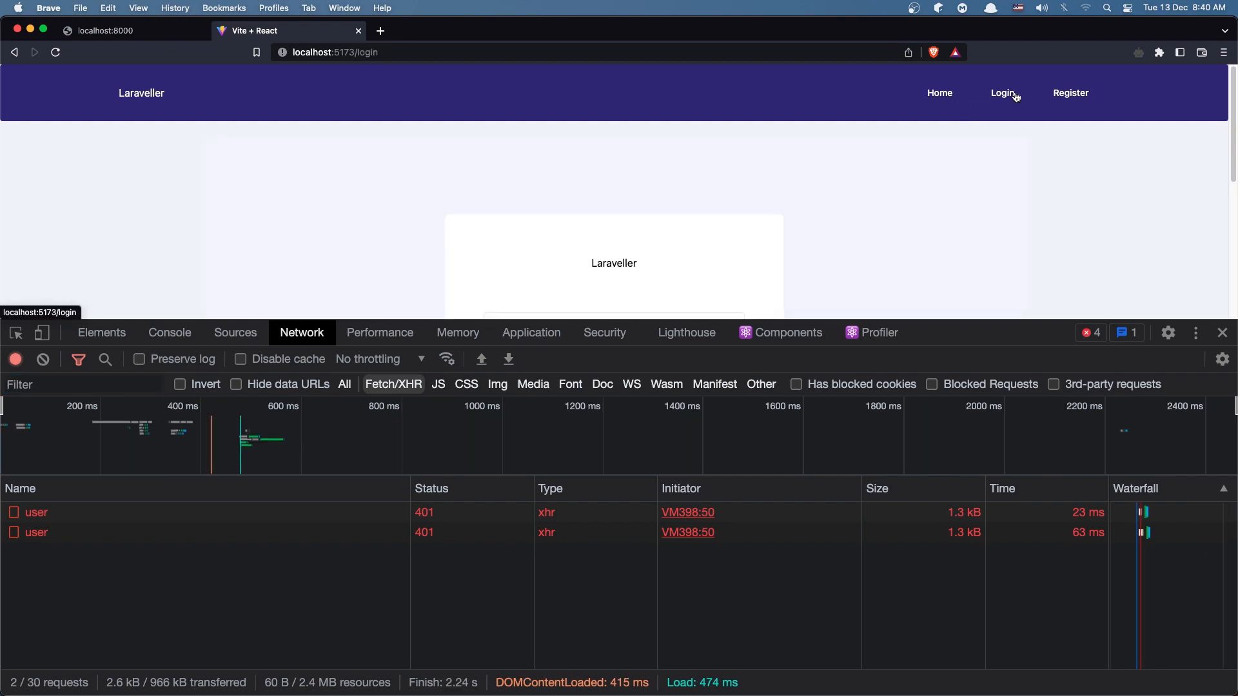
{"action": "left_click", "coordinate": [1002, 93]}
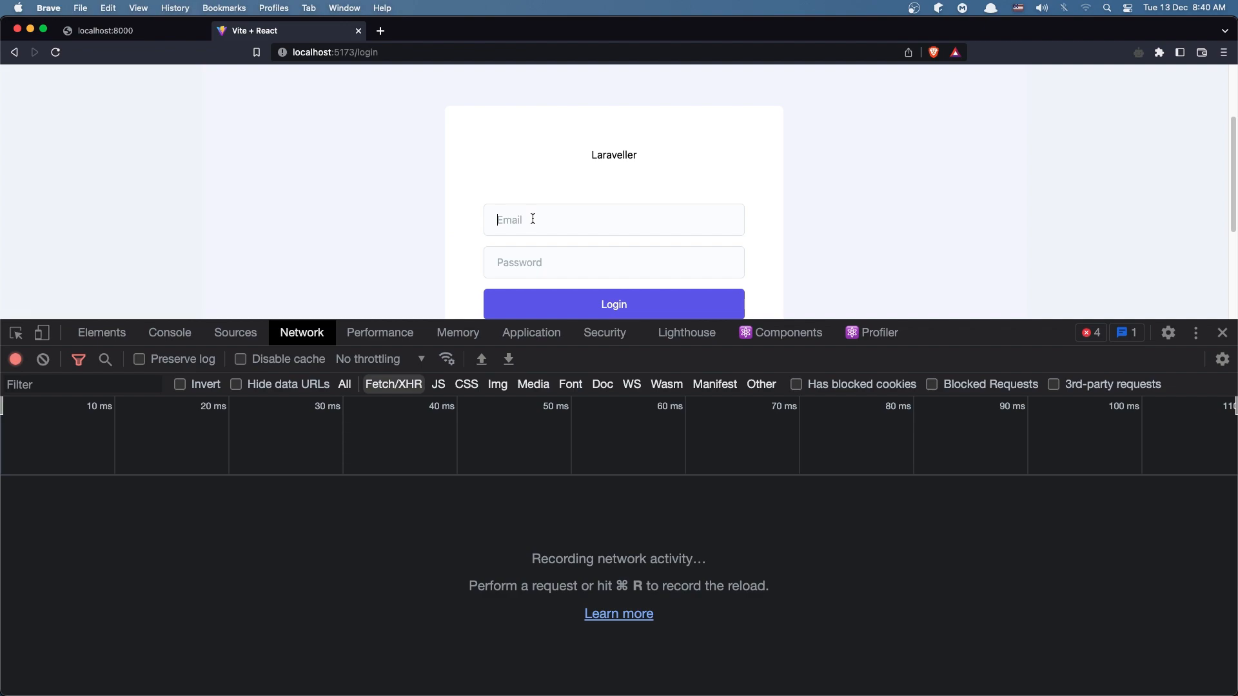
{"action": "type", "text": "test"}
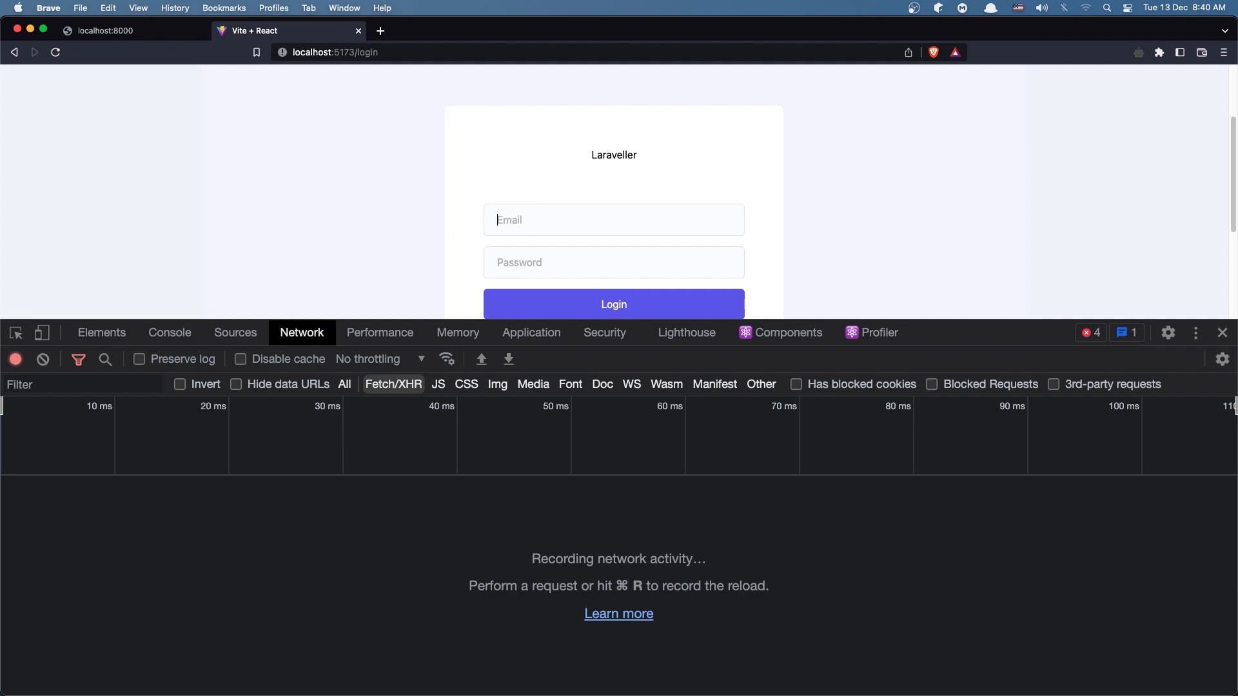
{"action": "type", "text": "john@"}
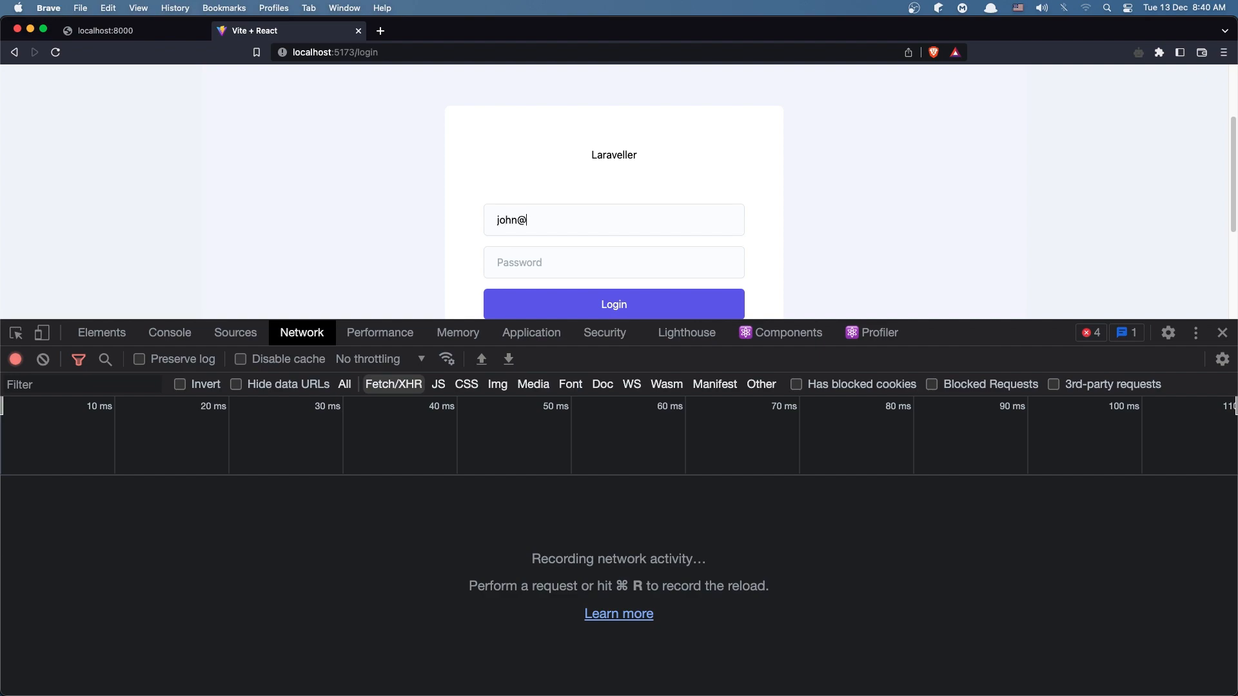
{"action": "type", "text": "doe.com"}
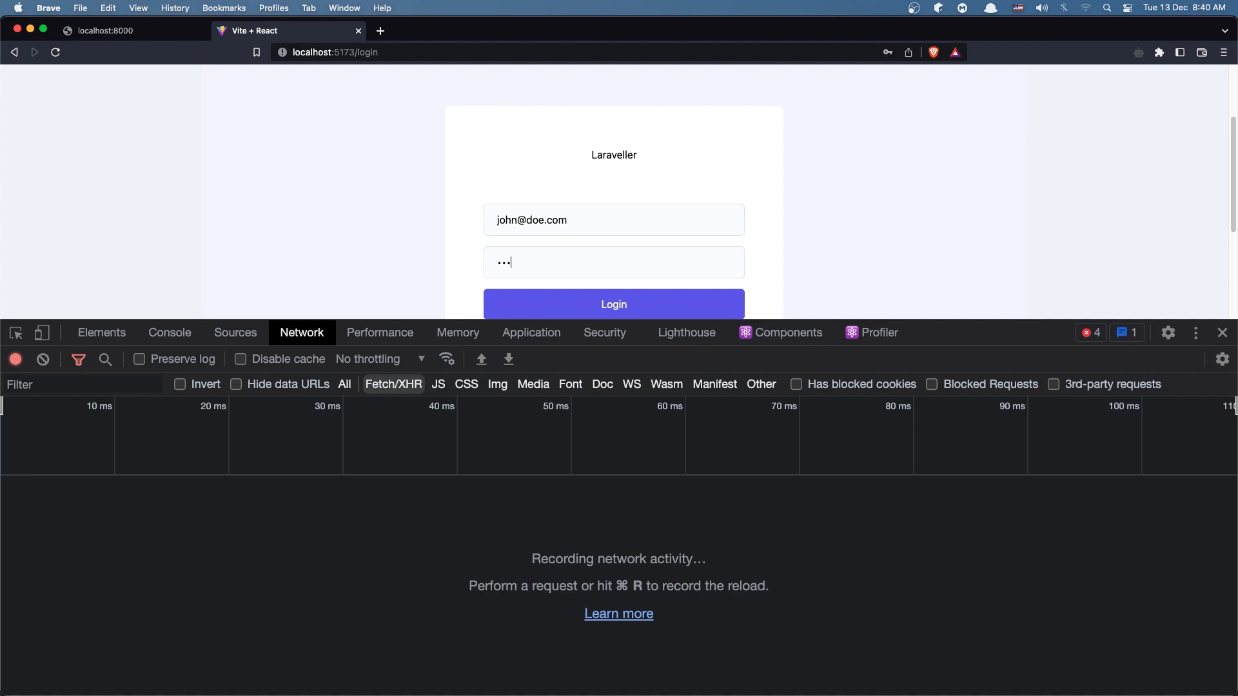
{"action": "left_click", "coordinate": [614, 304]}
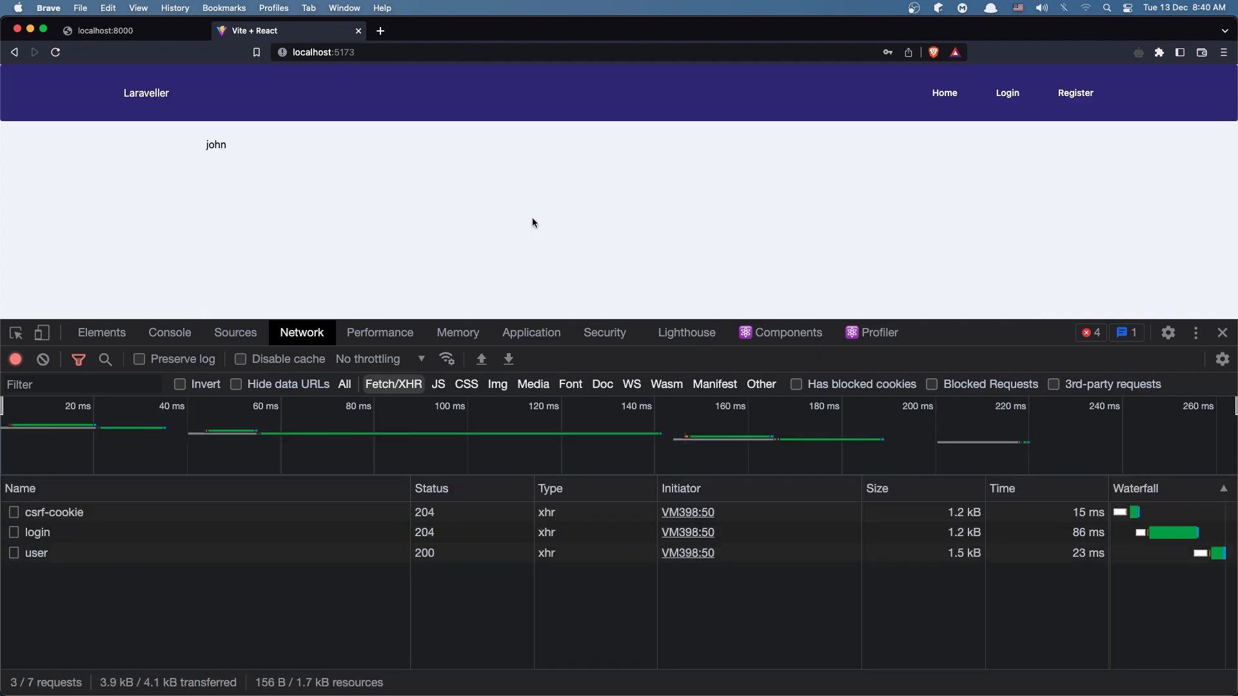
{"action": "left_click", "coordinate": [37, 553]}
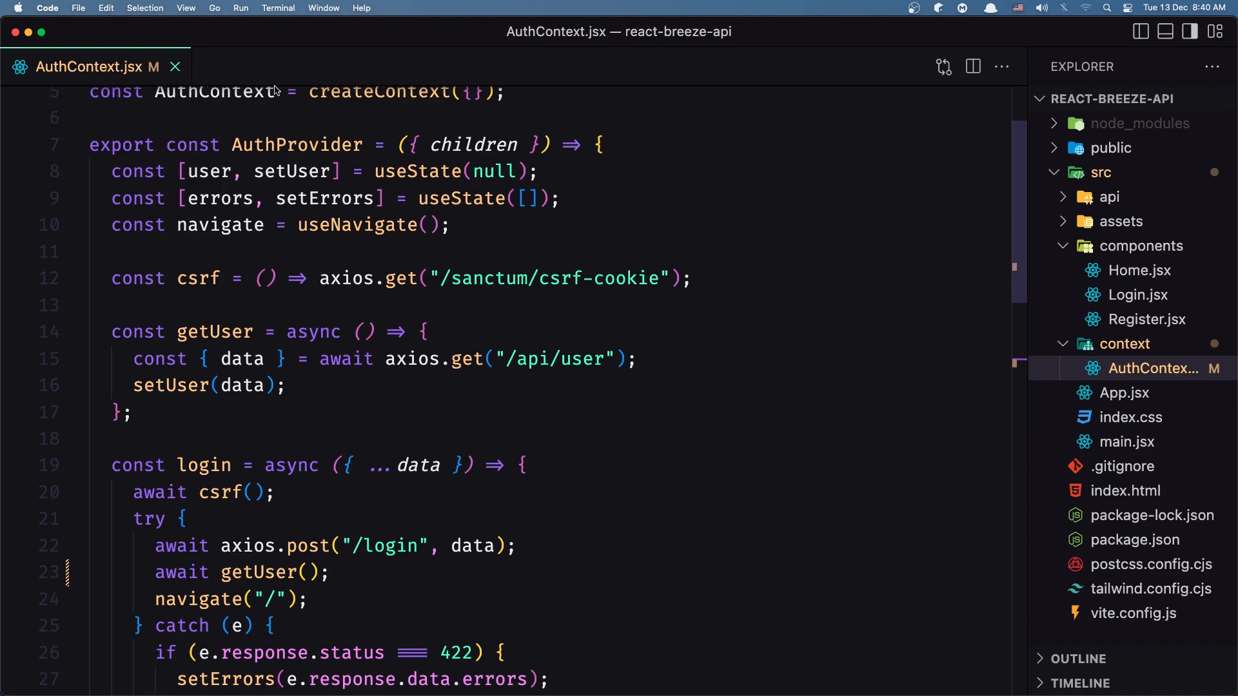
{"action": "mouse_move", "coordinate": [281, 319]}
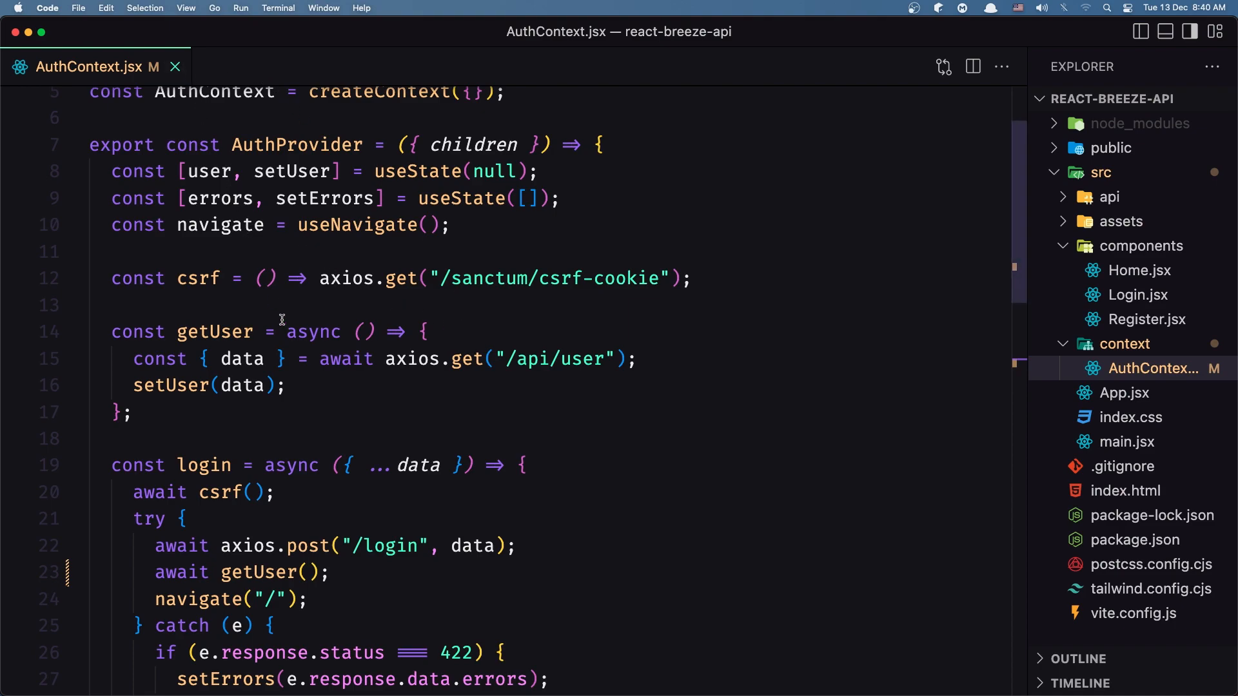
Stop php artisan serve in iTerm2 and run 'code .' to open laravel-react-api.
{"action": "left_click", "coordinate": [16, 600]}
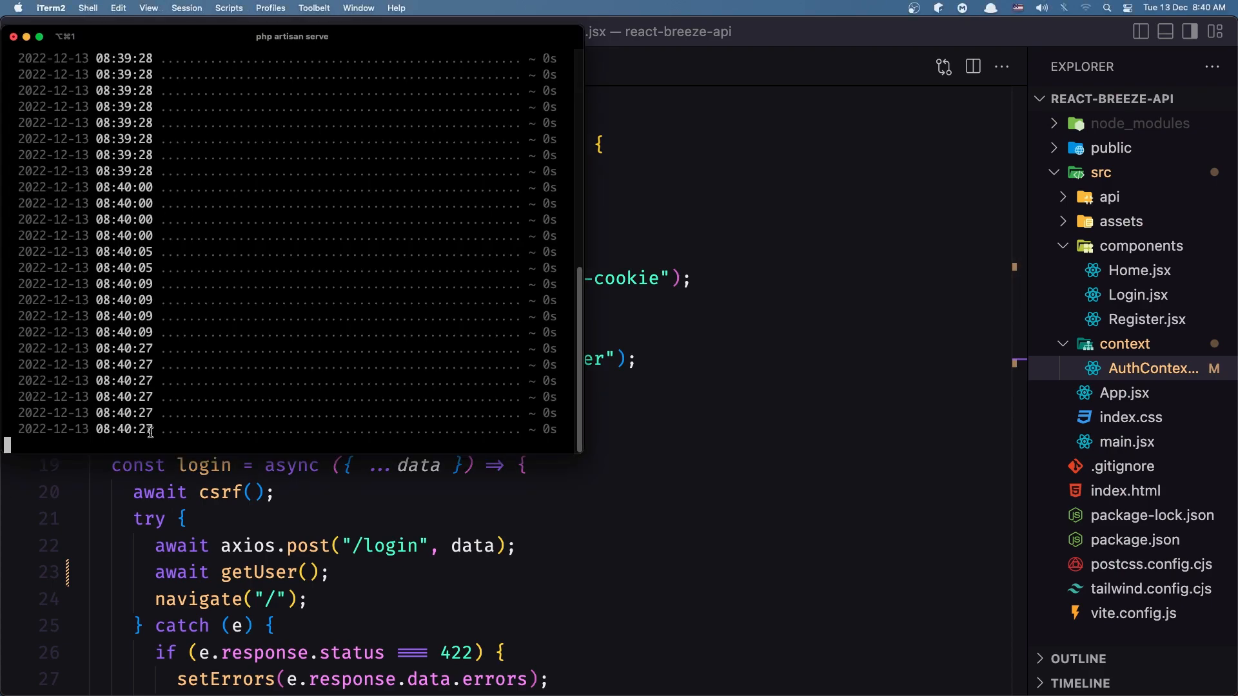
{"action": "type", "text": "cod"}
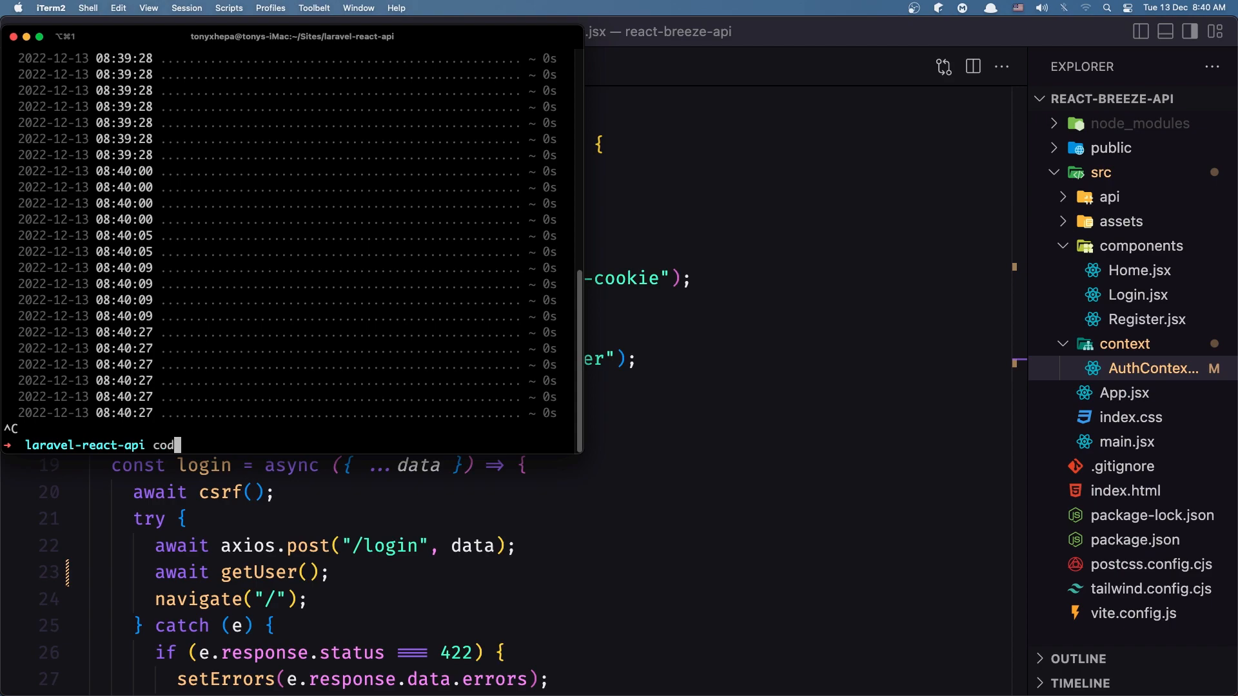
{"action": "key", "text": "Enter"}
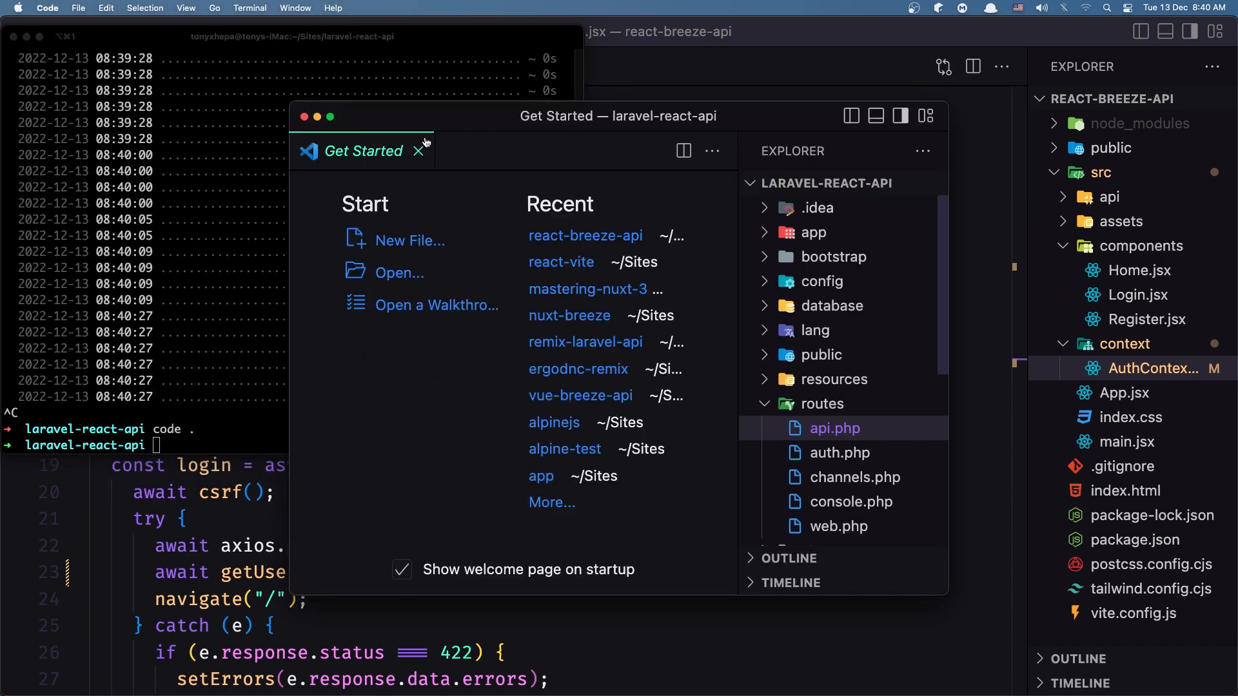
Review the logout route and AuthenticatedSessionController's destroy method, then close the controller.
{"action": "left_click", "coordinate": [419, 150]}
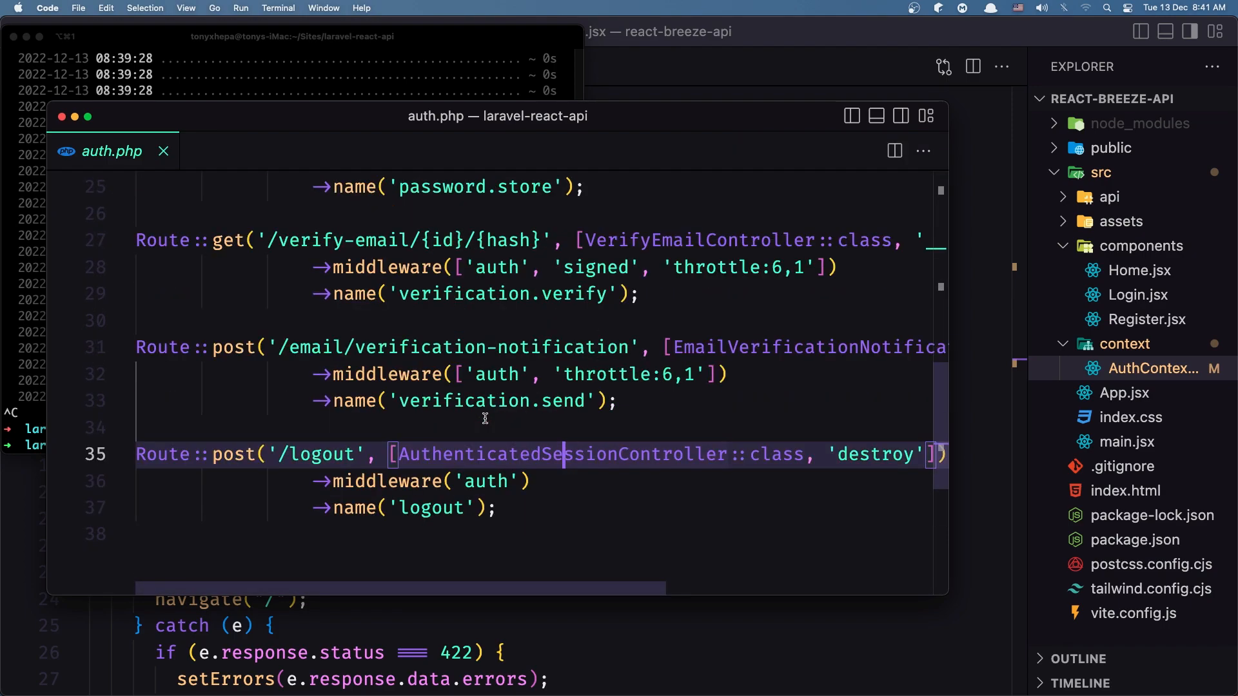
{"action": "scroll", "scroll_direction": "down", "scroll_amount": 3}
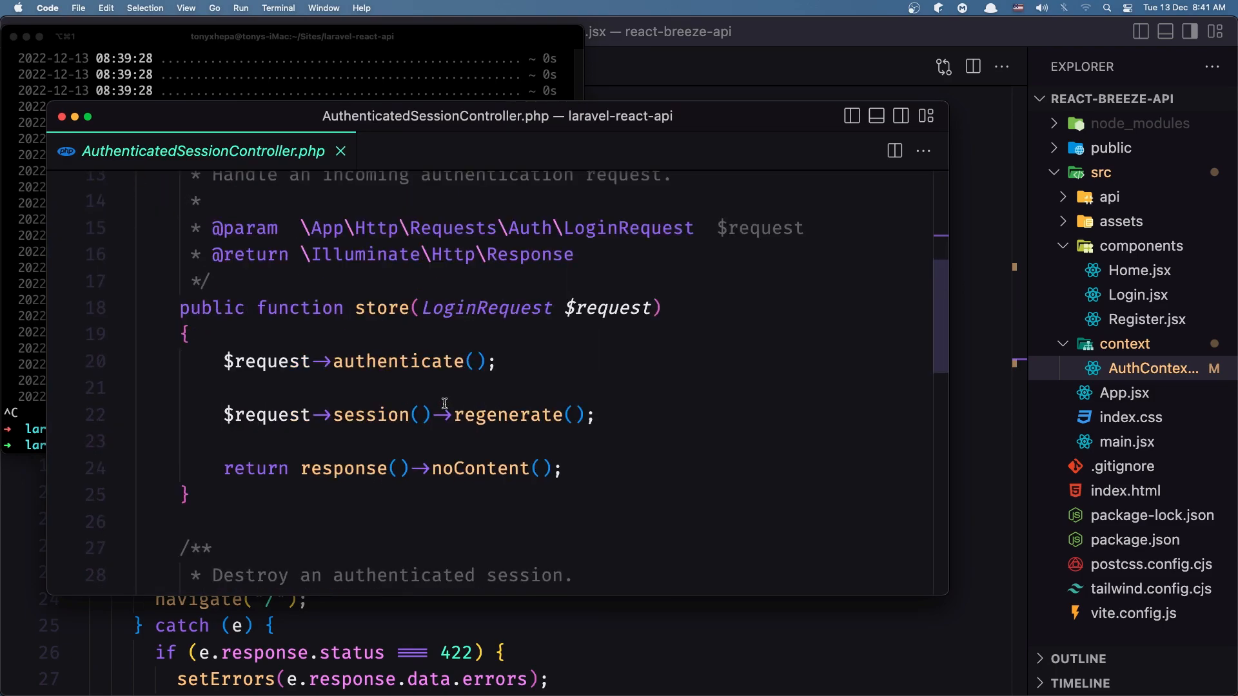
{"action": "scroll", "scroll_direction": "down", "scroll_amount": 3}
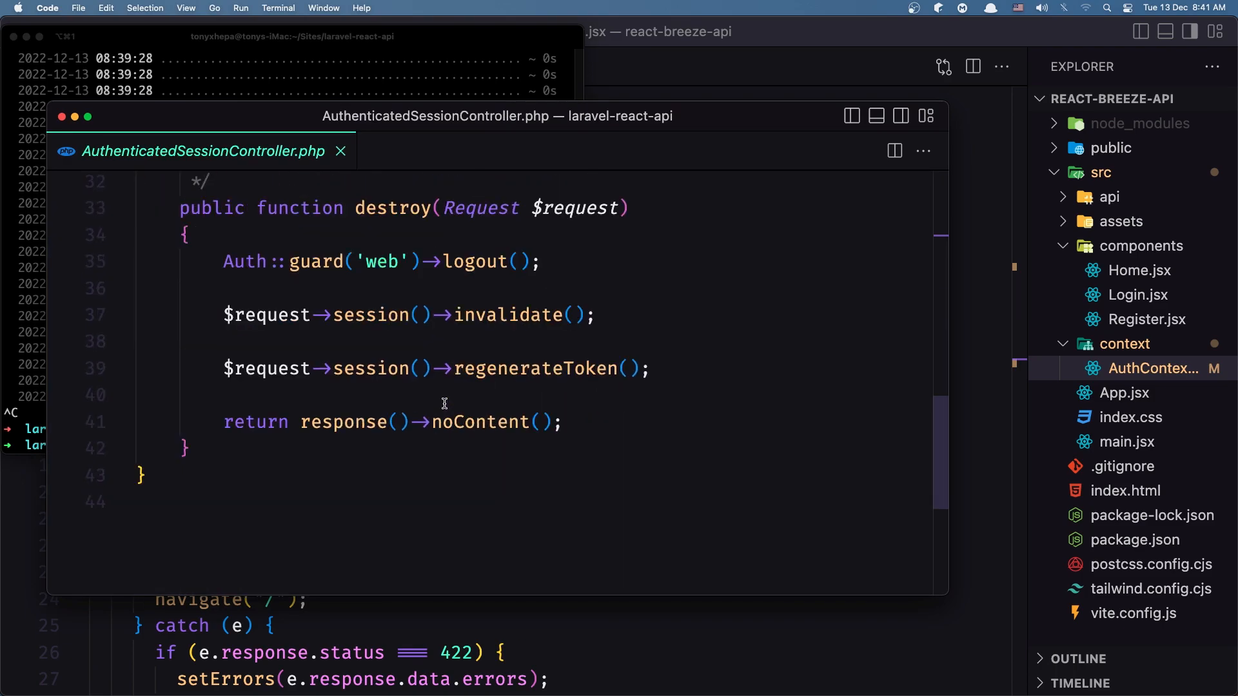
{"action": "mouse_move", "coordinate": [198, 261]}
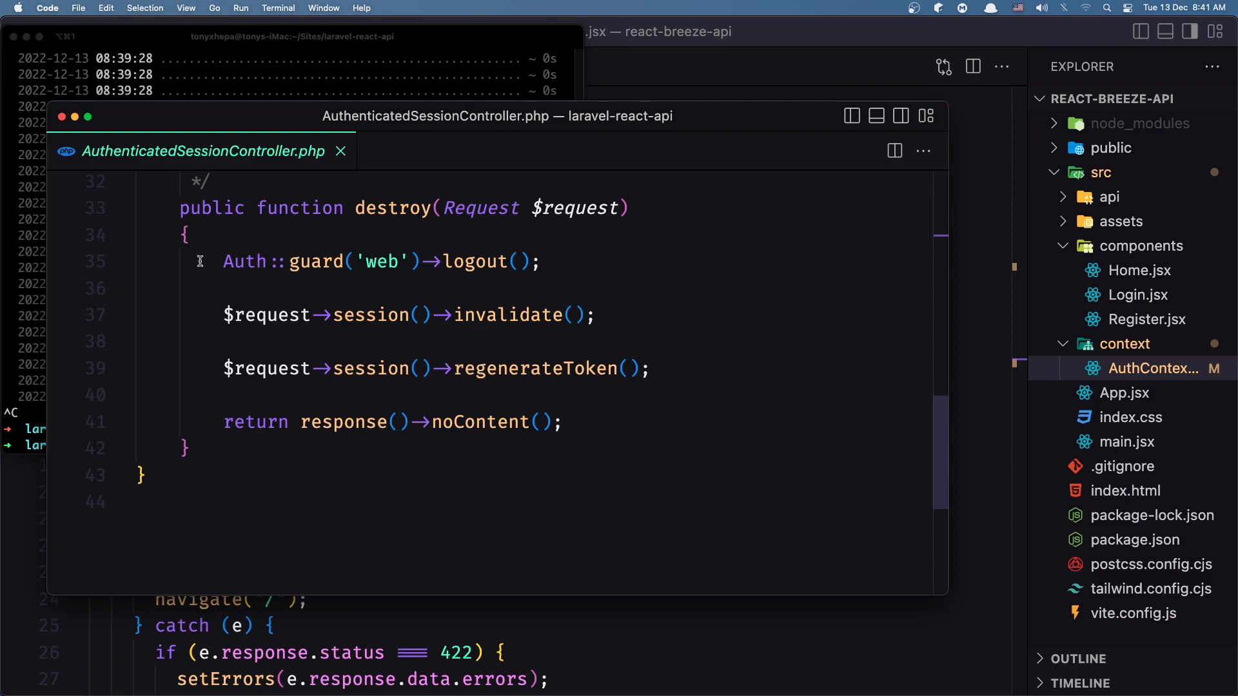
{"action": "left_click", "coordinate": [499, 262]}
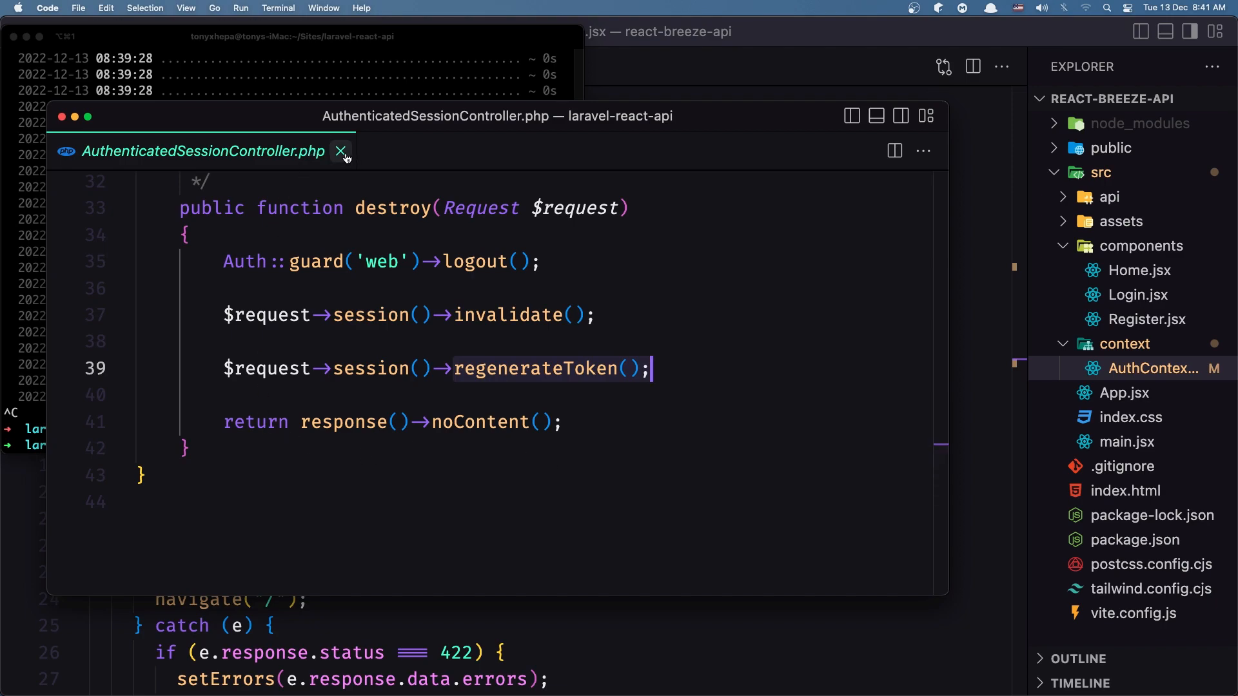
{"action": "left_click", "coordinate": [341, 151]}
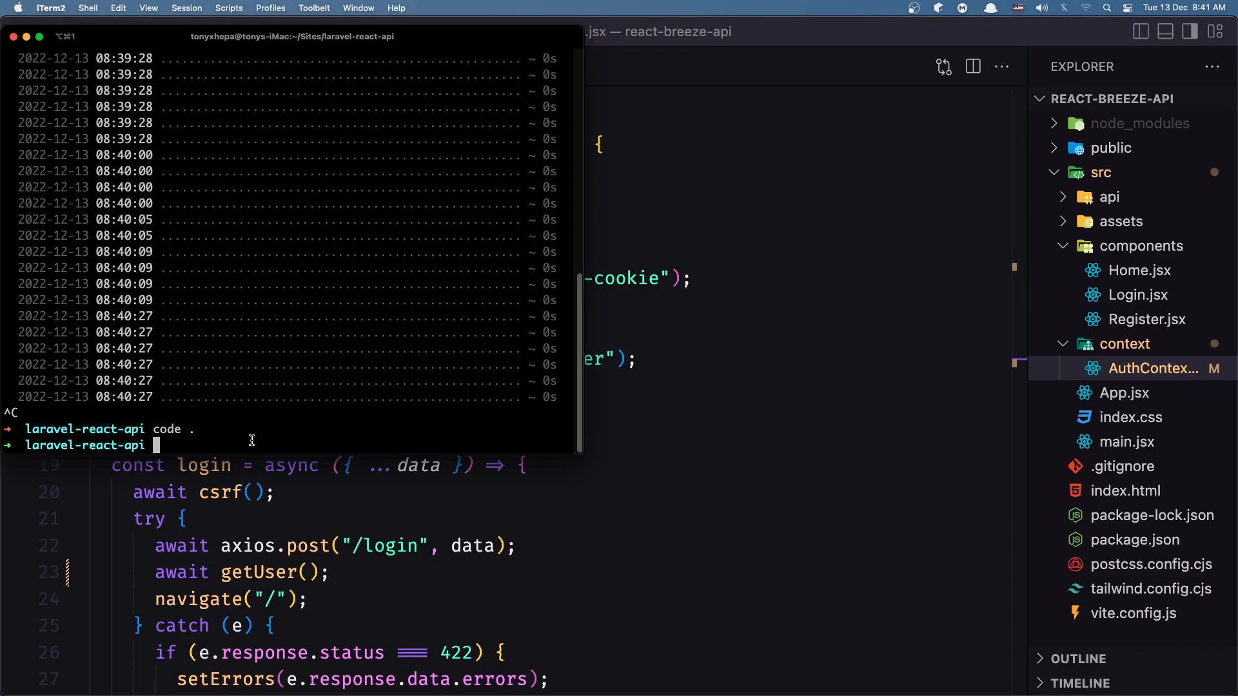
Run the 'a serve' alias in iTerm2 to restart the Laravel server.
{"action": "type", "text": "a serve"}
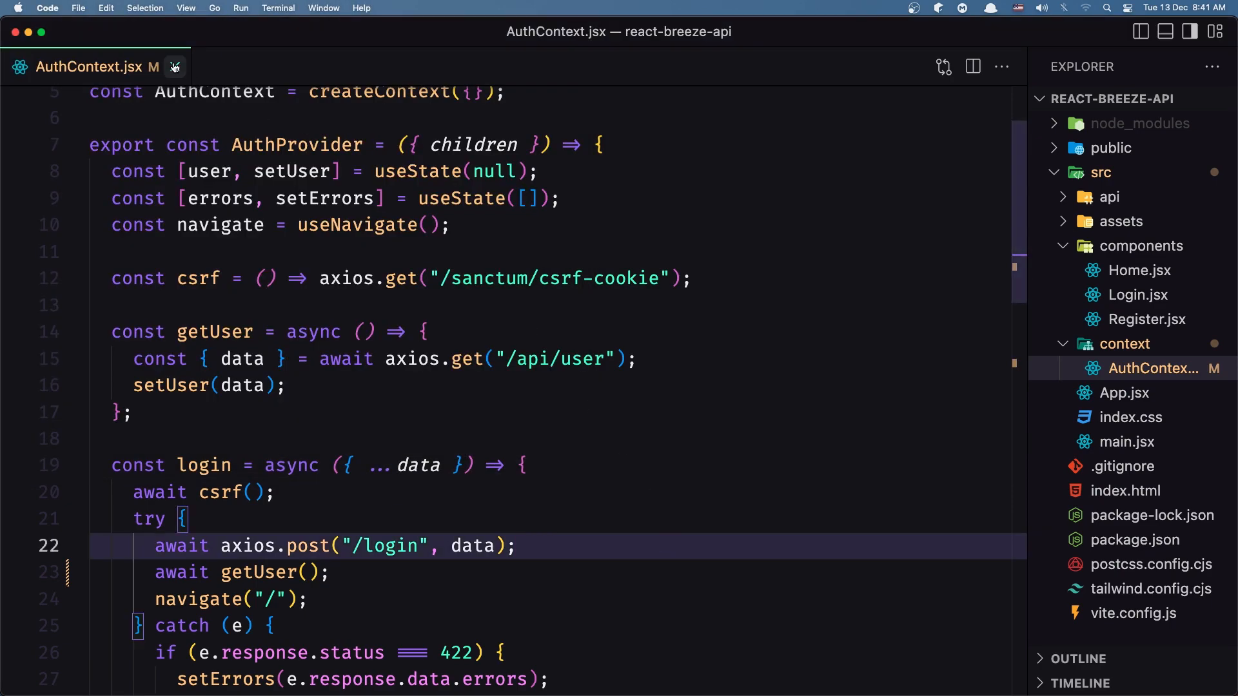
Start a logout arrow function below register in AuthContext.jsx.
{"action": "scroll", "scroll_direction": "down", "scroll_amount": 3}
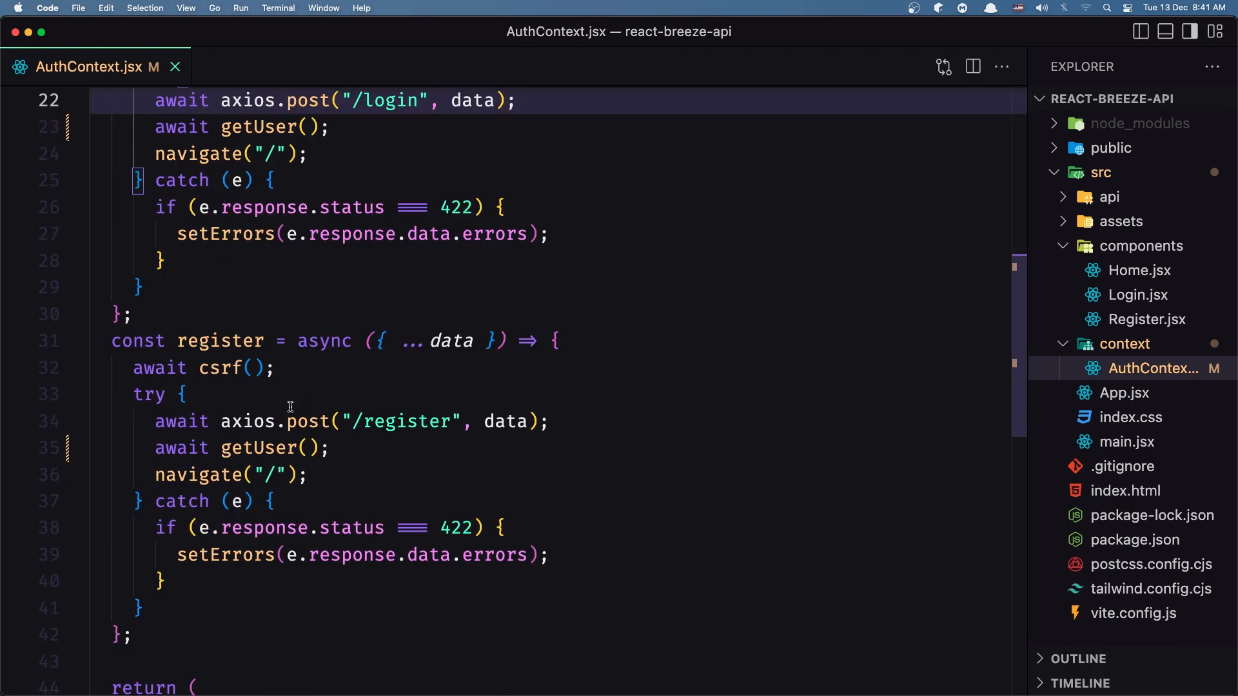
{"action": "scroll", "scroll_direction": "down", "scroll_amount": 3}
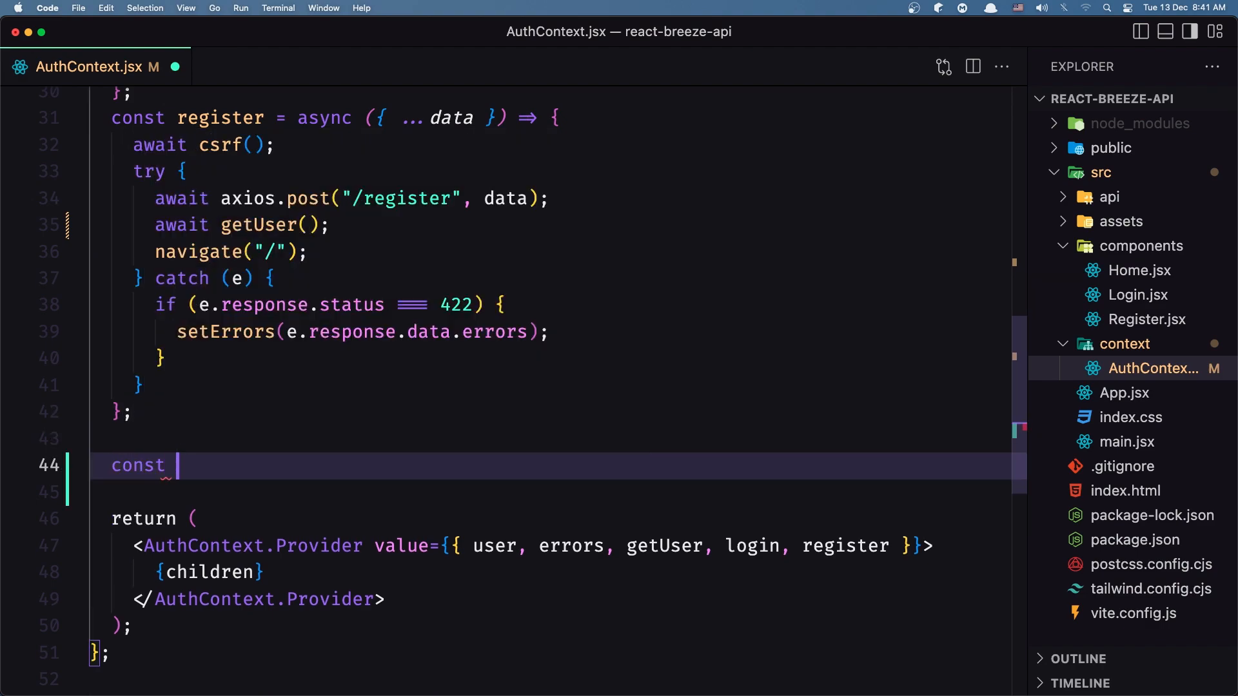
{"action": "type", "text": "logout"}
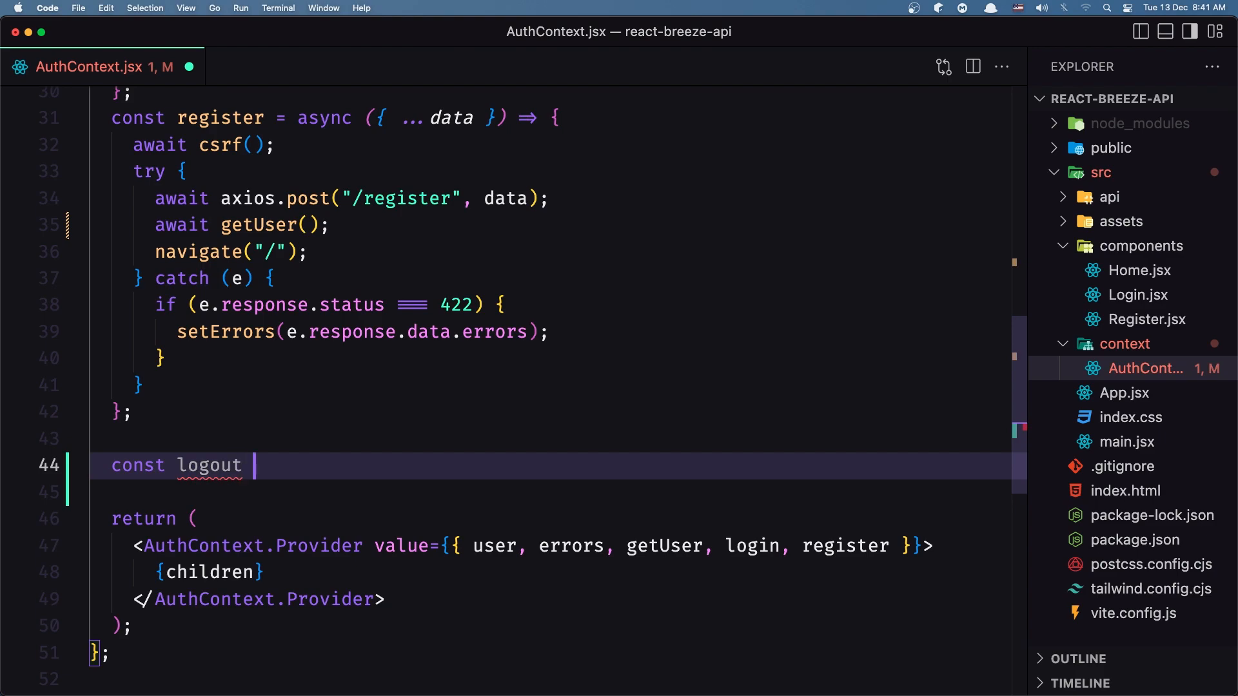
{"action": "type", "text": "= async"}
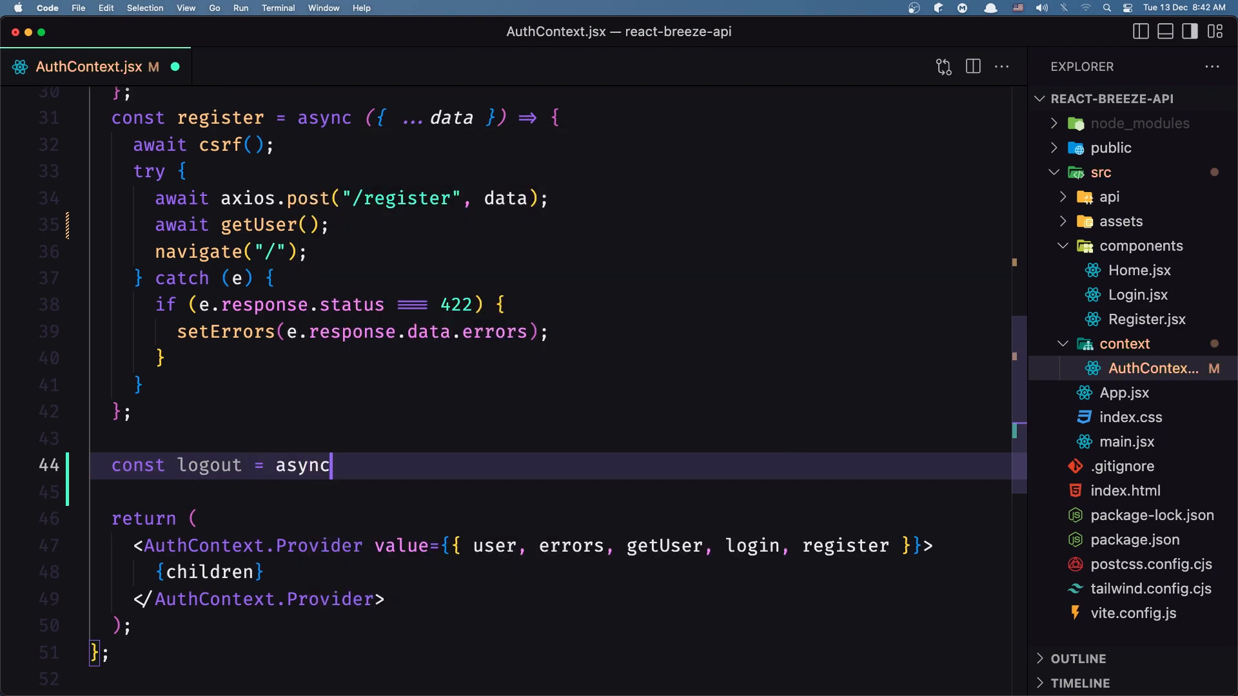
{"action": "type", "text": "()"}
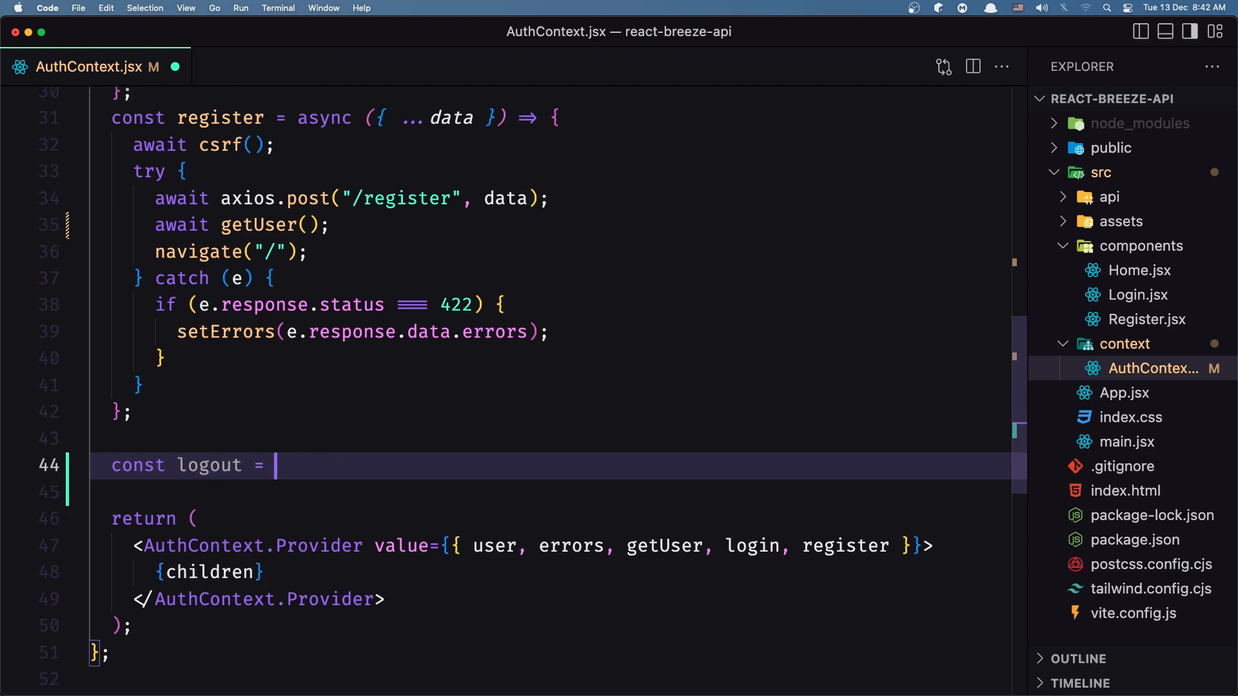
{"action": "type", "text": "() =>"}
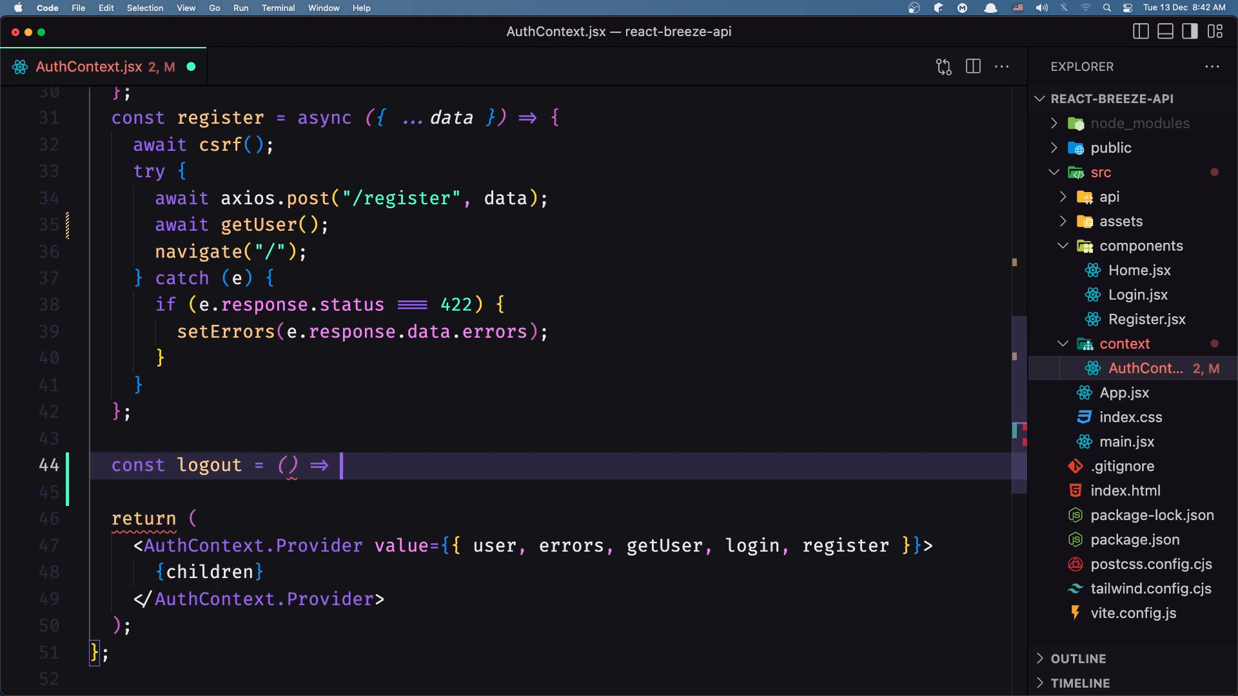
{"action": "type", "text": "{"}
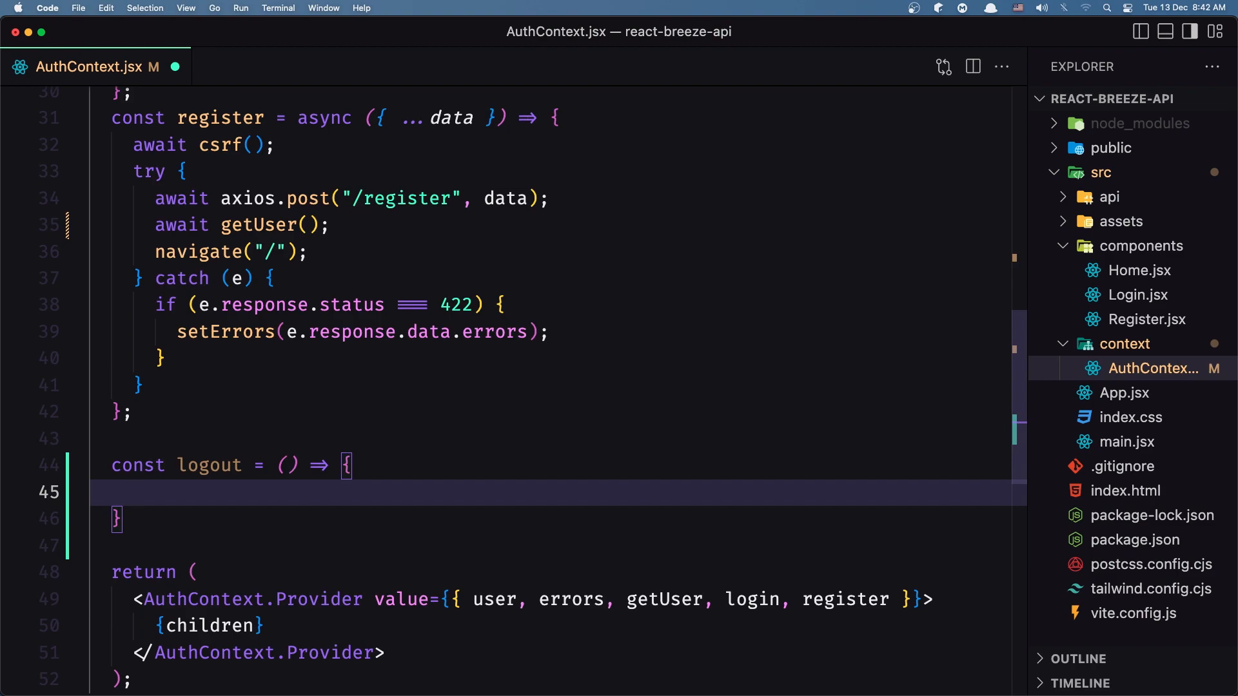
Make logout post to '/logout', then call setUser(null), and save the file.
{"action": "type", "text": "axio"}
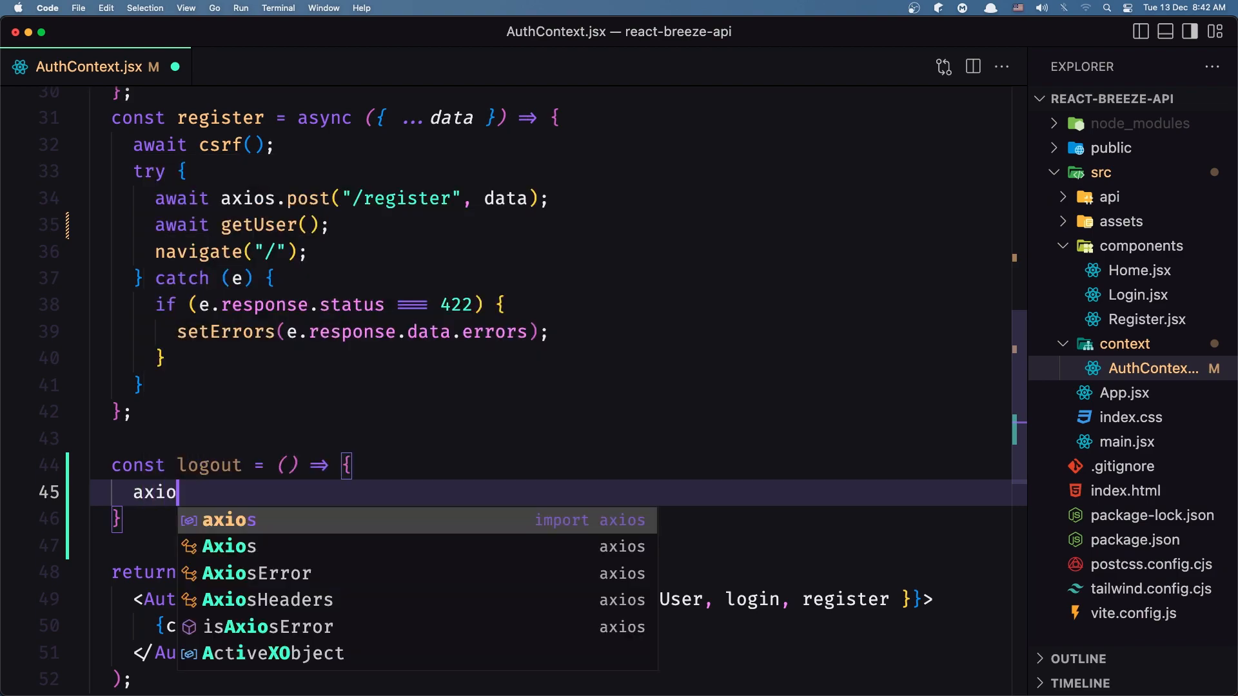
{"action": "type", "text": "s.post"}
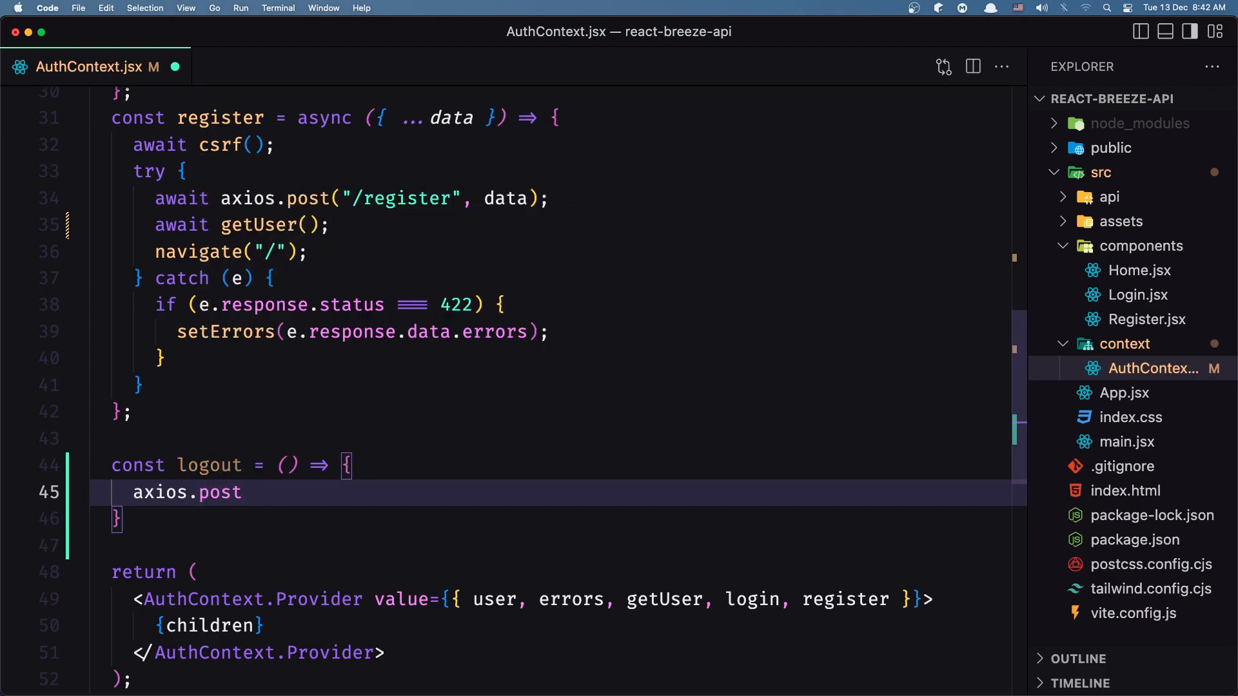
{"action": "type", "text": "('/')"}
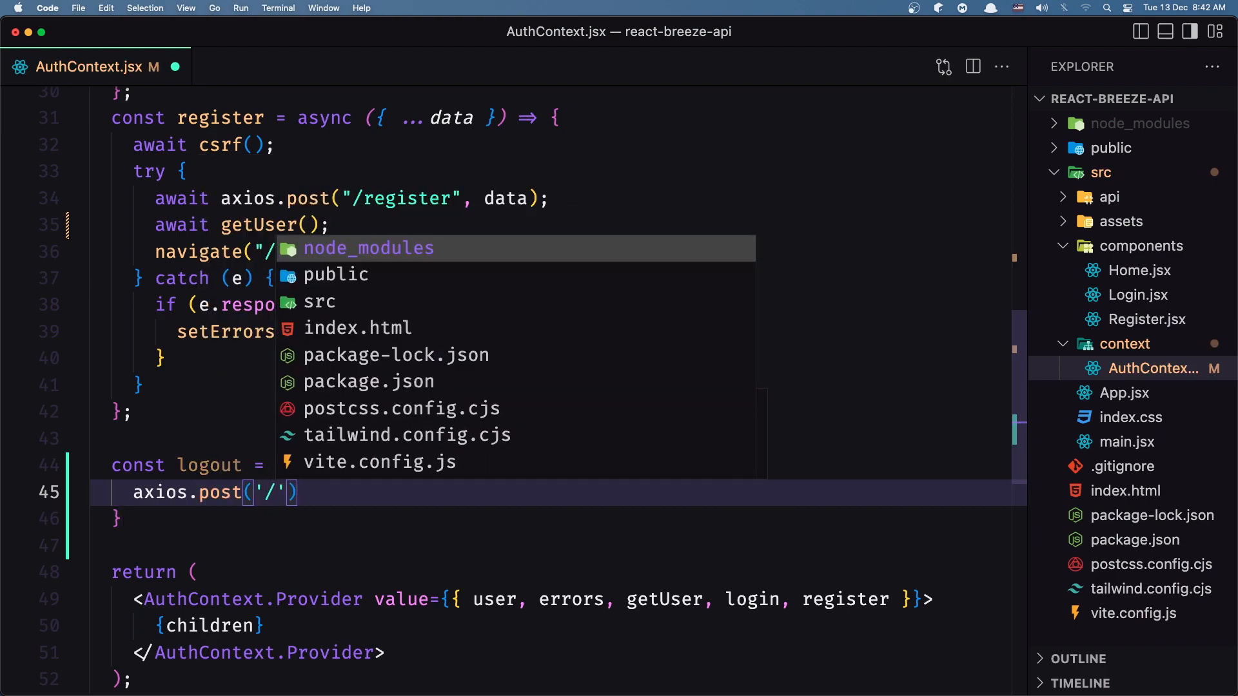
{"action": "type", "text": "logout"}
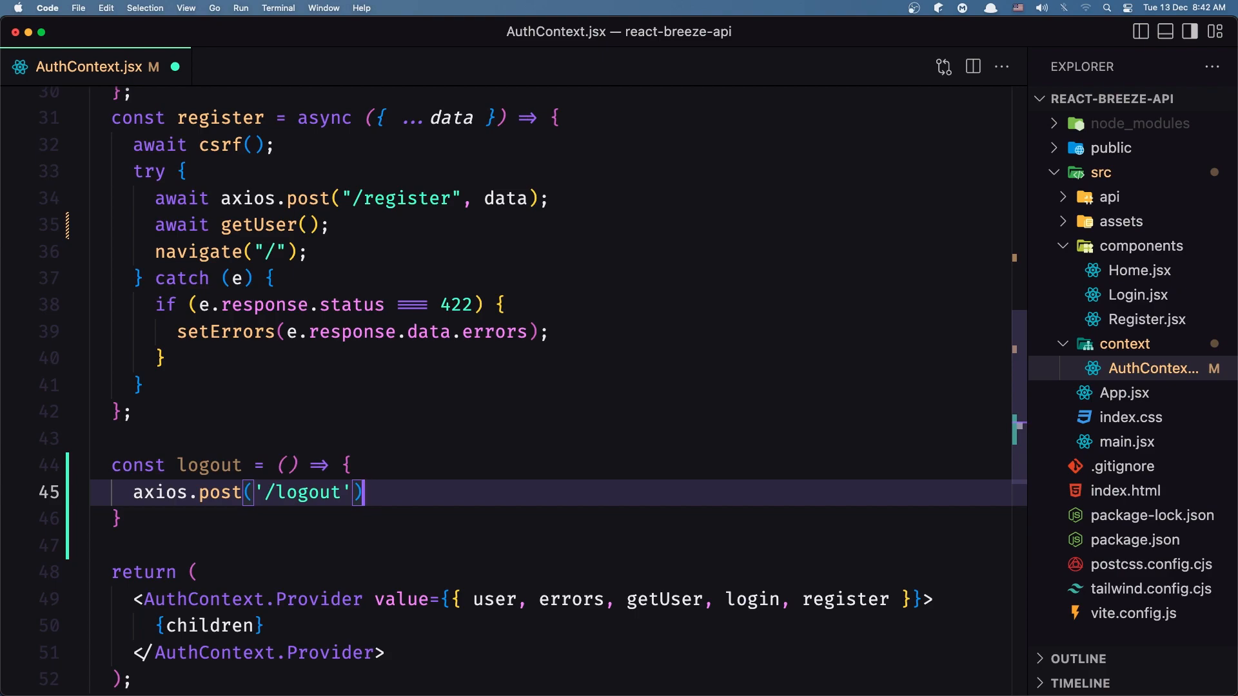
{"action": "type", "text": ".then"}
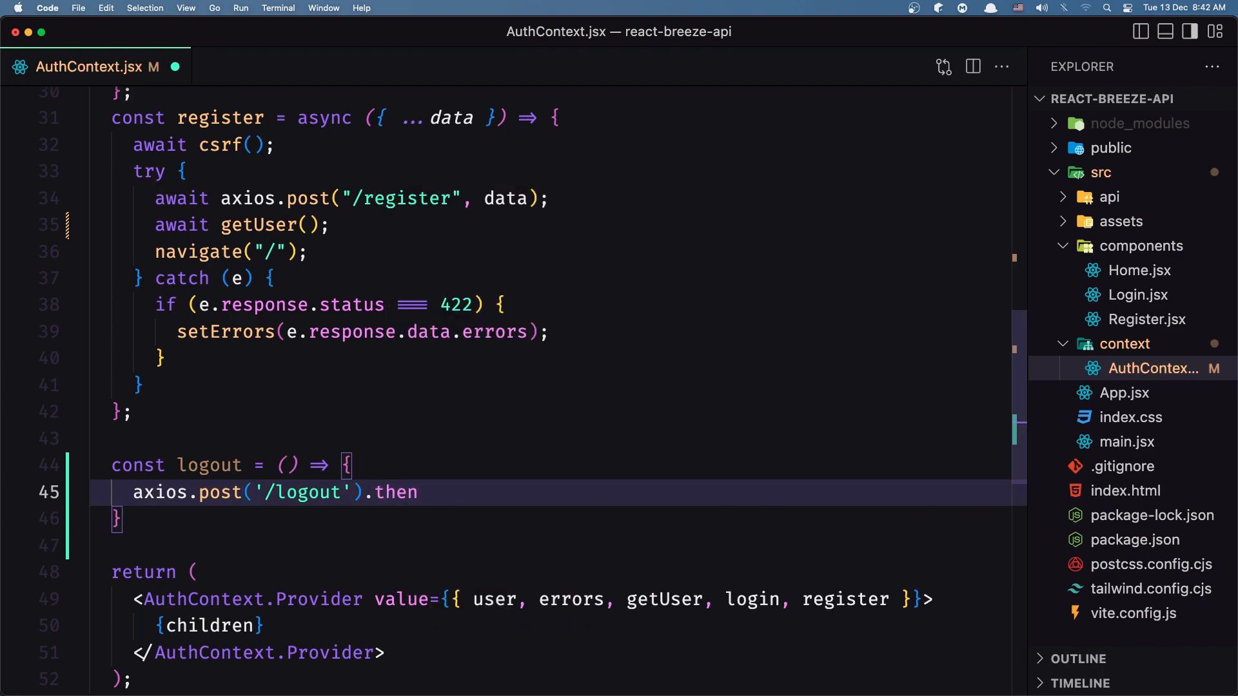
{"action": "type", "text": "()"}
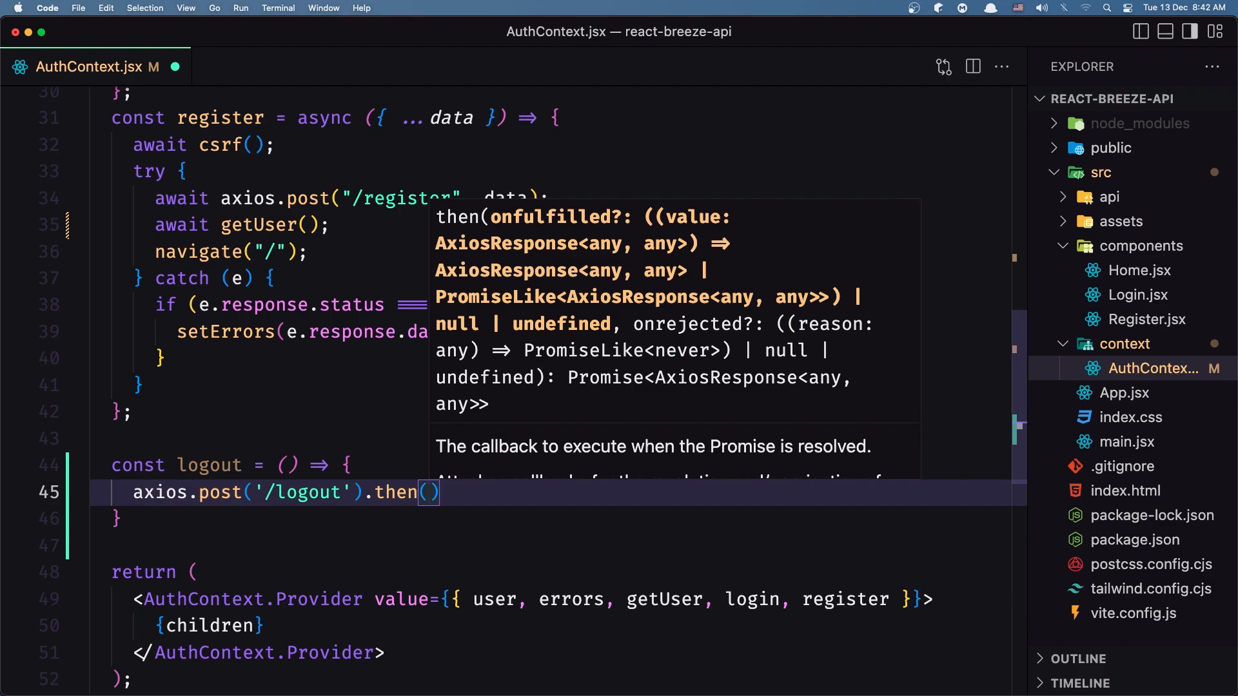
{"action": "type", "text": "() => )"}
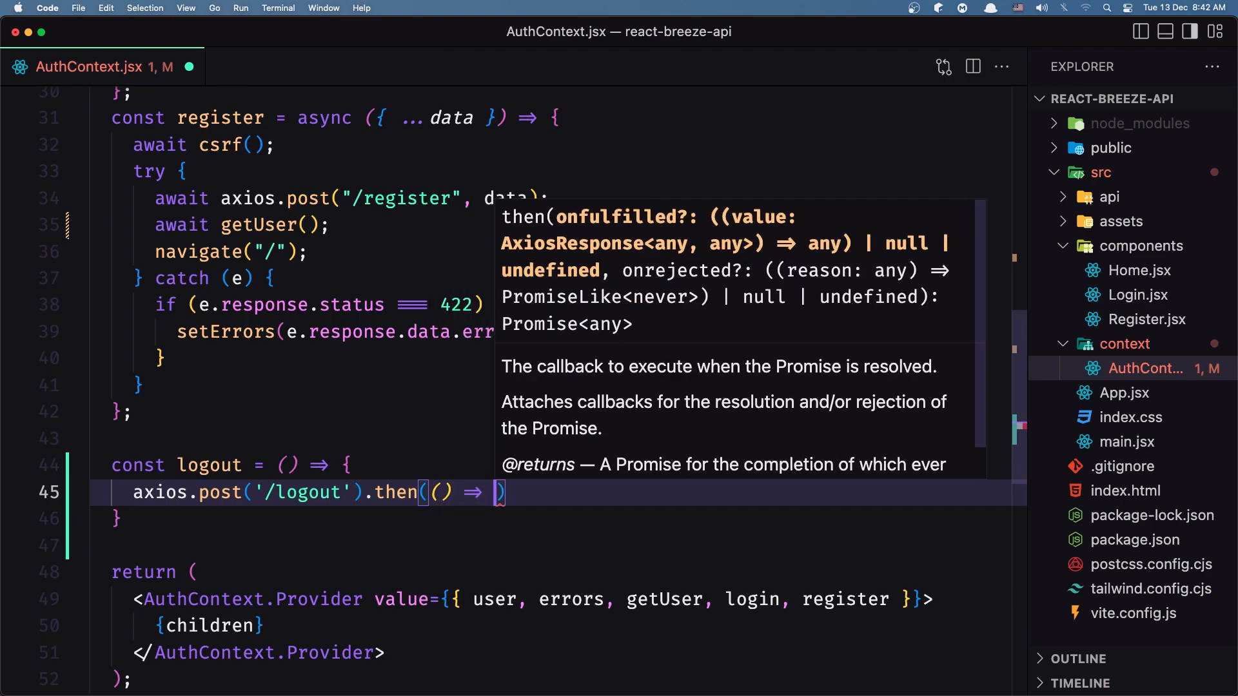
{"action": "type", "text": "setUser"}
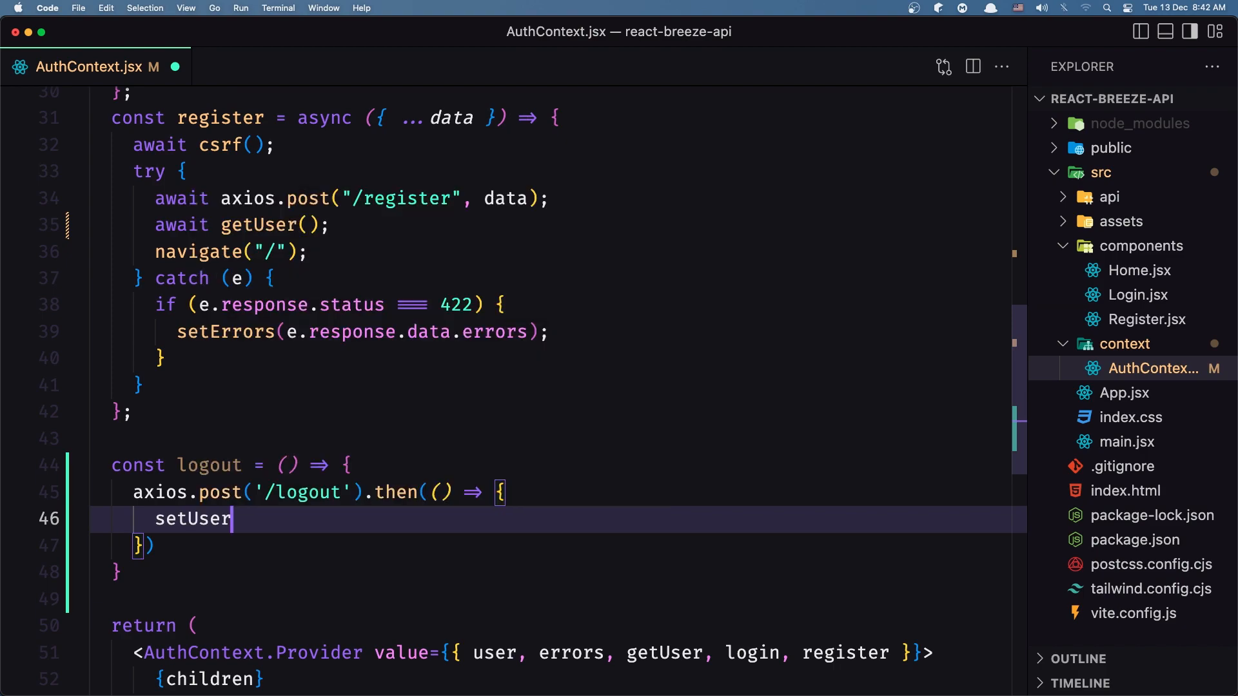
{"action": "type", "text": "(null"}
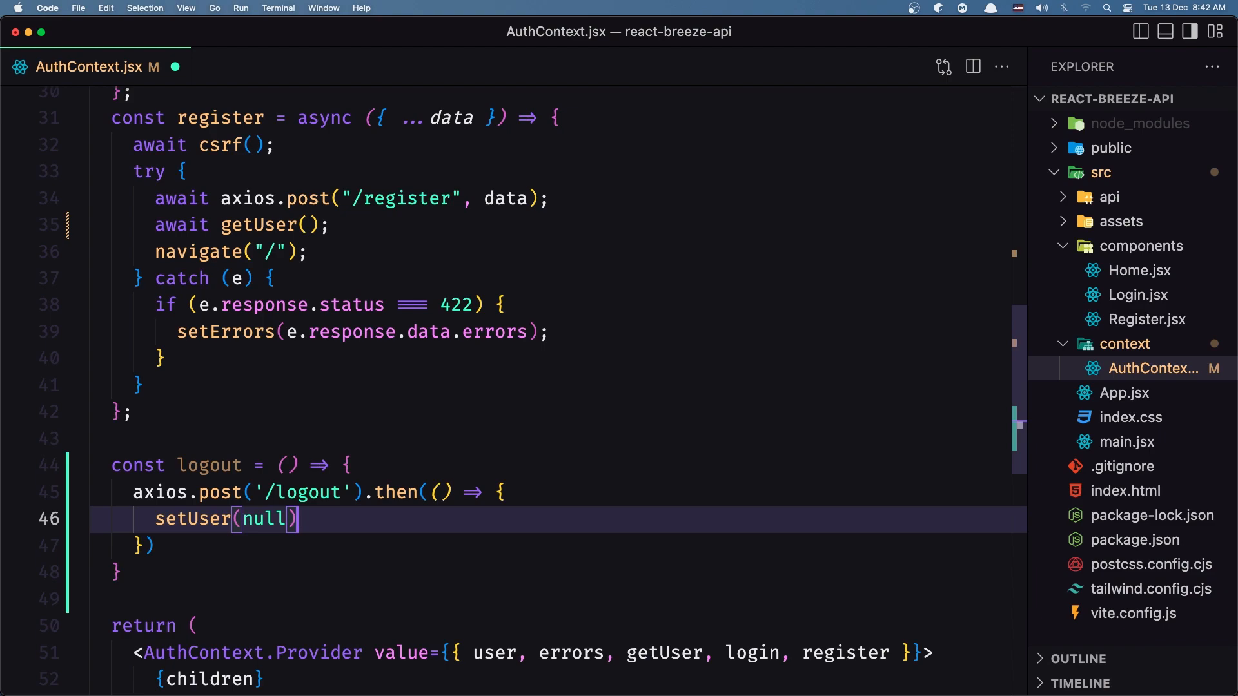
{"action": "key", "text": "cmd+s"}
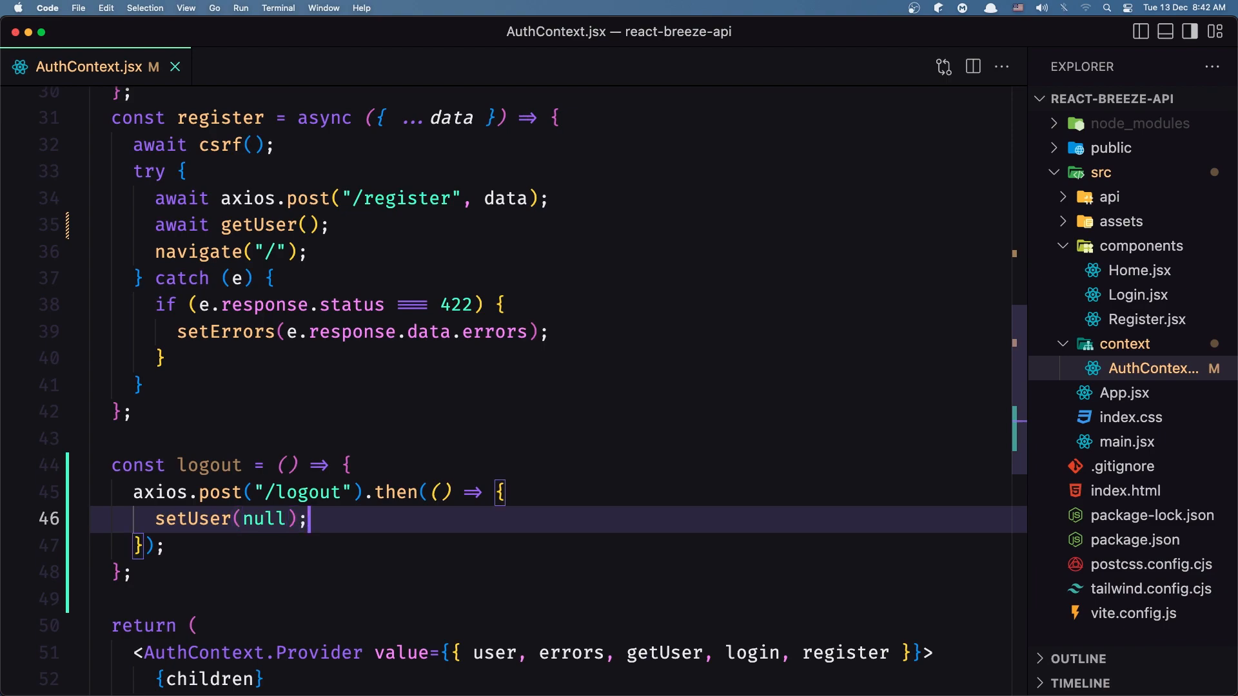
{"action": "scroll", "scroll_direction": "down", "scroll_amount": 3}
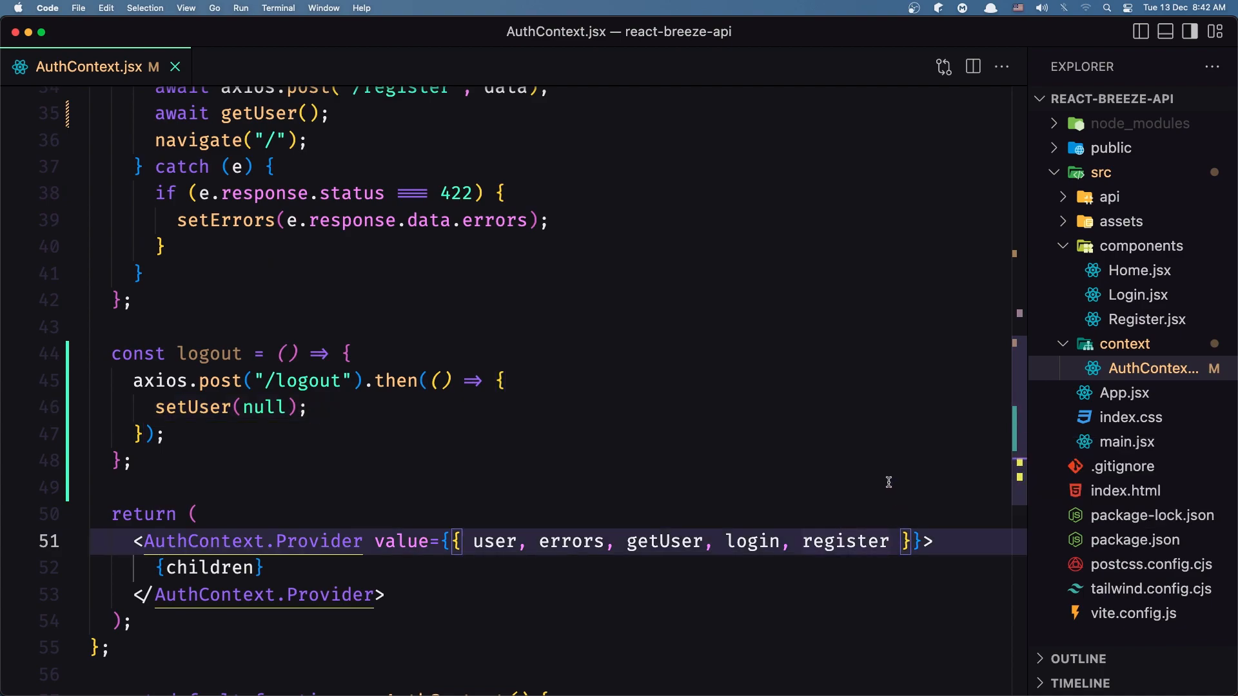
Add logout to the AuthContext.Provider value next to user and login.
{"action": "type", "text": ", logo"}
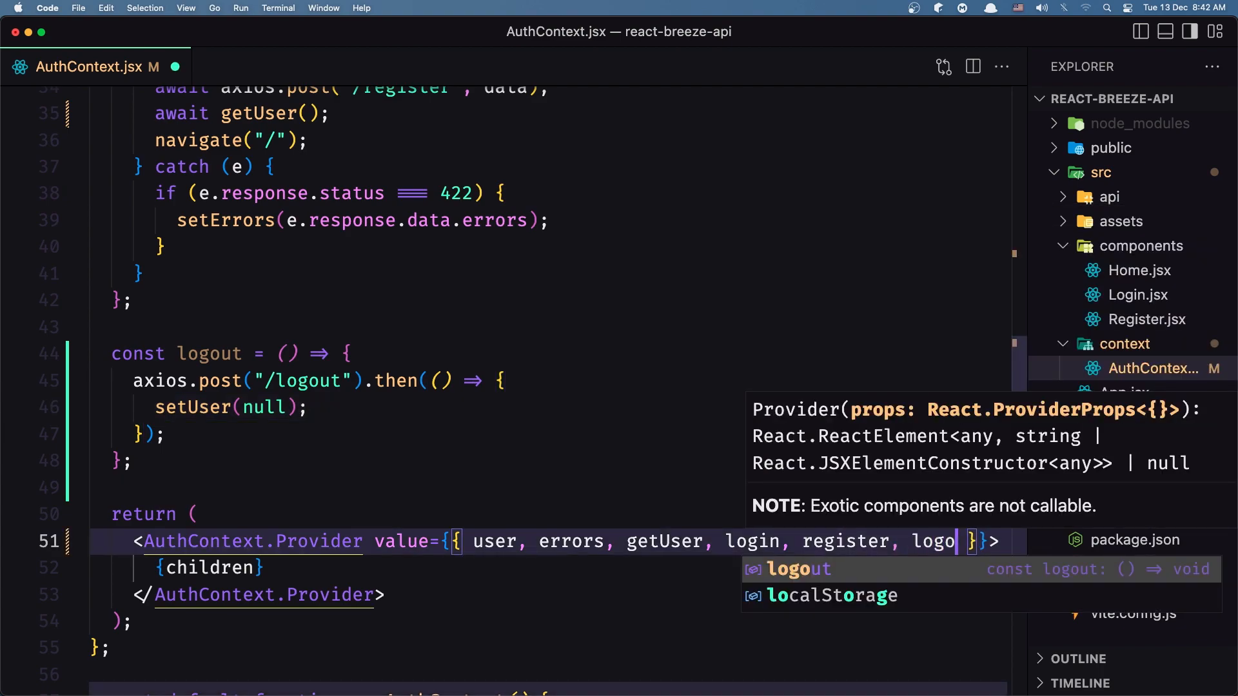
{"action": "type", "text": "ut"}
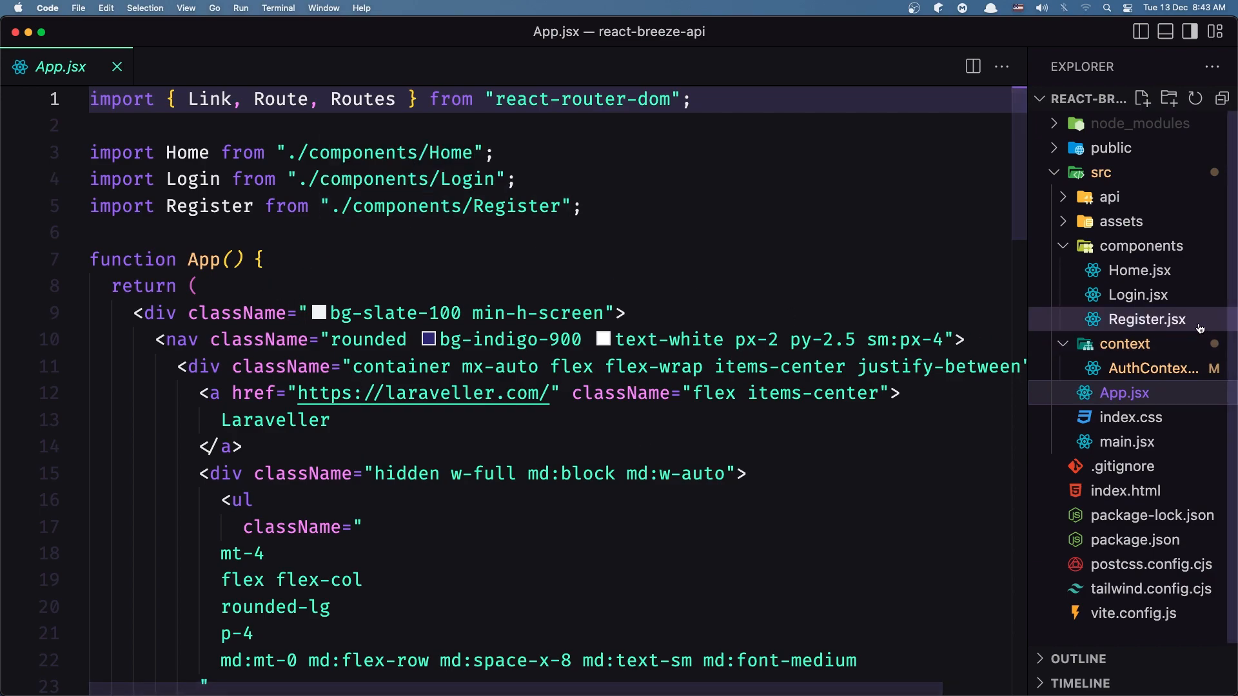
Copy the useAuthContext import from Login.jsx into App.jsx.
{"action": "left_click", "coordinate": [1137, 294]}
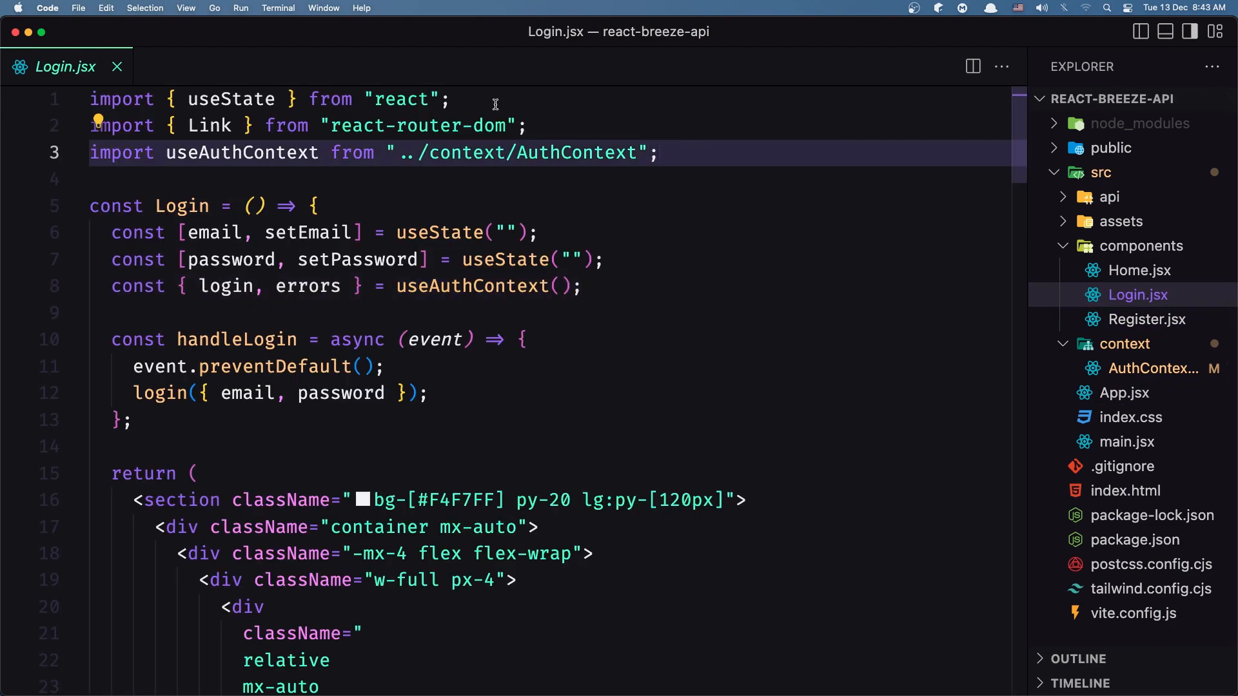
{"action": "left_click", "coordinate": [1124, 392]}
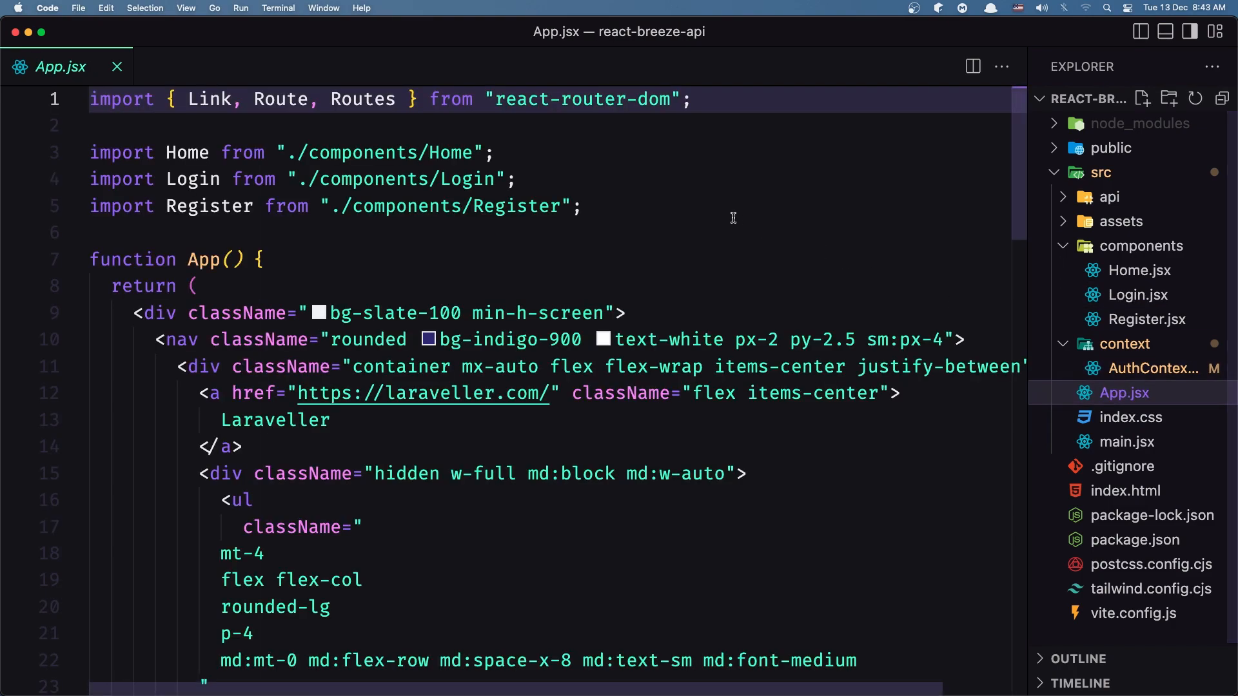
{"action": "type", "text": "import useAuthContext from \"../context/AuthContext\";"}
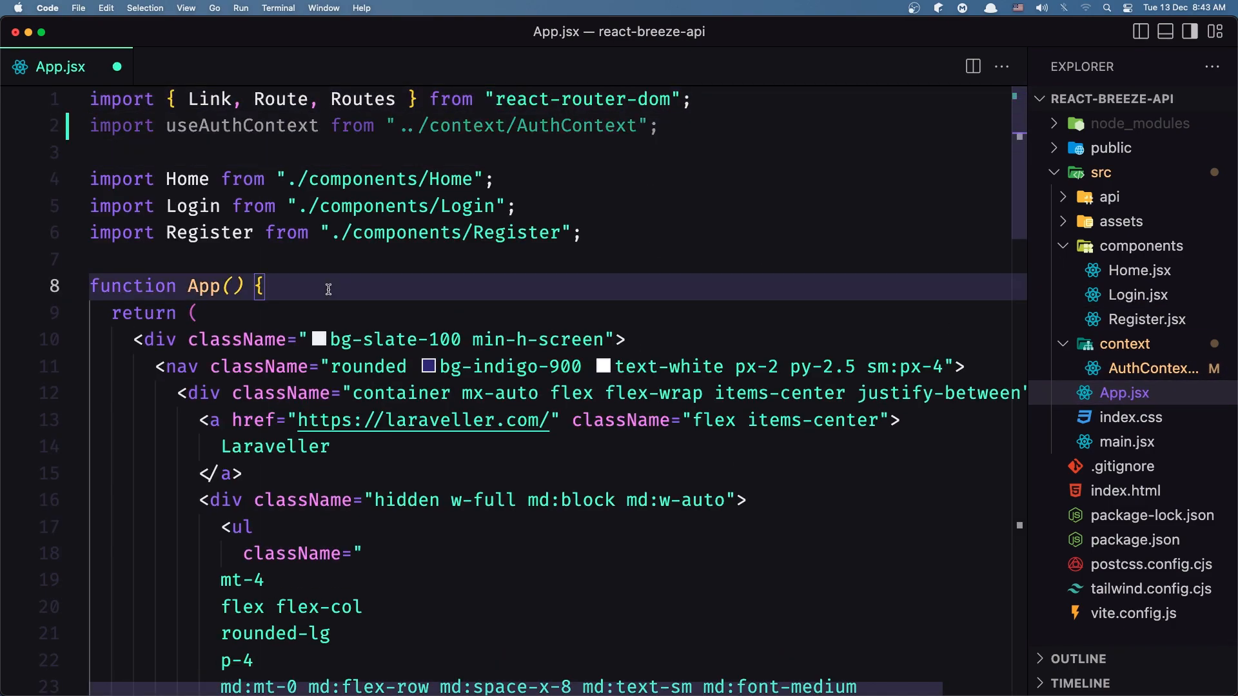
Add const { user, logout } = useAuthContext() at the top of the App function.
{"action": "key", "text": "Enter"}
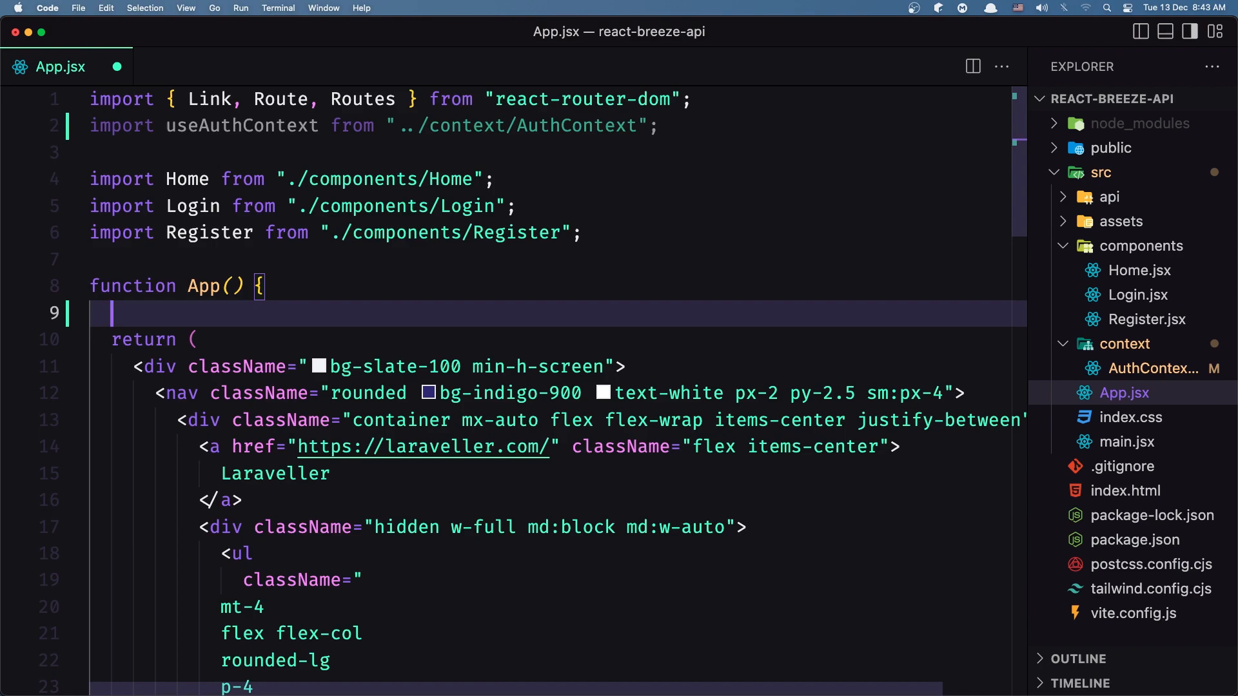
{"action": "type", "text": "co"}
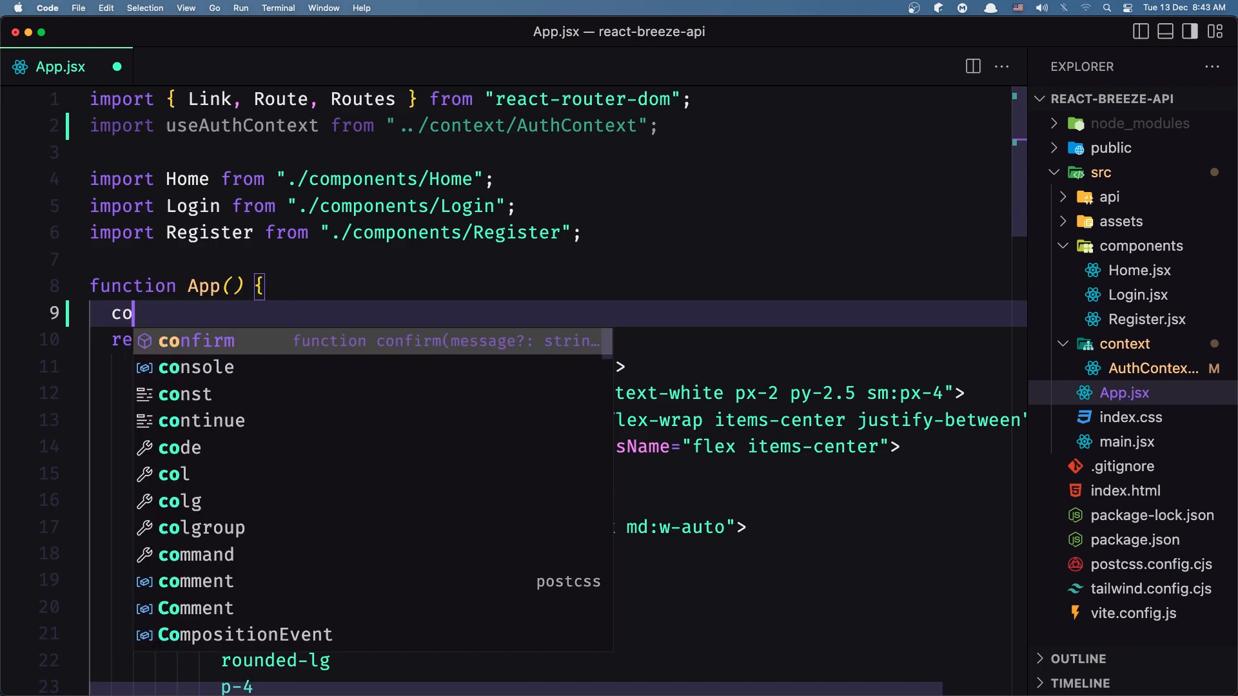
{"action": "type", "text": "nst {"}
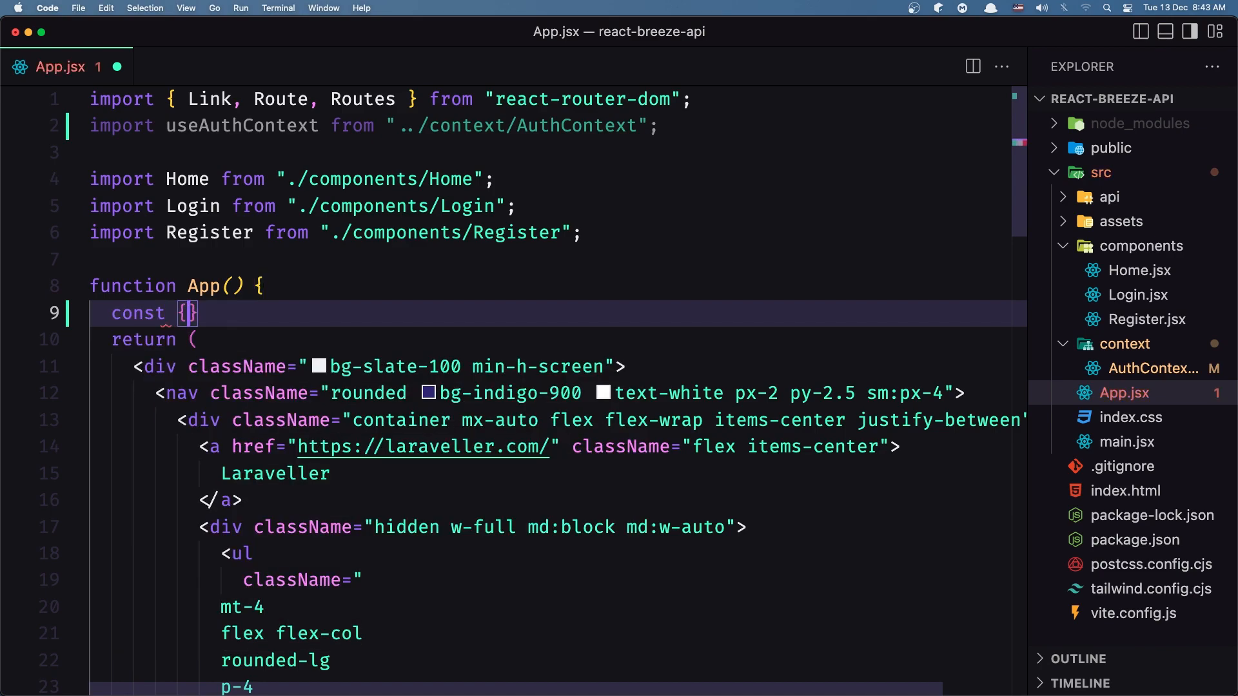
{"action": "type", "text": "u"}
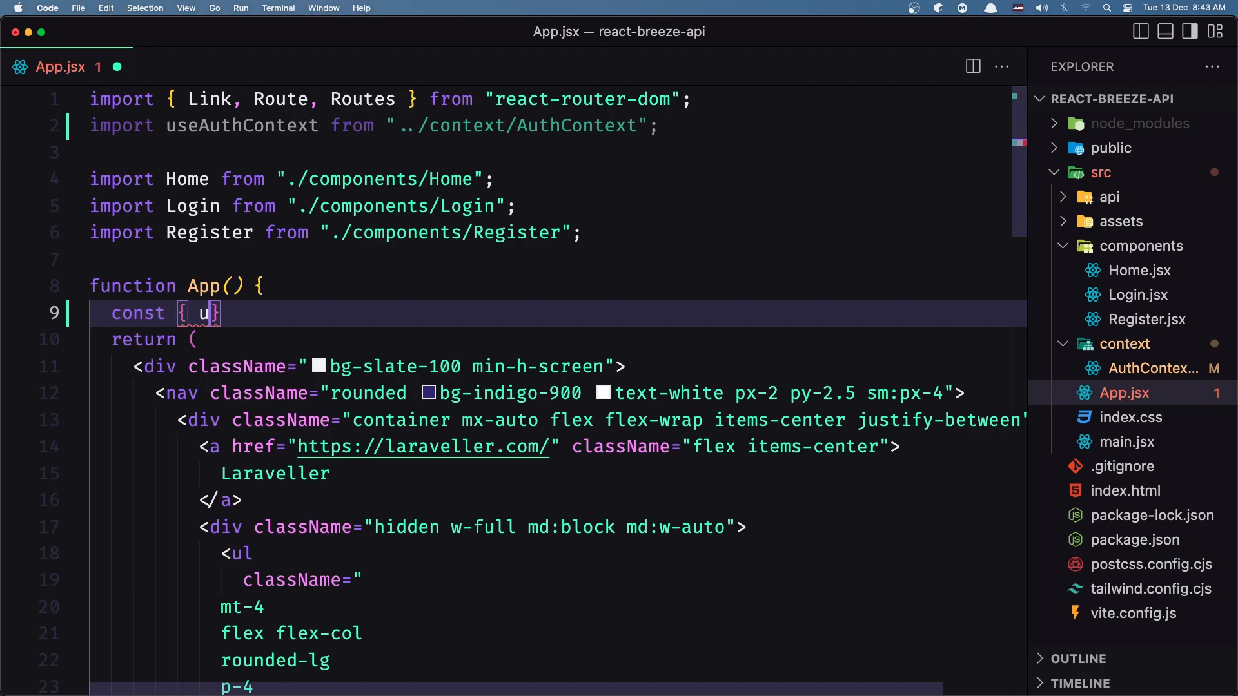
{"action": "type", "text": "ser, log"}
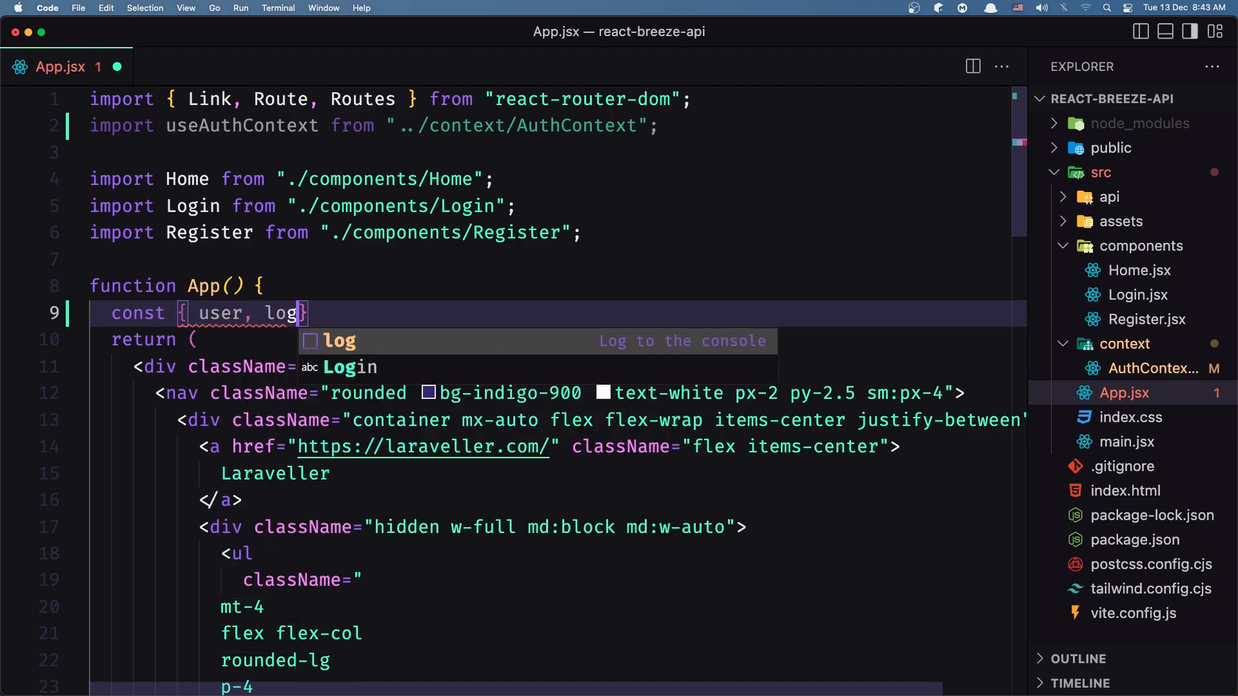
{"action": "type", "text": "out"}
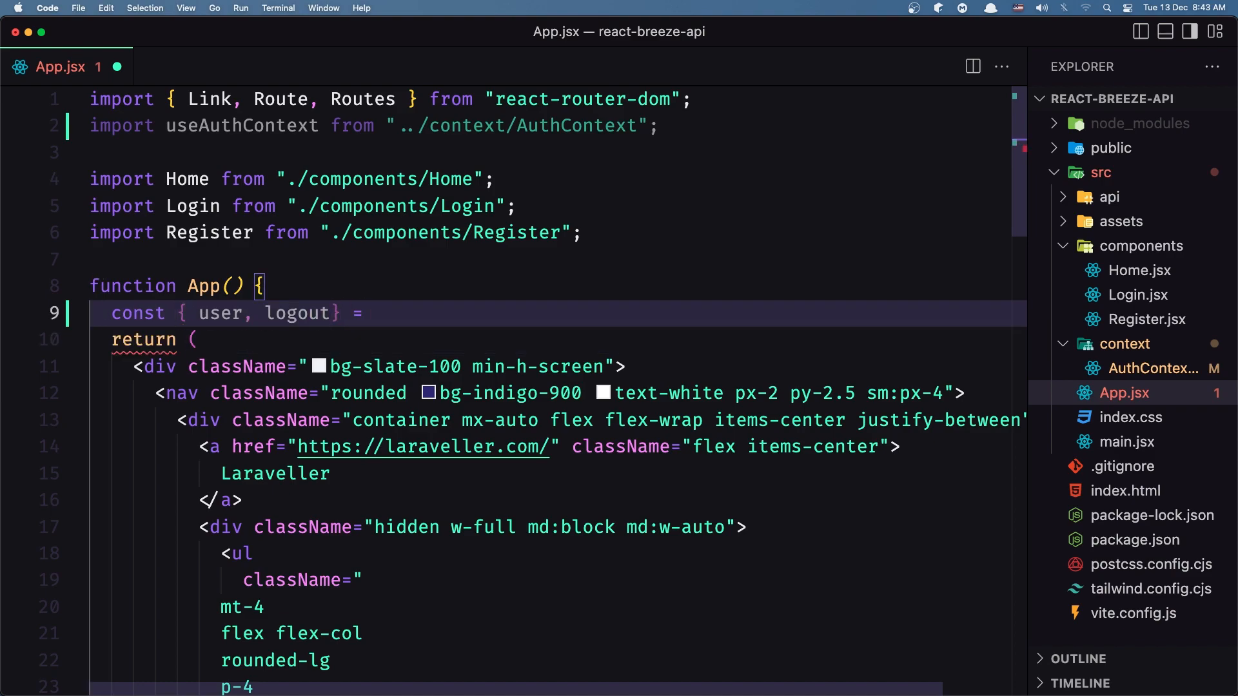
{"action": "type", "text": "useAuthContext"}
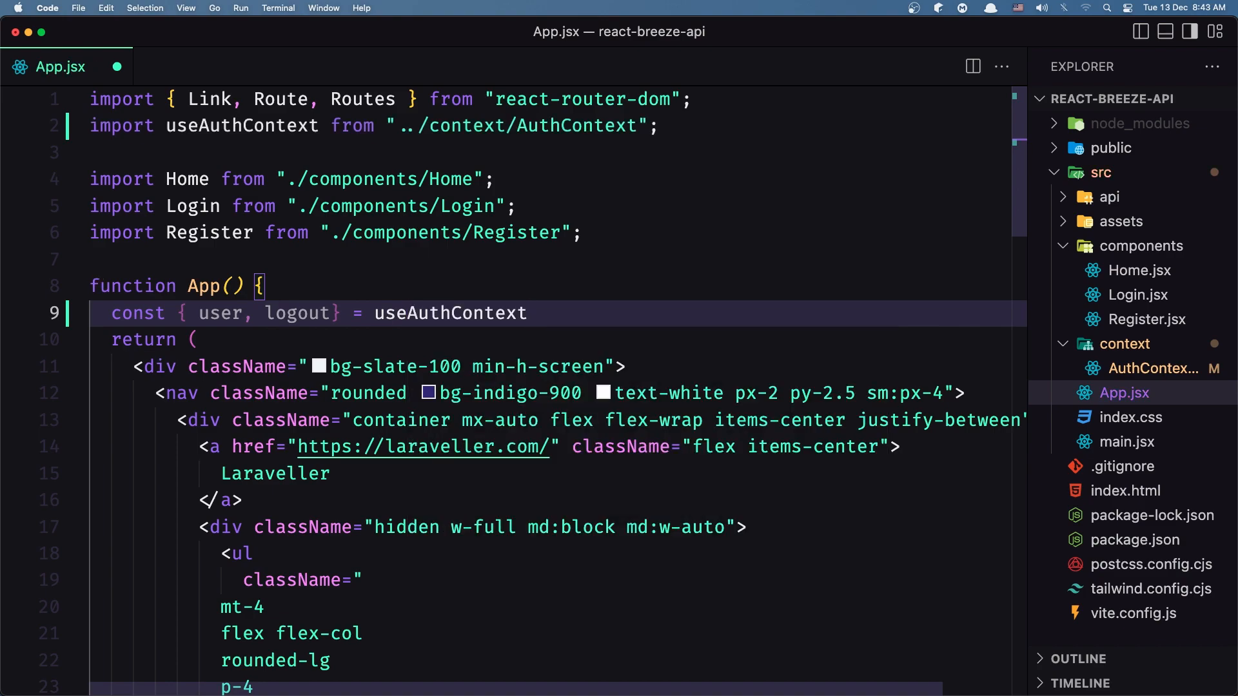
{"action": "type", "text": "()"}
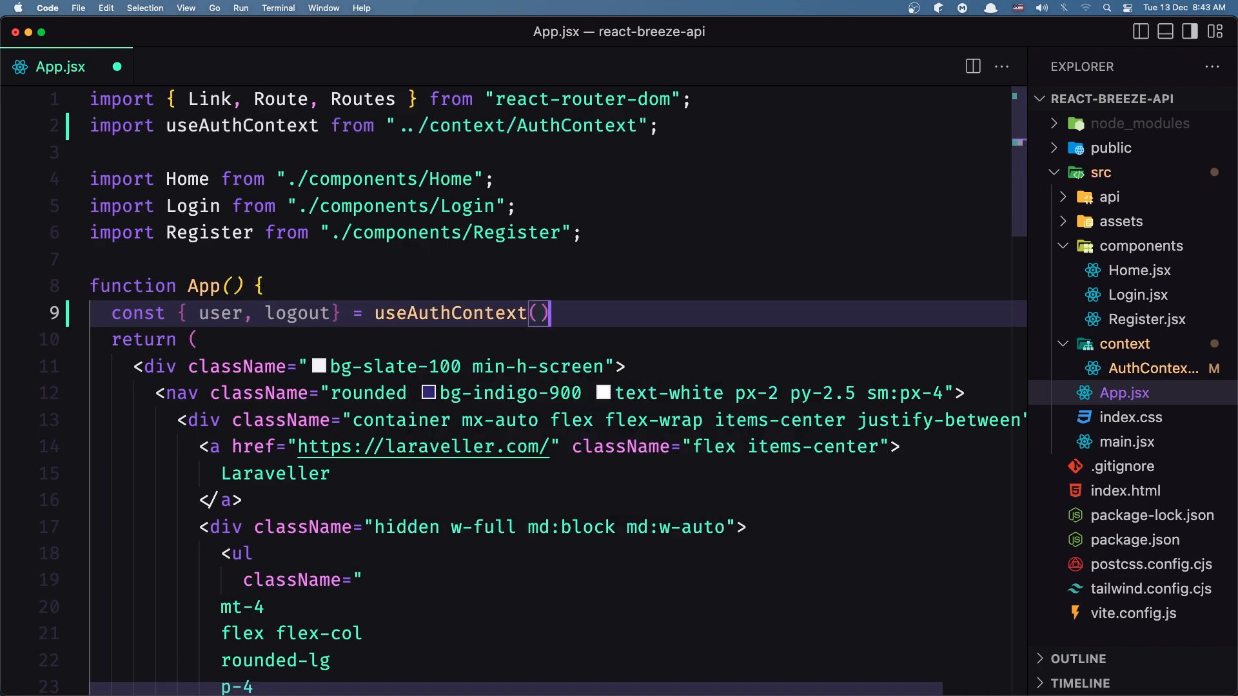
{"action": "scroll", "scroll_direction": "down", "scroll_amount": 3}
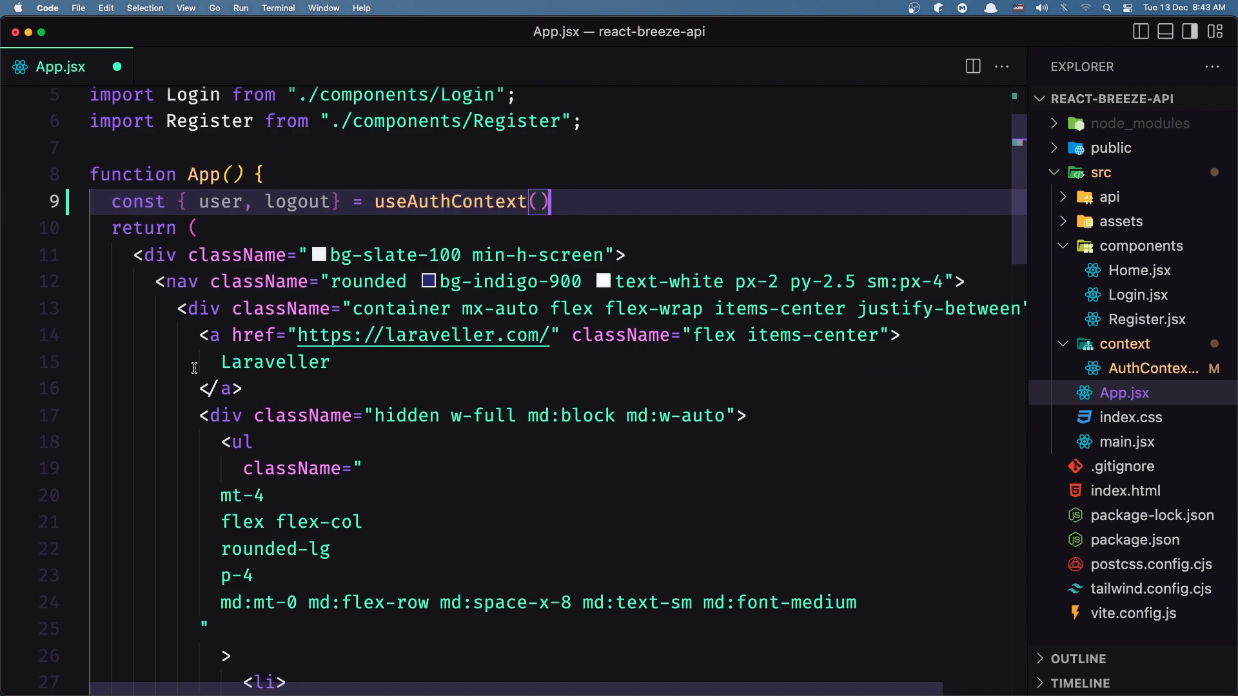
Fold and remove the Login and Register nav items, typing {user ? in their place.
{"action": "scroll", "scroll_direction": "down", "scroll_amount": 3}
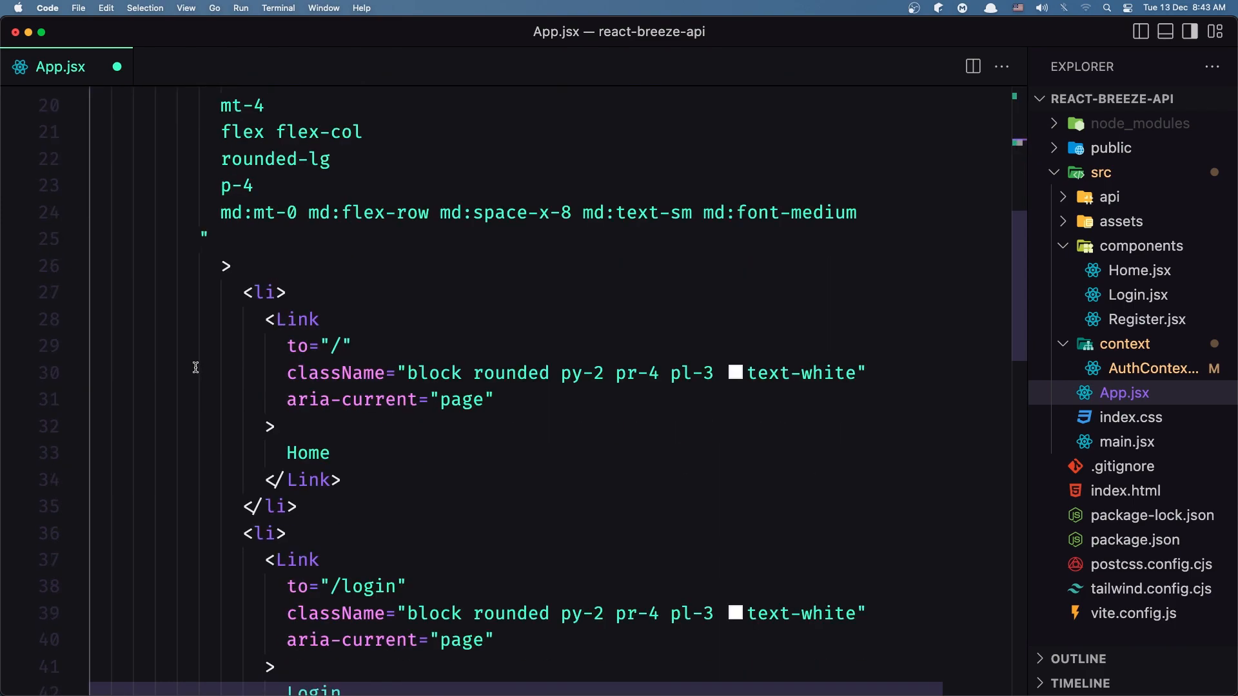
{"action": "scroll", "scroll_direction": "down", "scroll_amount": 3}
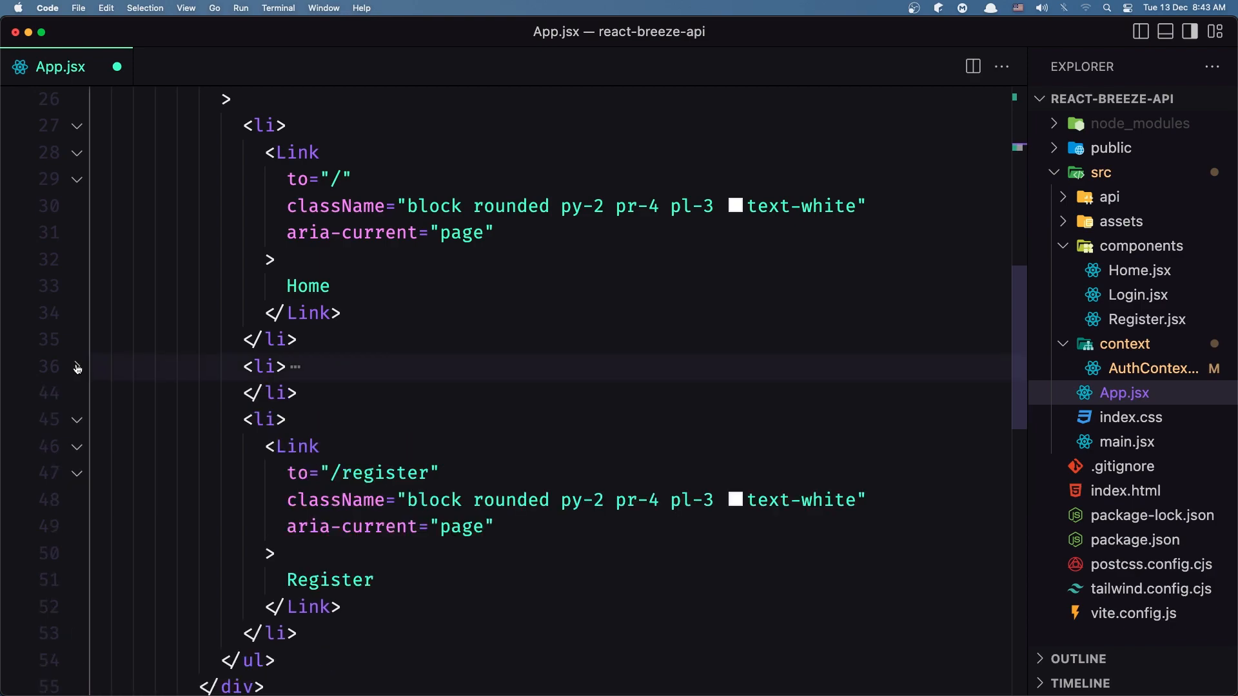
{"action": "mouse_move", "coordinate": [73, 420]}
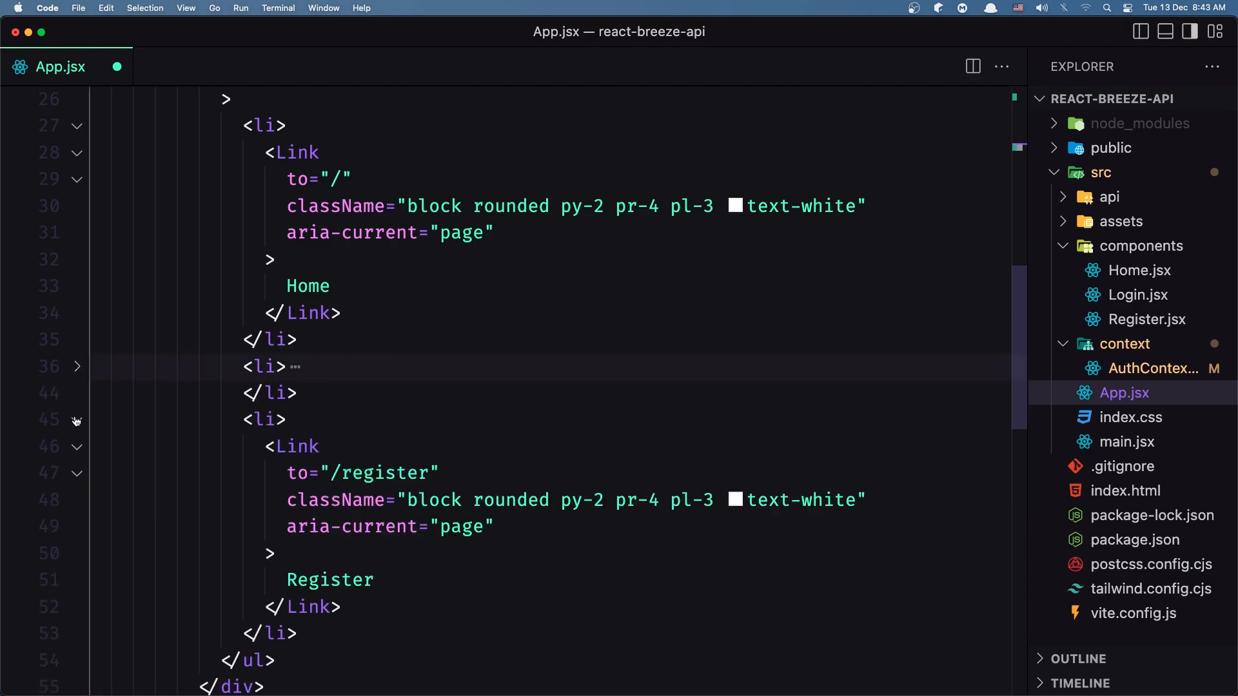
{"action": "left_click", "coordinate": [76, 419]}
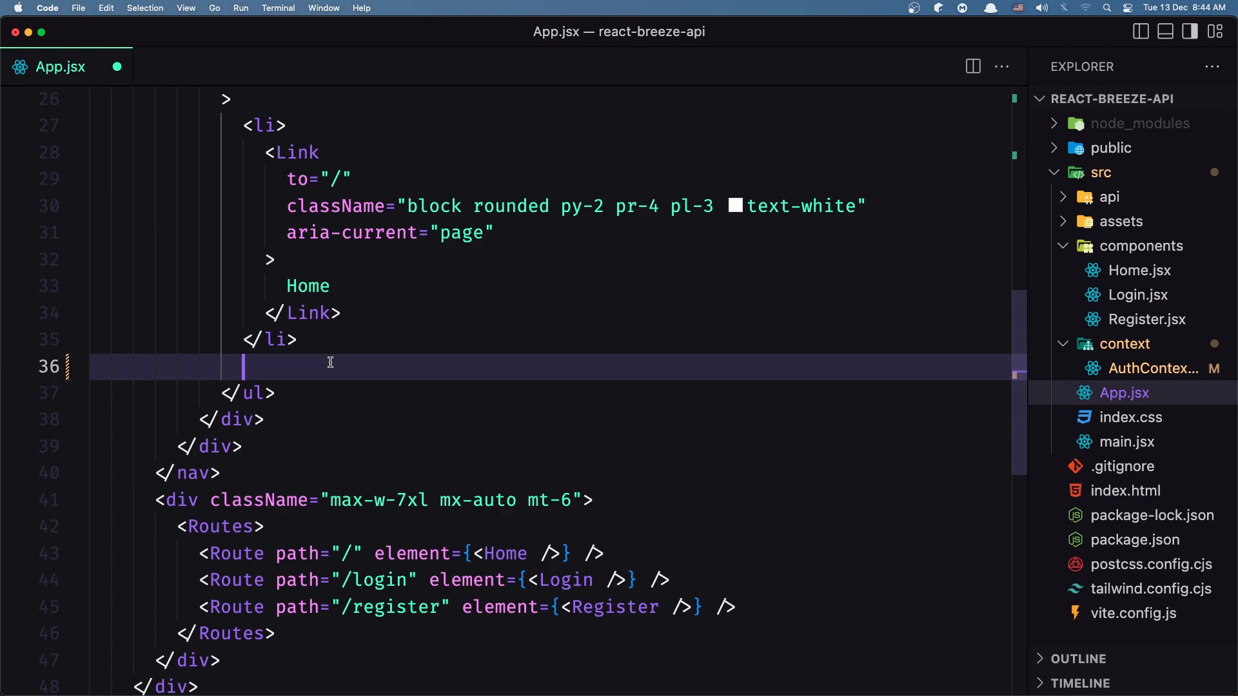
{"action": "type", "text": "{"}
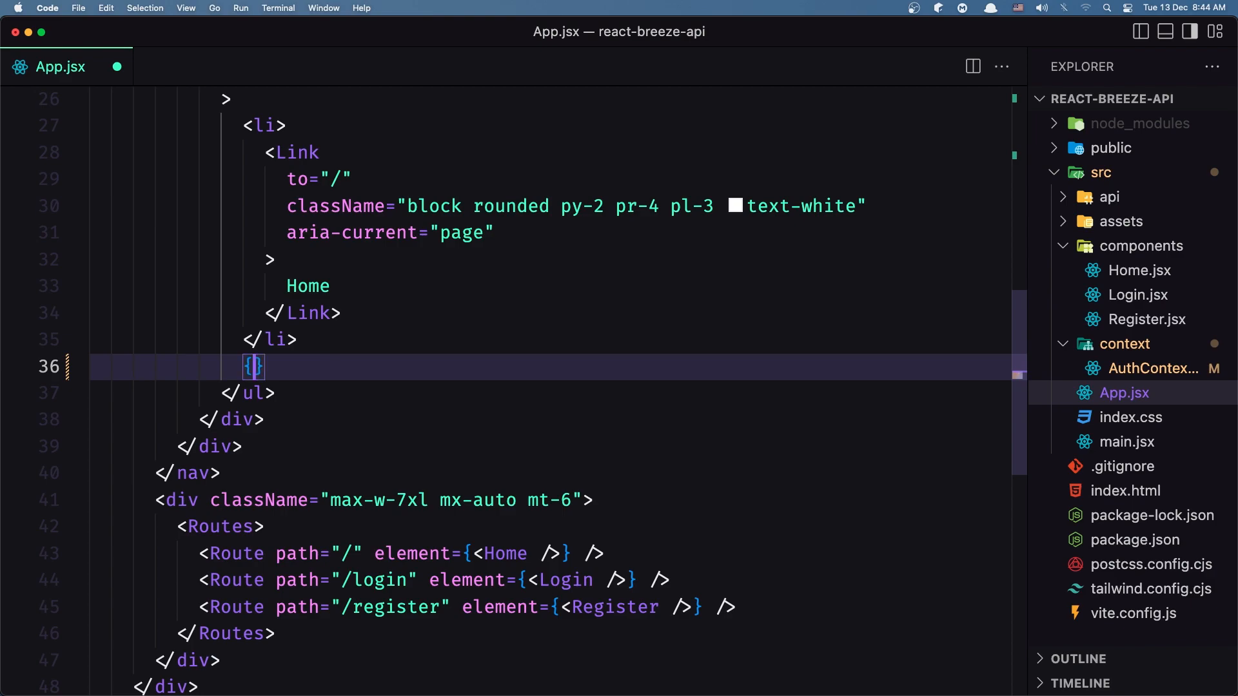
{"action": "type", "text": "user"}
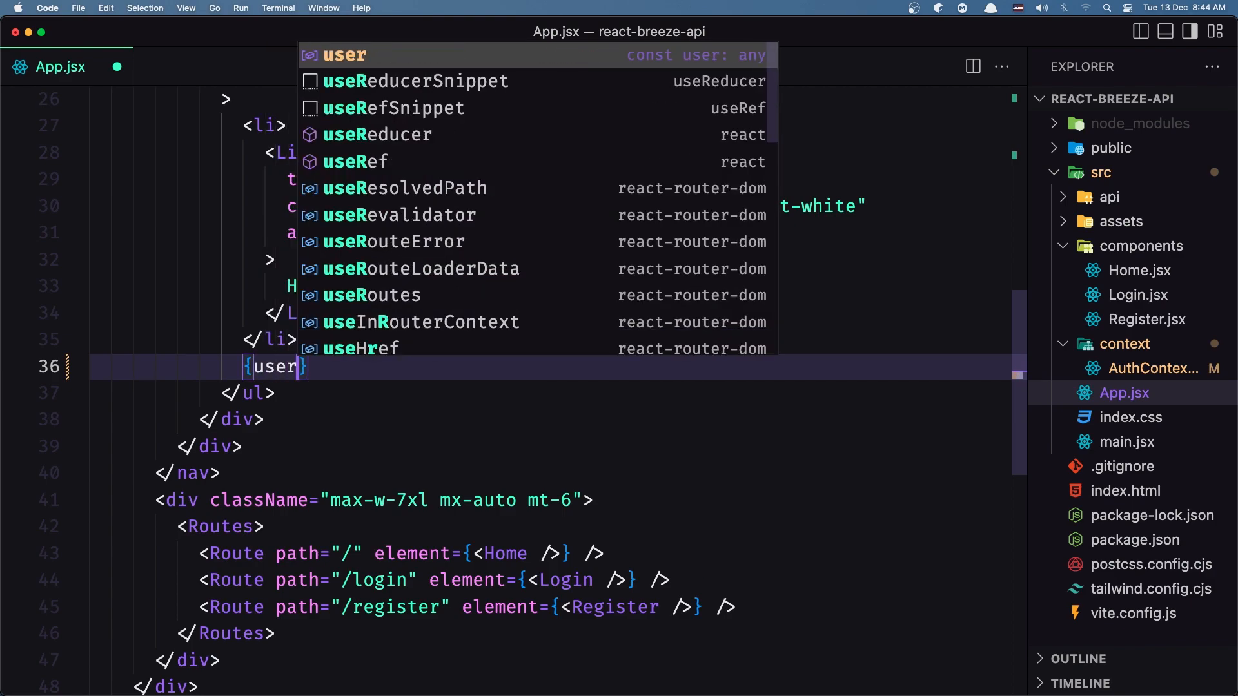
{"action": "type", "text": "?"}
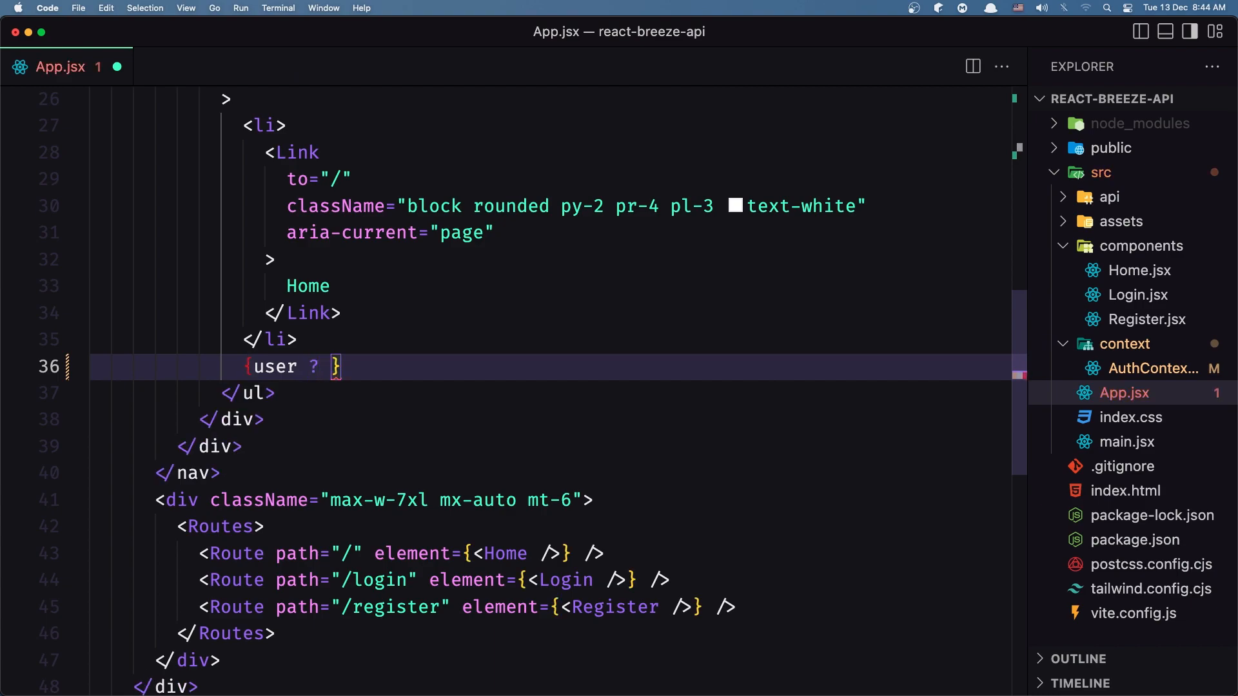
Write the user ternary: a Logout button item, else a fragment with Login and Register.
{"action": "type", "text": "<>"}
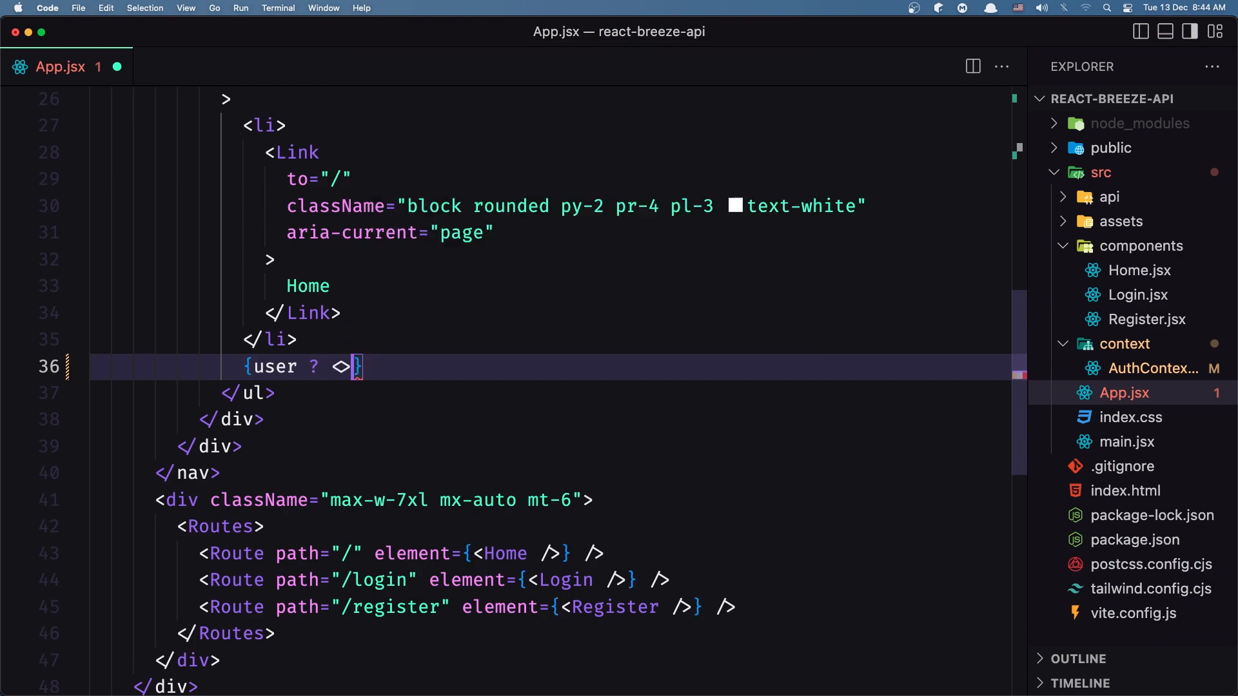
{"action": "type", "text": "</> :"}
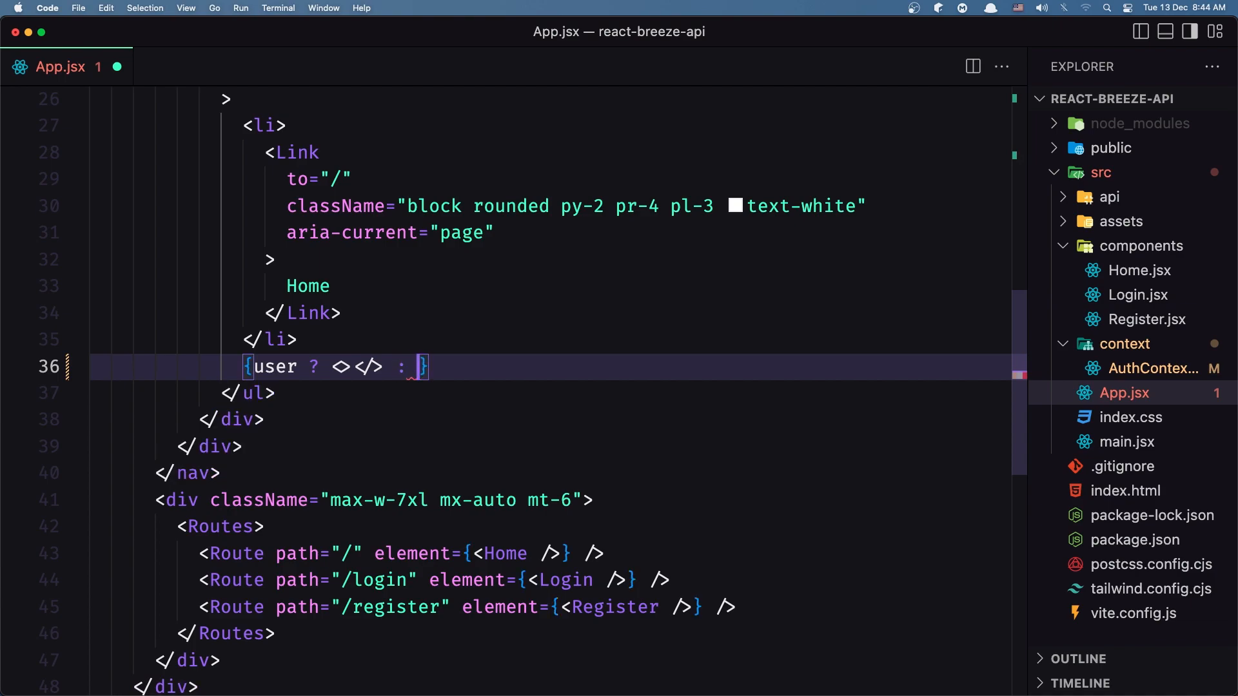
{"action": "type", "text": "<></>"}
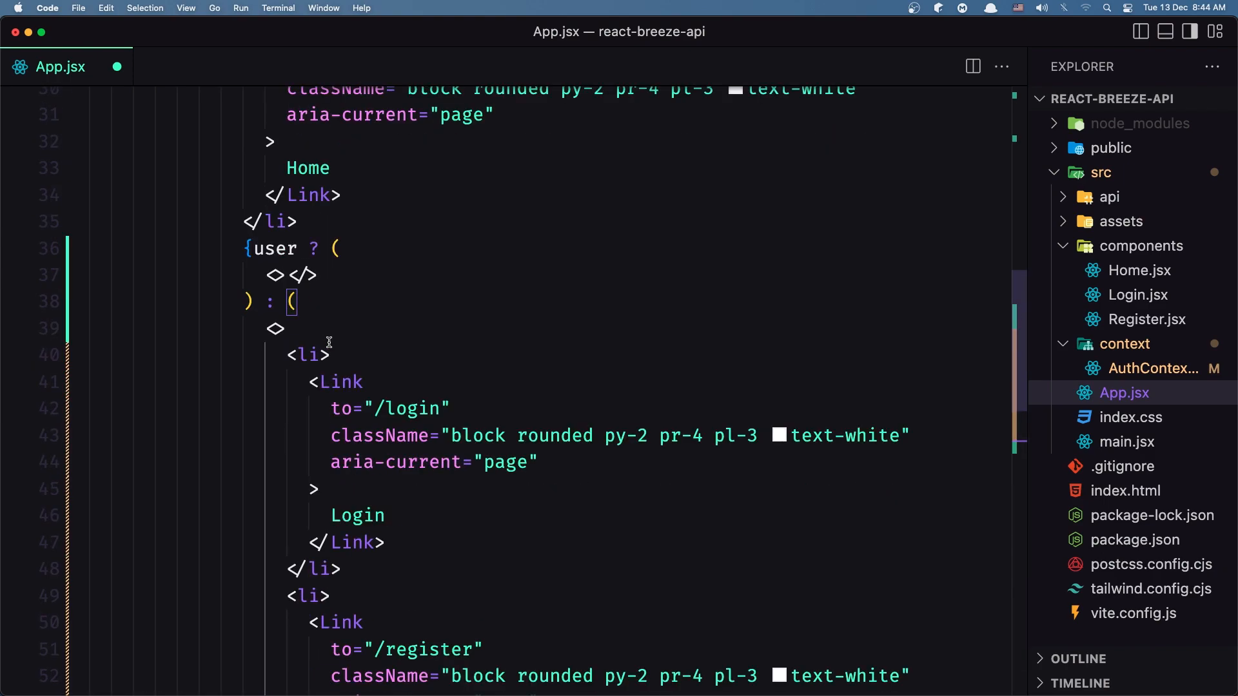
{"action": "mouse_move", "coordinate": [269, 361]}
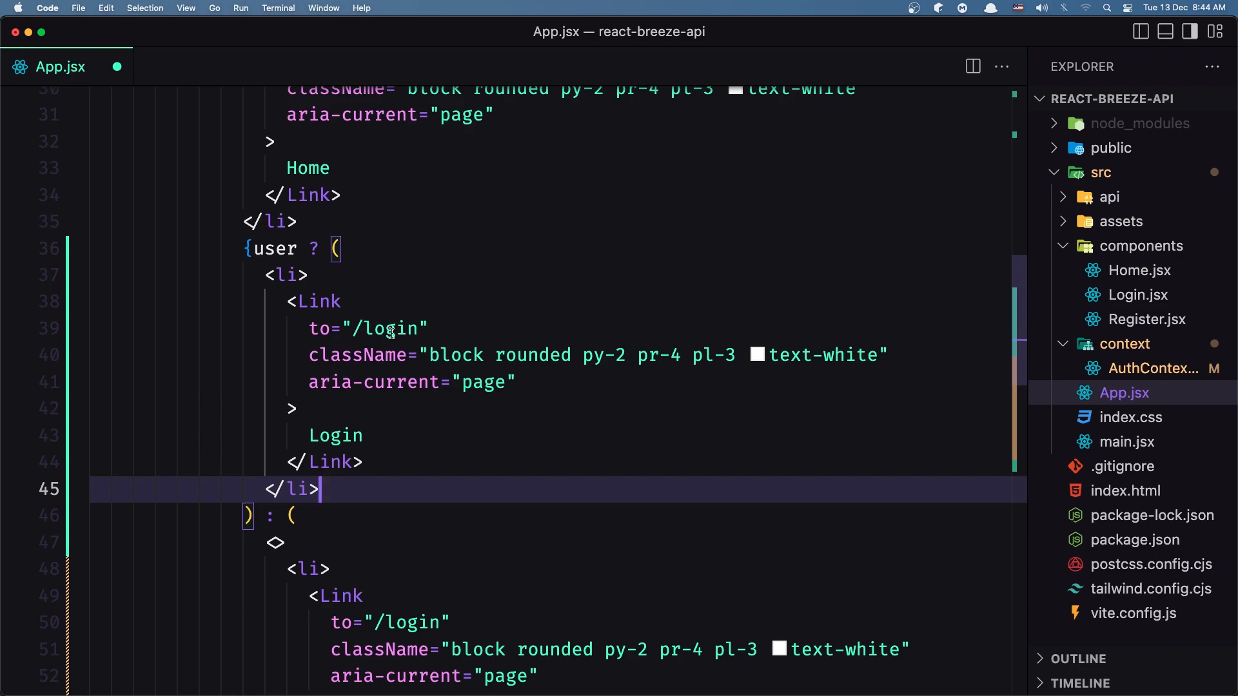
{"action": "mouse_move", "coordinate": [366, 436]}
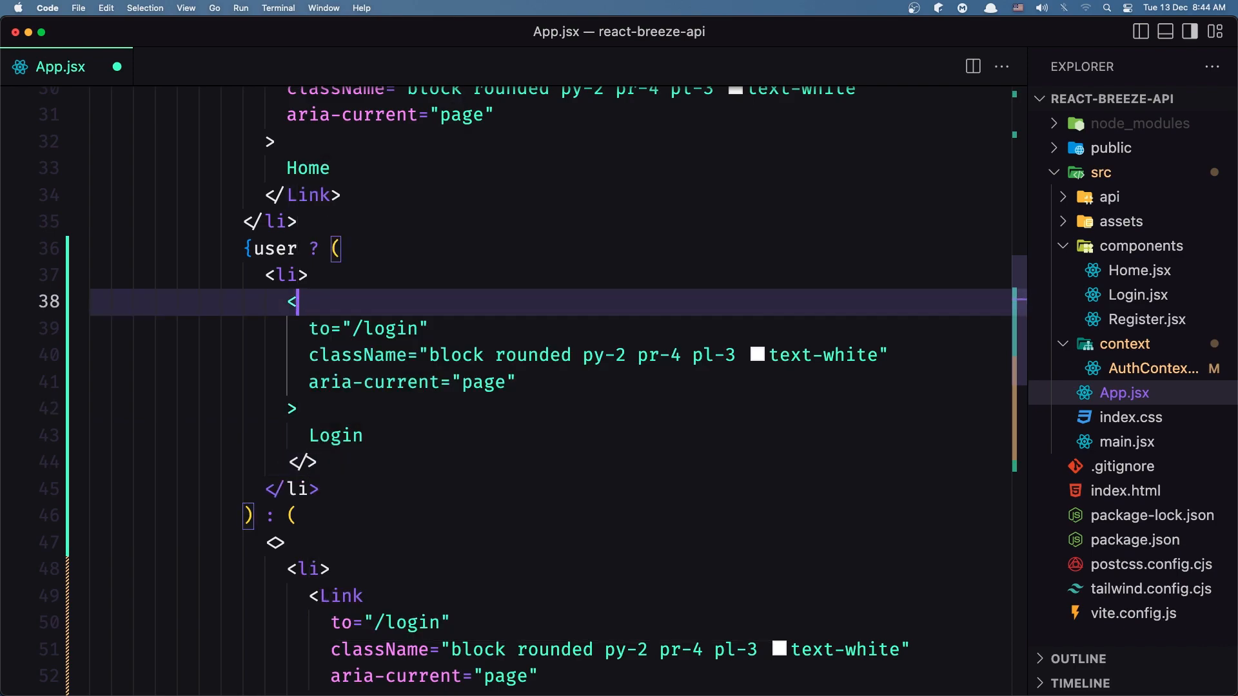
{"action": "type", "text": "but"}
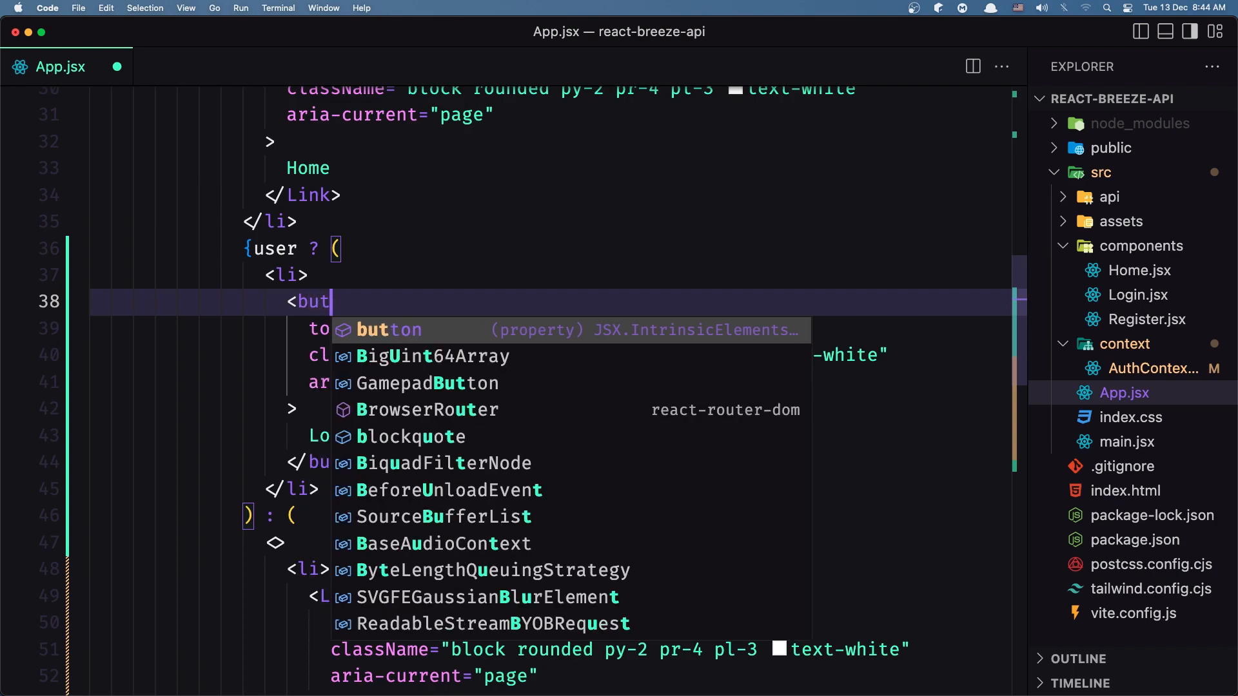
{"action": "key", "text": "Tab"}
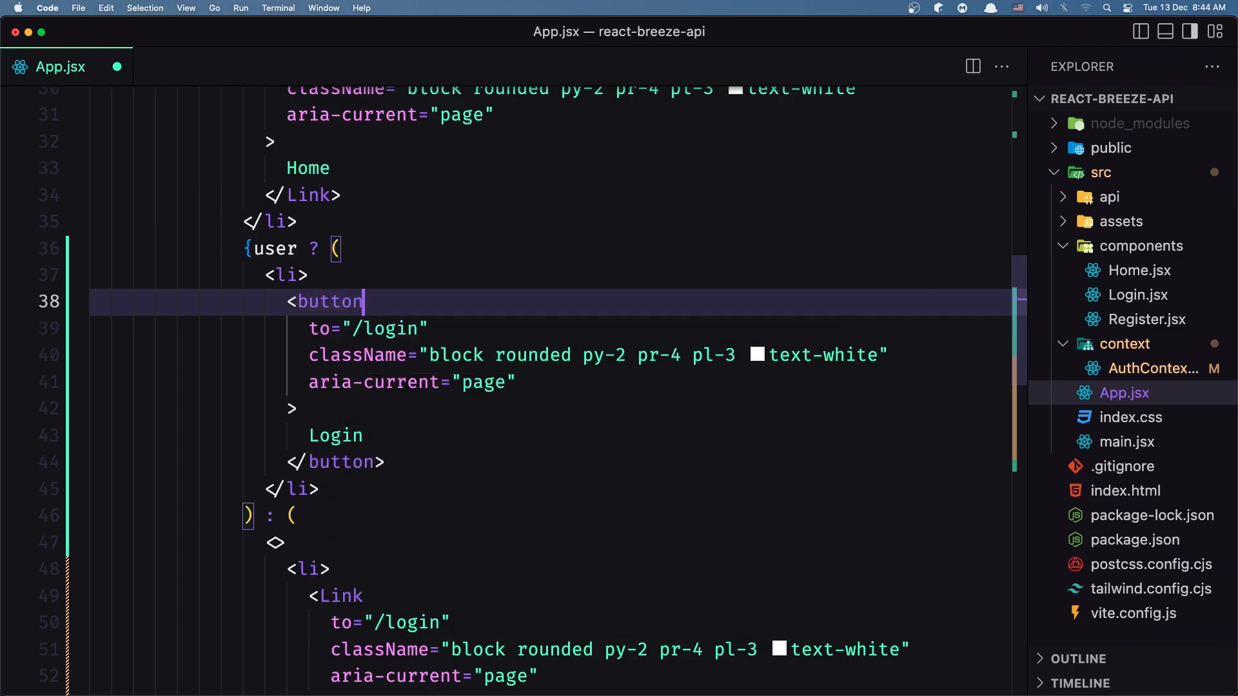
{"action": "mouse_move", "coordinate": [597, 393]}
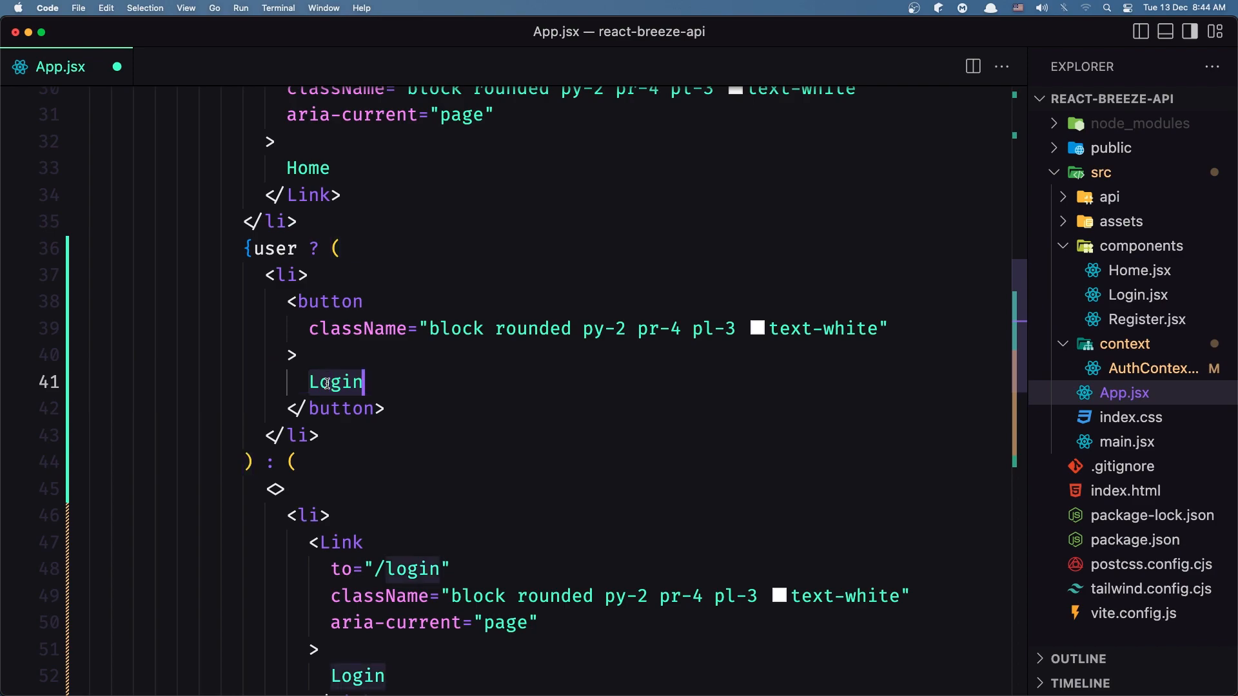
{"action": "type", "text": "Logout"}
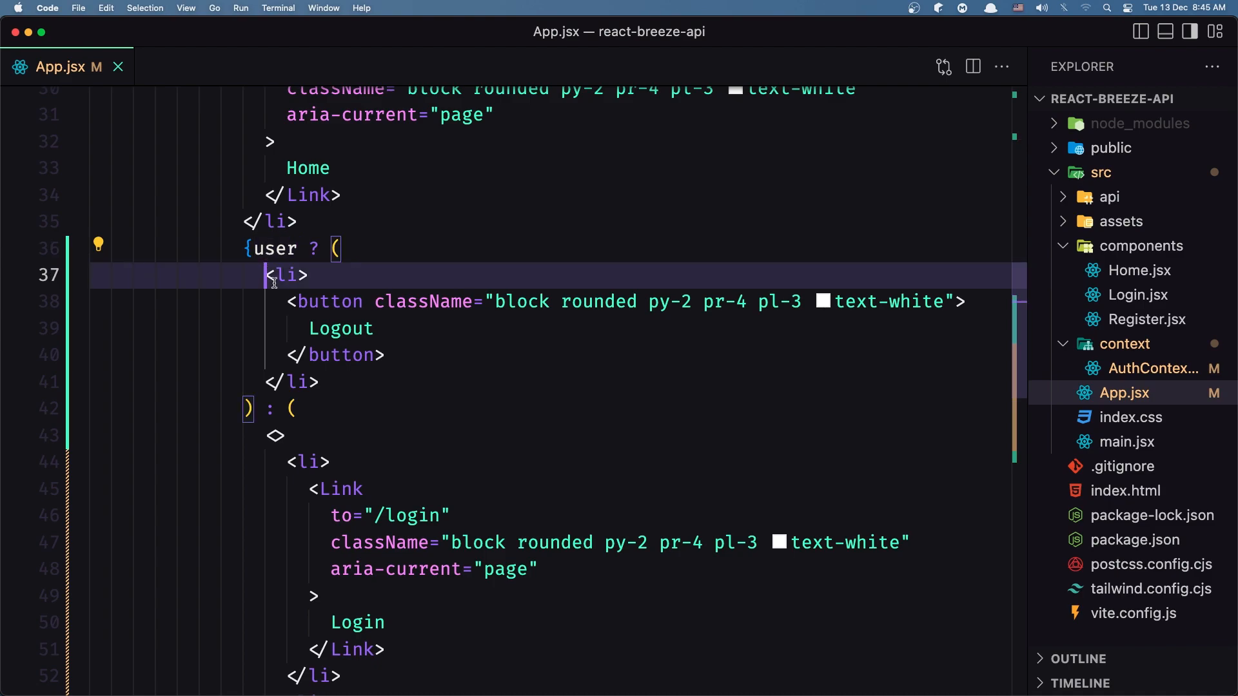
Switch to Brave to test the nav, which shows the AuthContext import resolve error.
{"action": "left_click", "coordinate": [263, 409]}
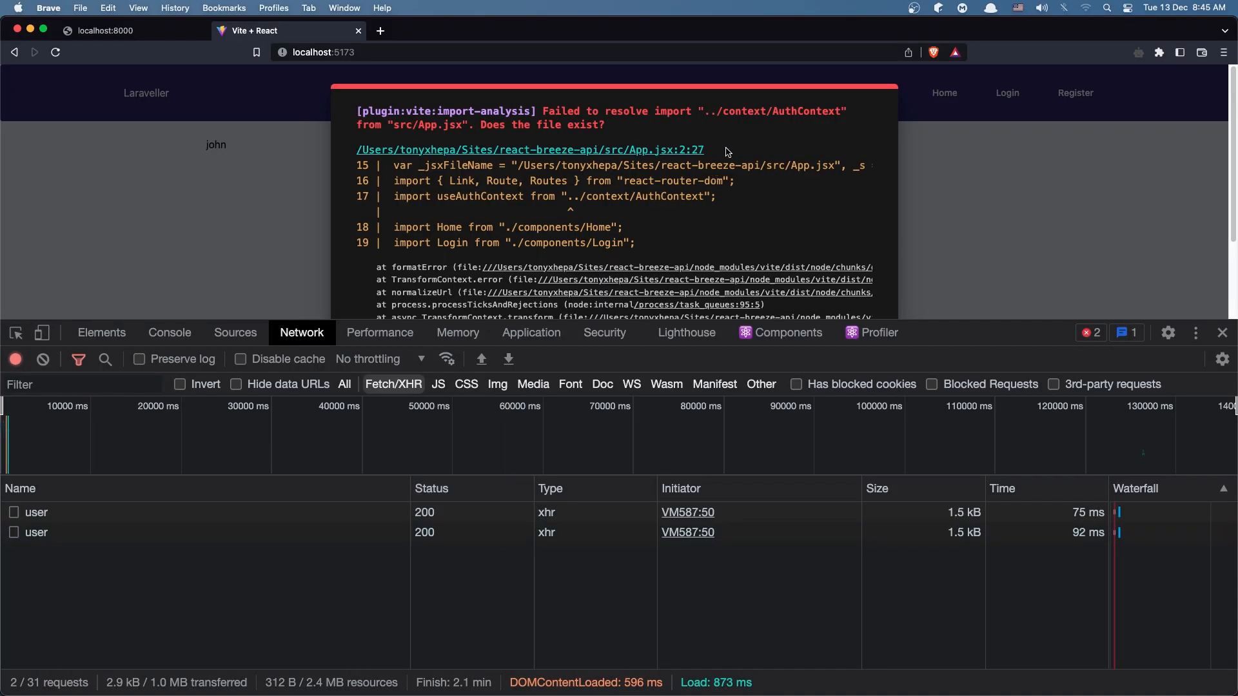
{"action": "mouse_move", "coordinate": [729, 145]}
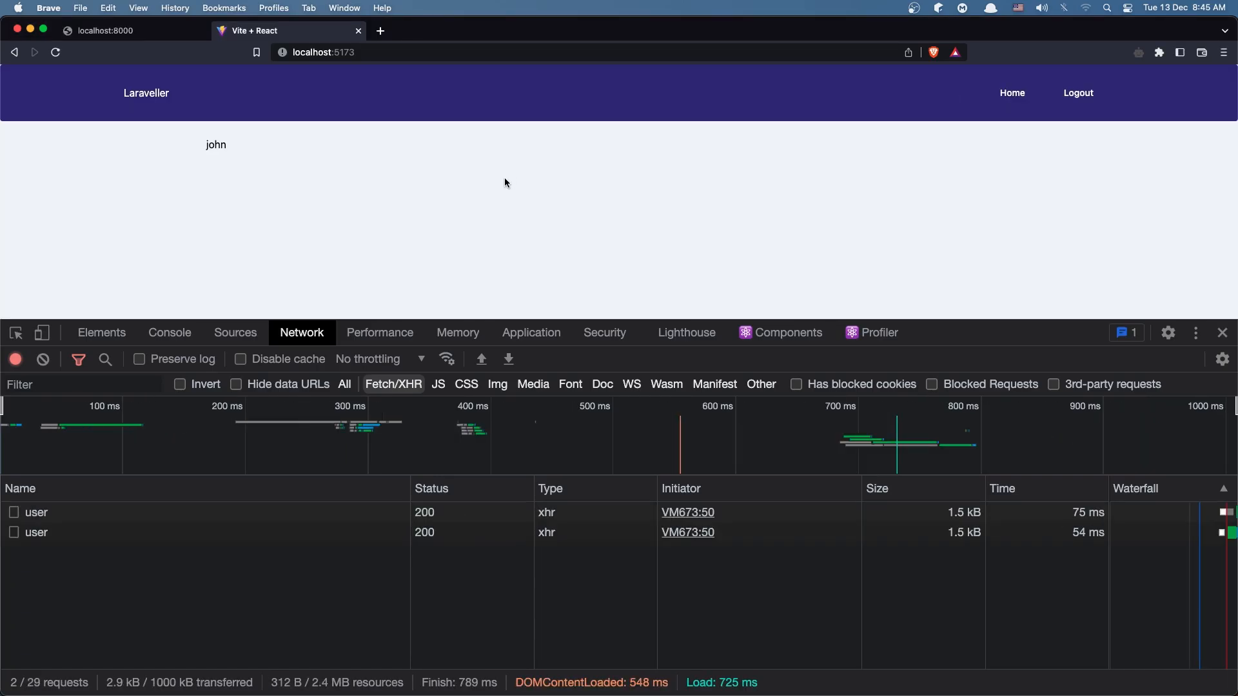
{"action": "mouse_move", "coordinate": [1005, 123]}
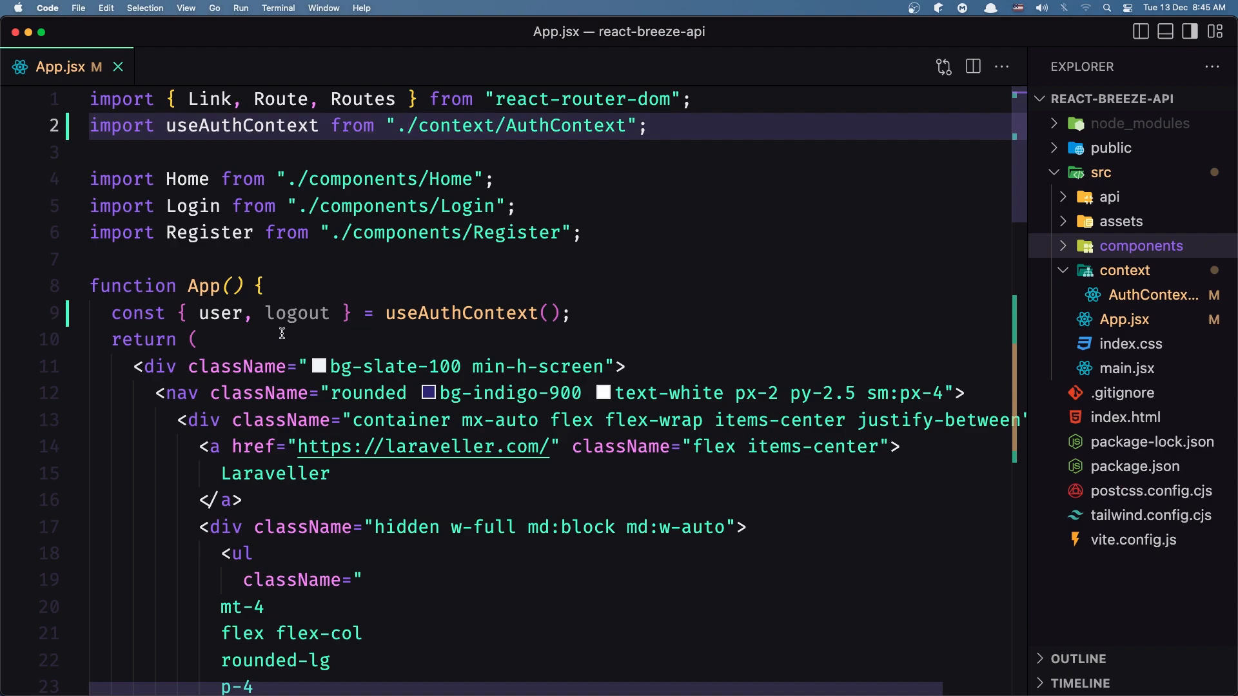
Add onClick={logout} to the Logout button element in App.jsx.
{"action": "scroll", "scroll_direction": "down", "scroll_amount": 3}
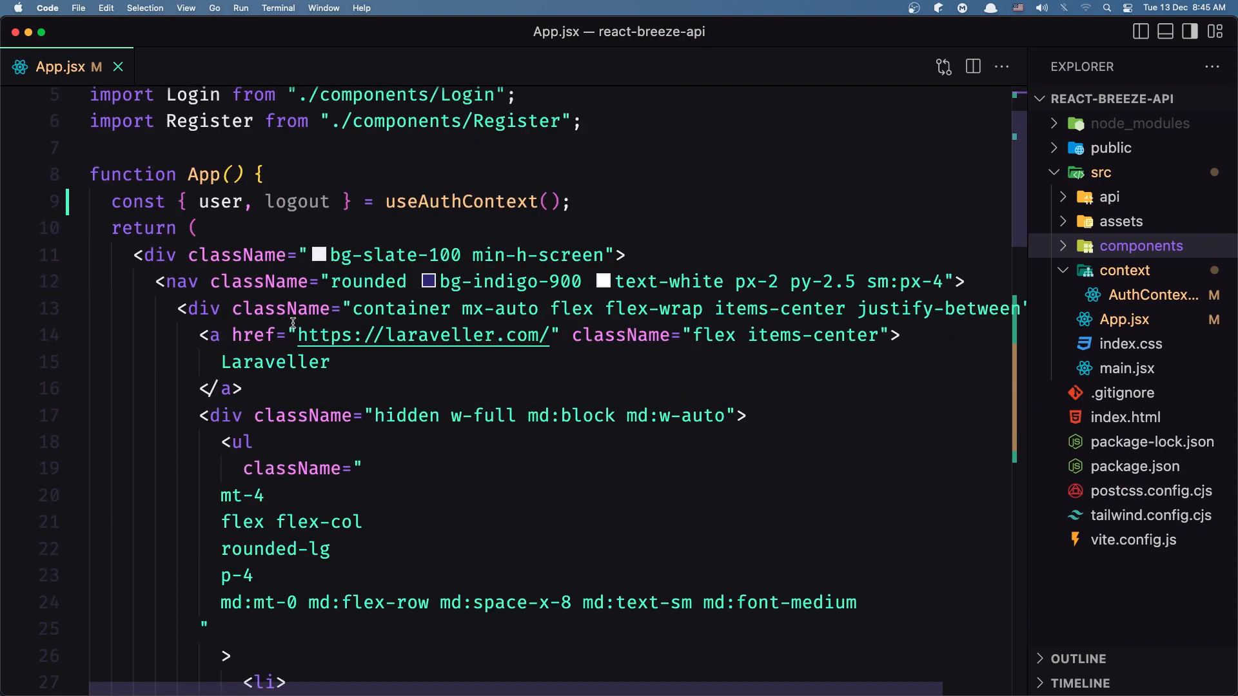
{"action": "scroll", "scroll_direction": "down", "scroll_amount": 3}
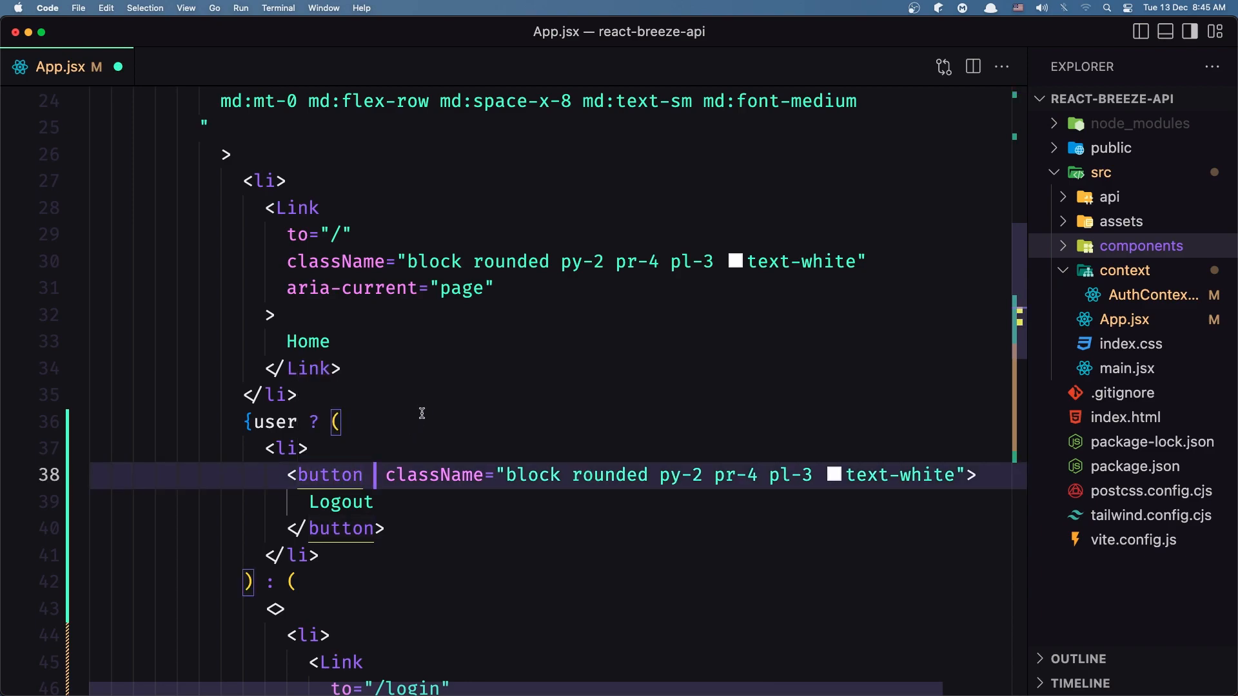
{"action": "type", "text": "o"}
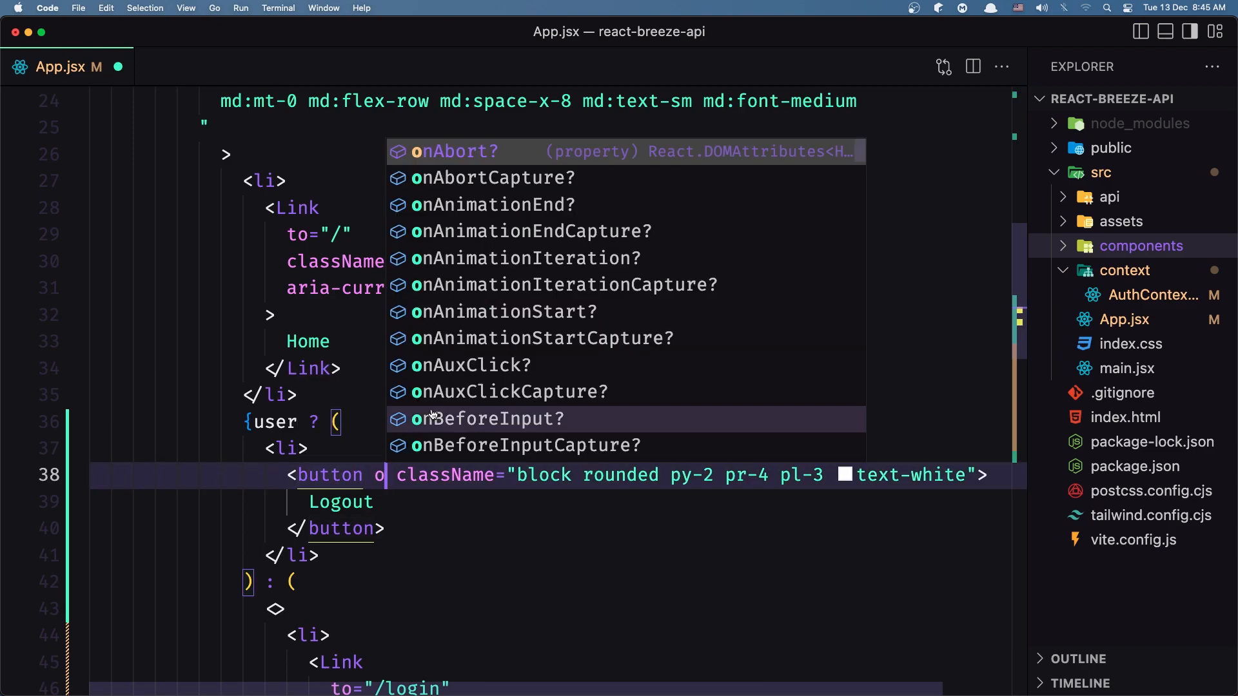
{"action": "type", "text": "onClick={}"}
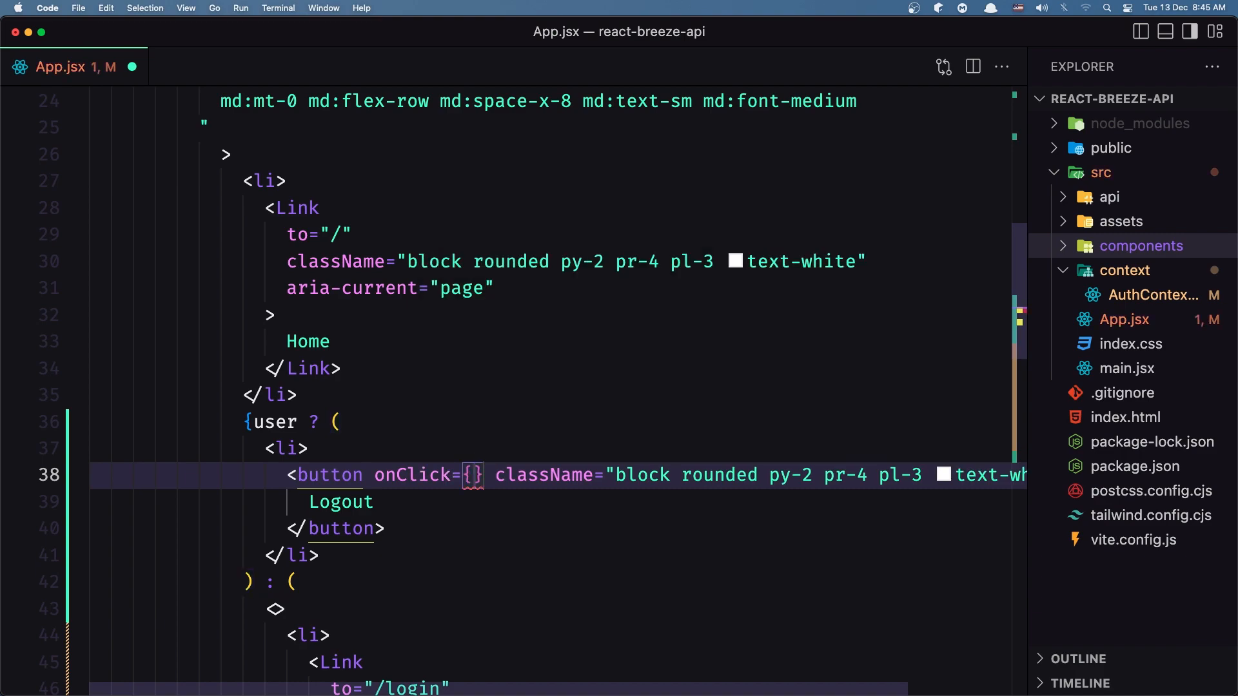
{"action": "type", "text": "logou"}
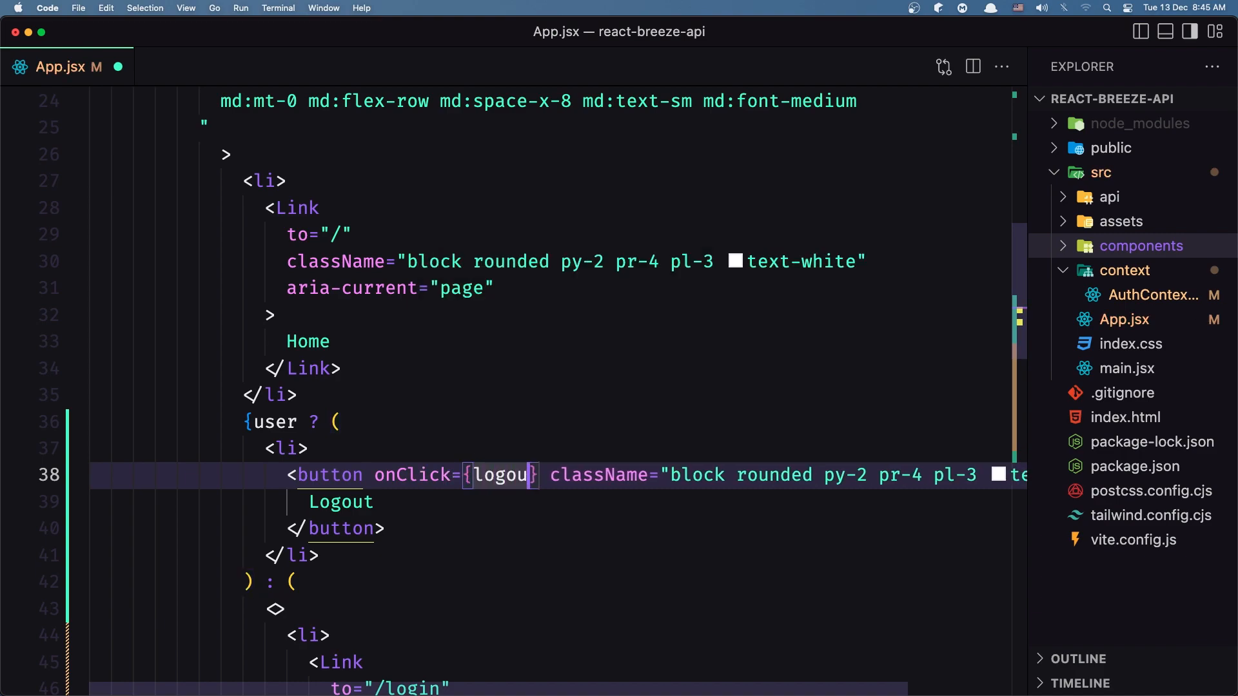
{"action": "type", "text": "t"}
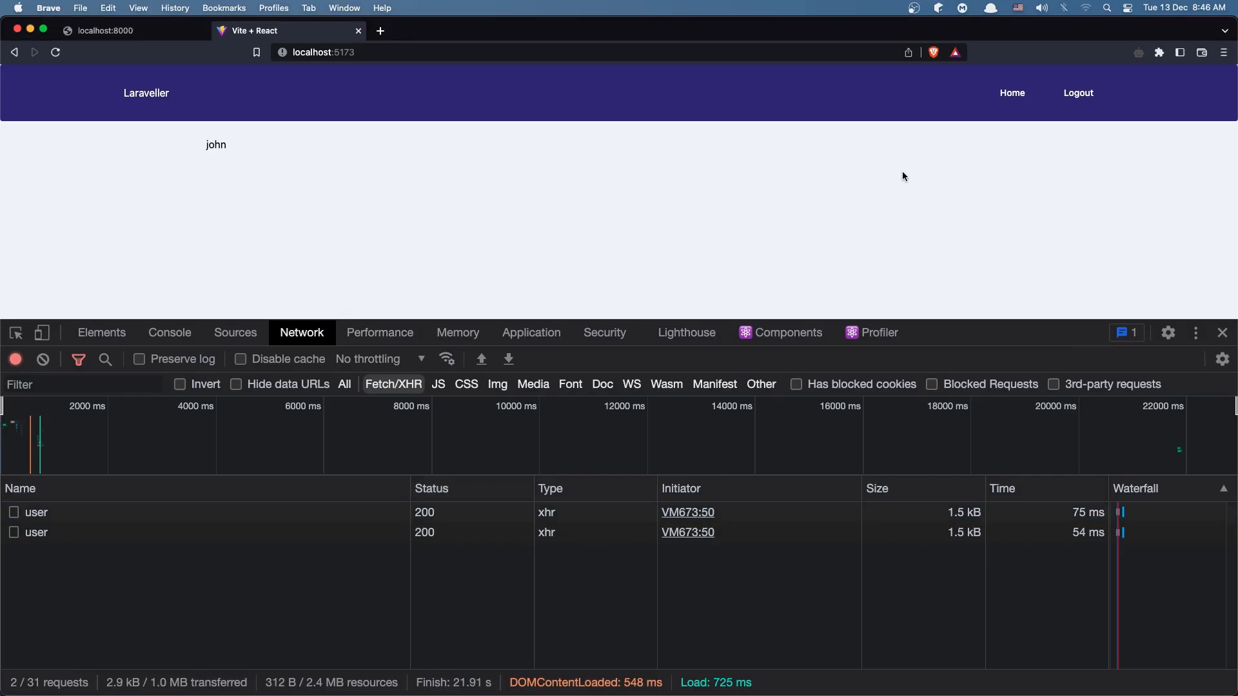
Log out from the nav, reload the page, and go to the login page.
{"action": "left_click", "coordinate": [1078, 93]}
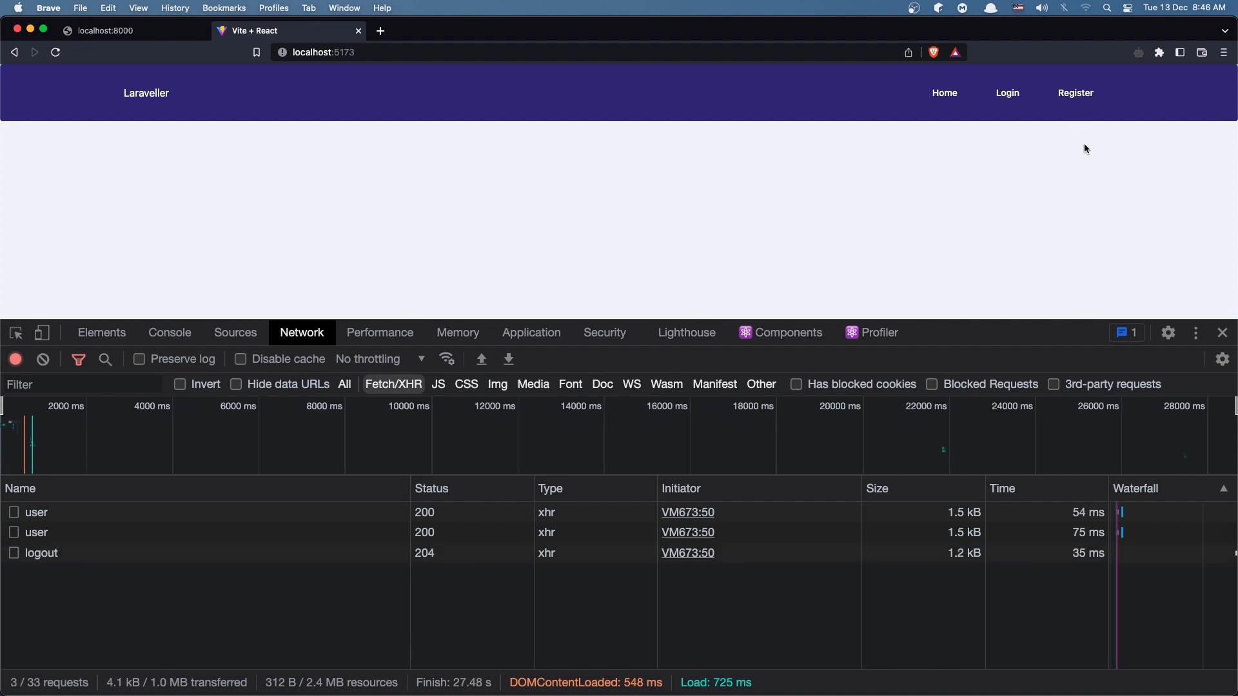
{"action": "mouse_move", "coordinate": [453, 278]}
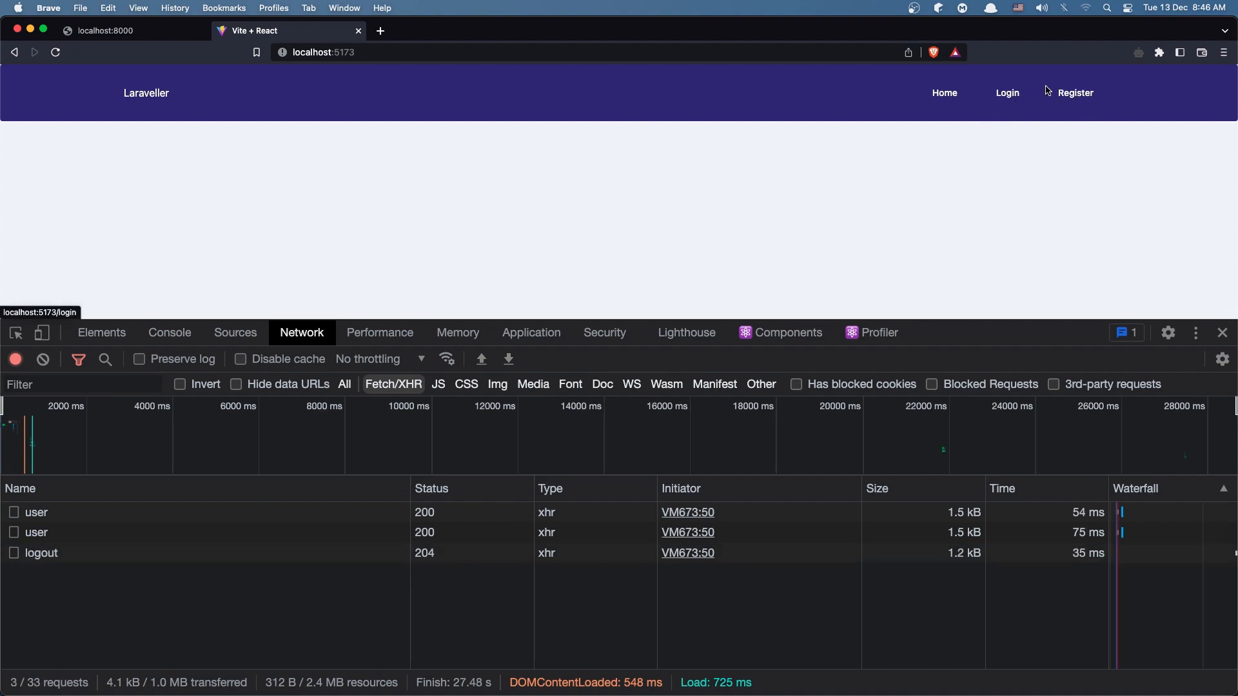
{"action": "mouse_move", "coordinate": [949, 99]}
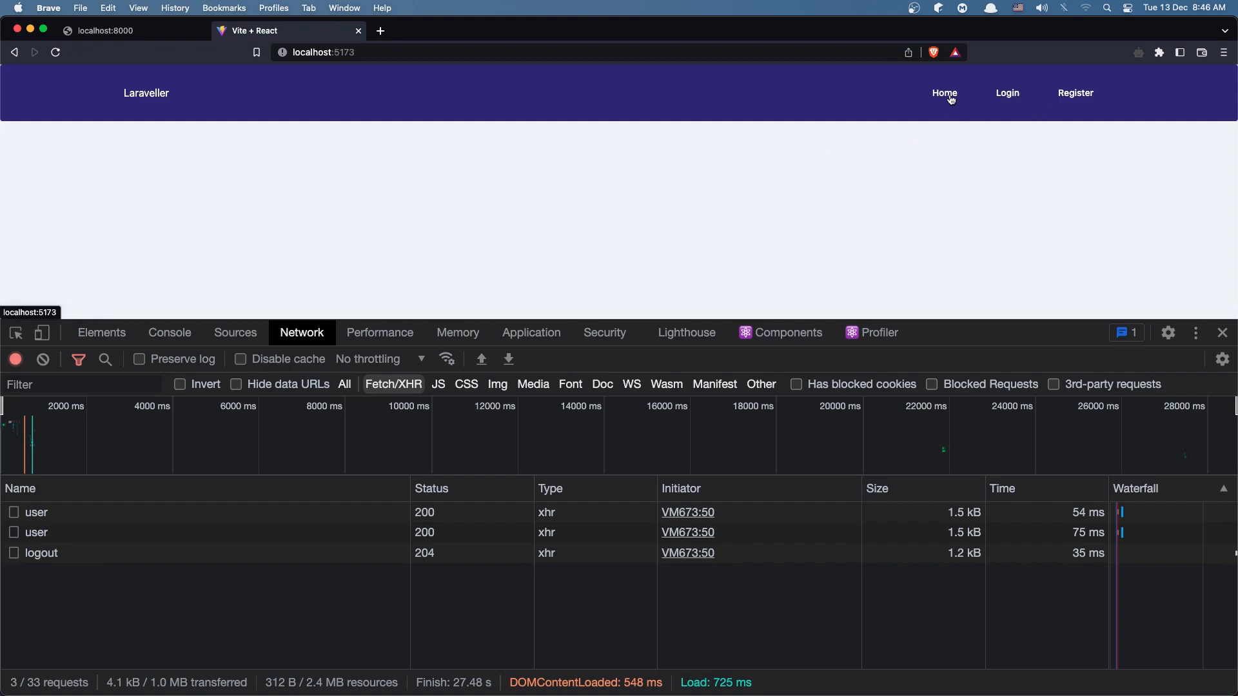
{"action": "mouse_move", "coordinate": [566, 242]}
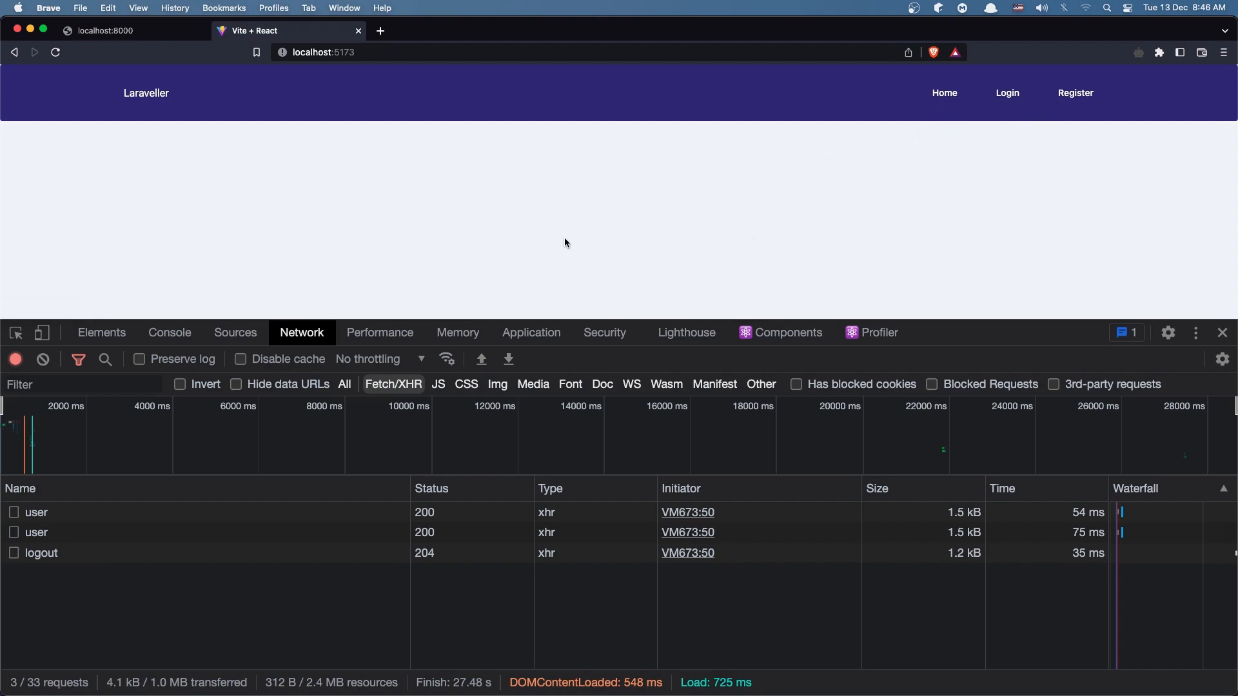
{"action": "left_click", "coordinate": [55, 52]}
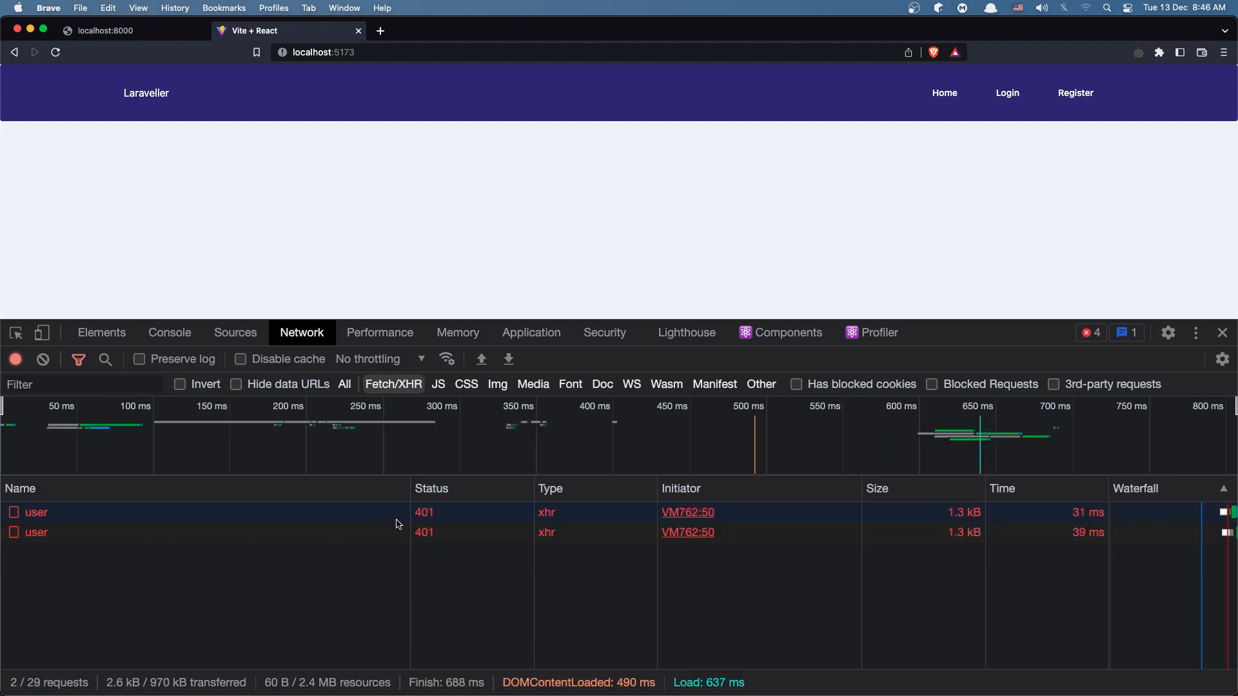
{"action": "left_click", "coordinate": [1007, 93]}
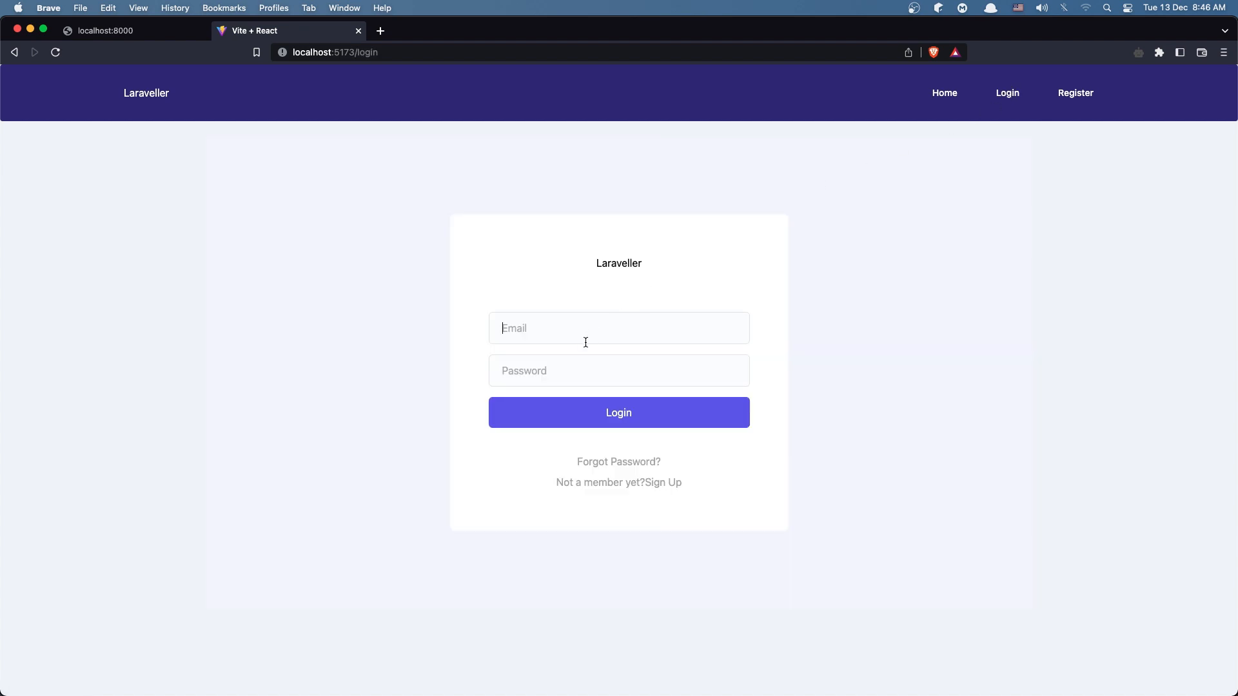
Enter john@doe credentials and submit the login form.
{"action": "type", "text": "john"}
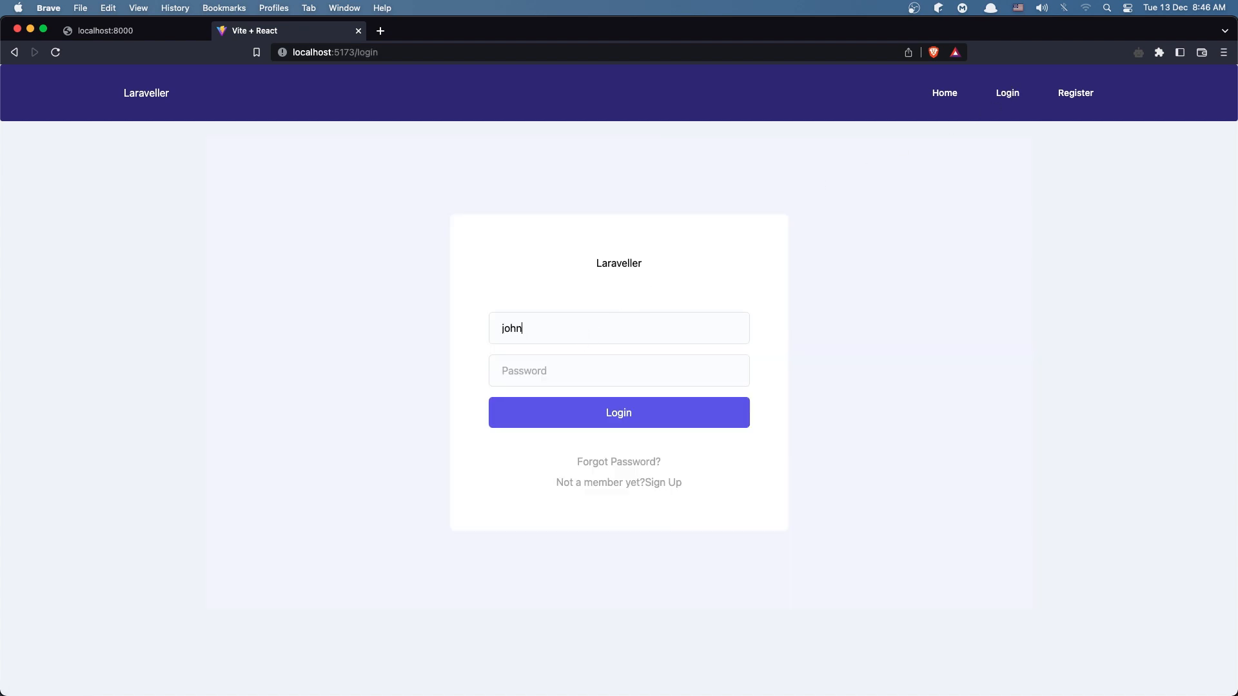
{"action": "type", "text": "@doe.com"}
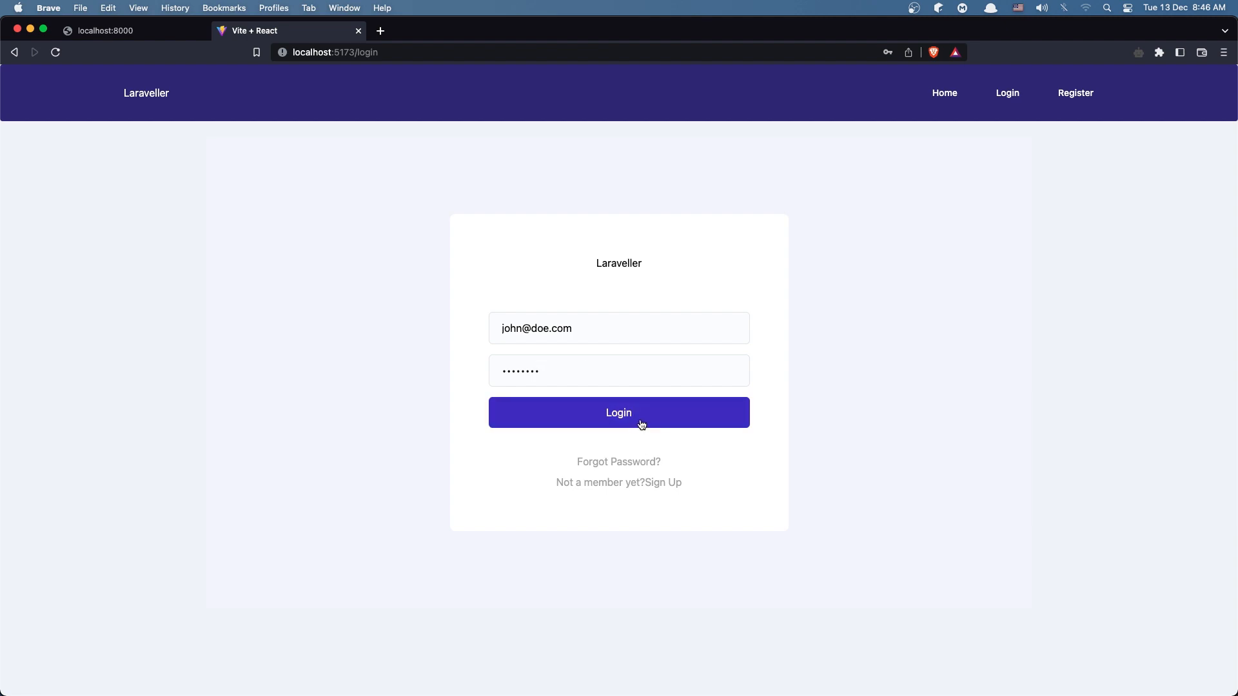
{"action": "left_click", "coordinate": [619, 413]}
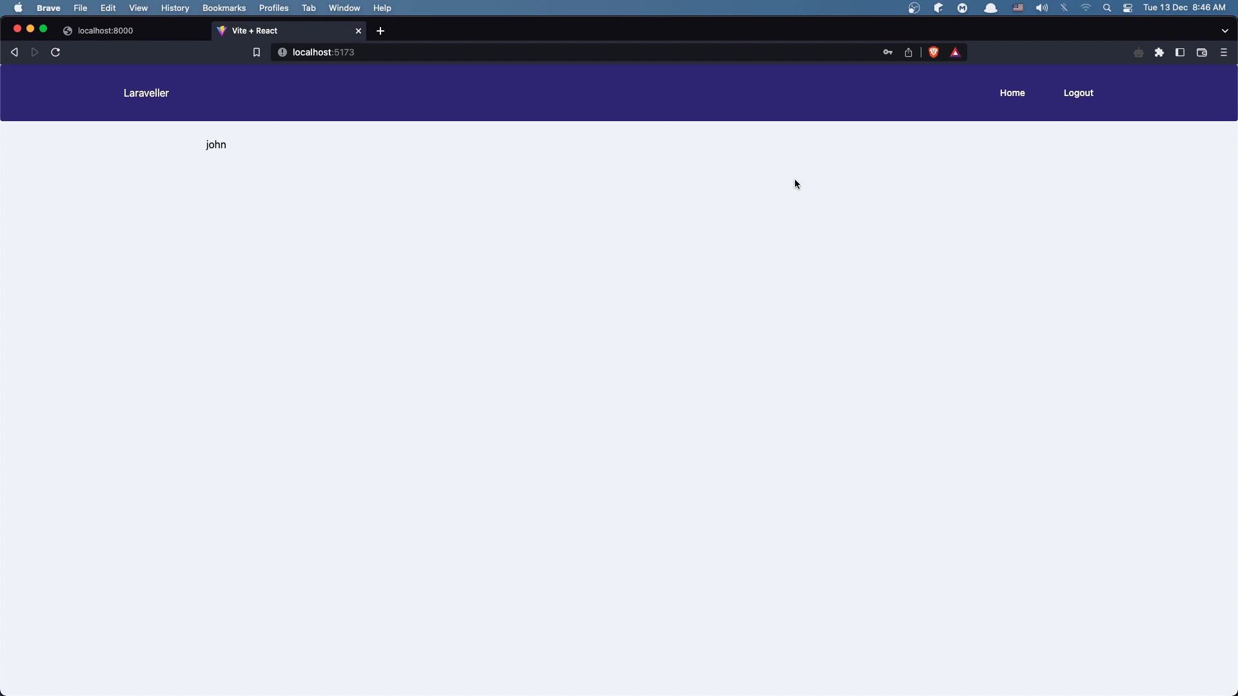
Open DevTools cookies for localhost:5173, then log john out and watch the cookies change.
{"action": "right_click", "coordinate": [477, 204]}
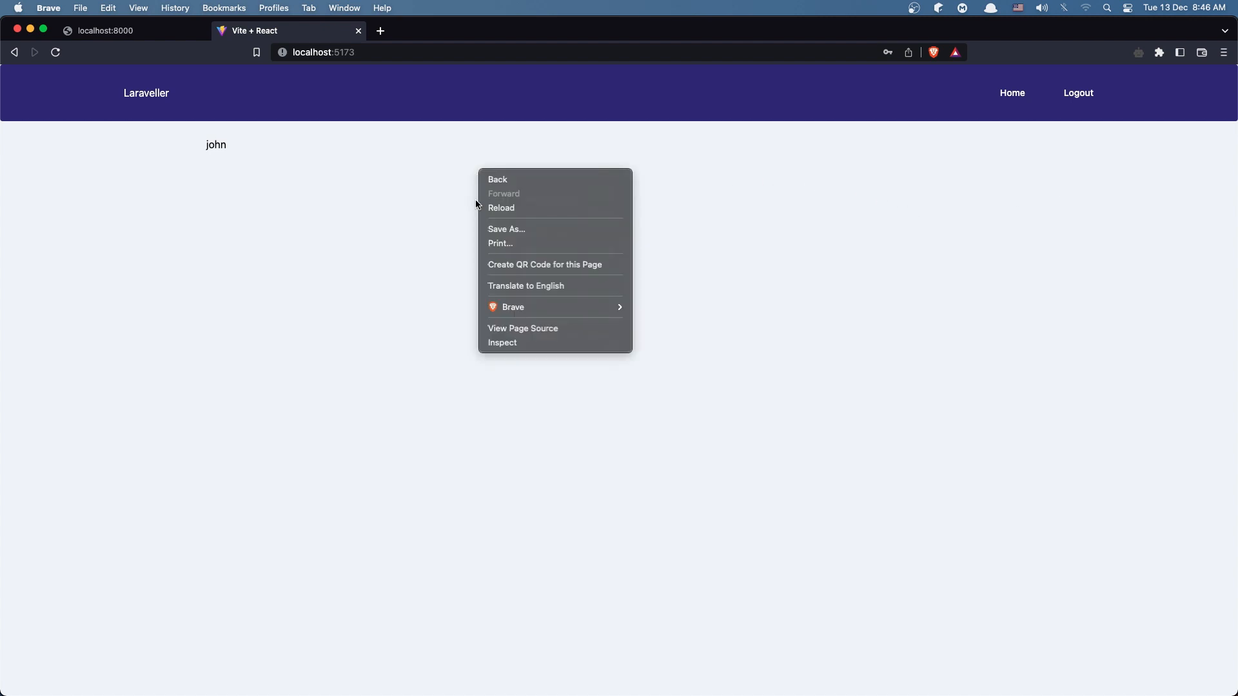
{"action": "left_click", "coordinate": [502, 343]}
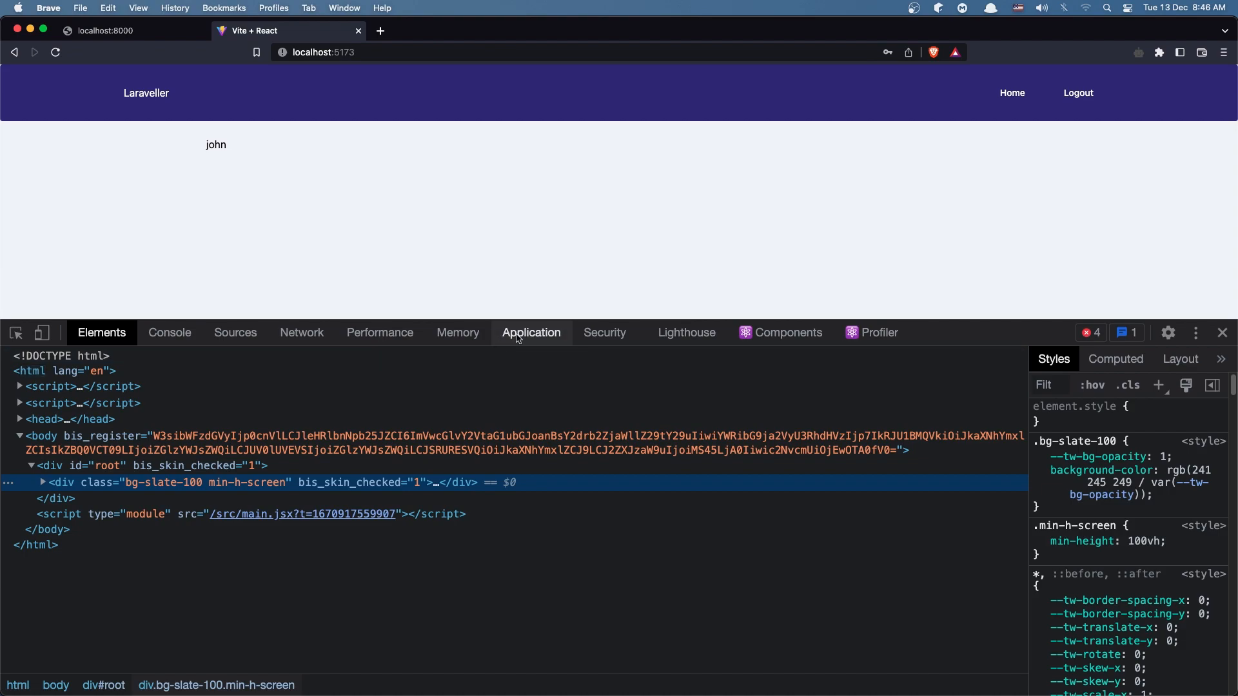
{"action": "left_click", "coordinate": [458, 333]}
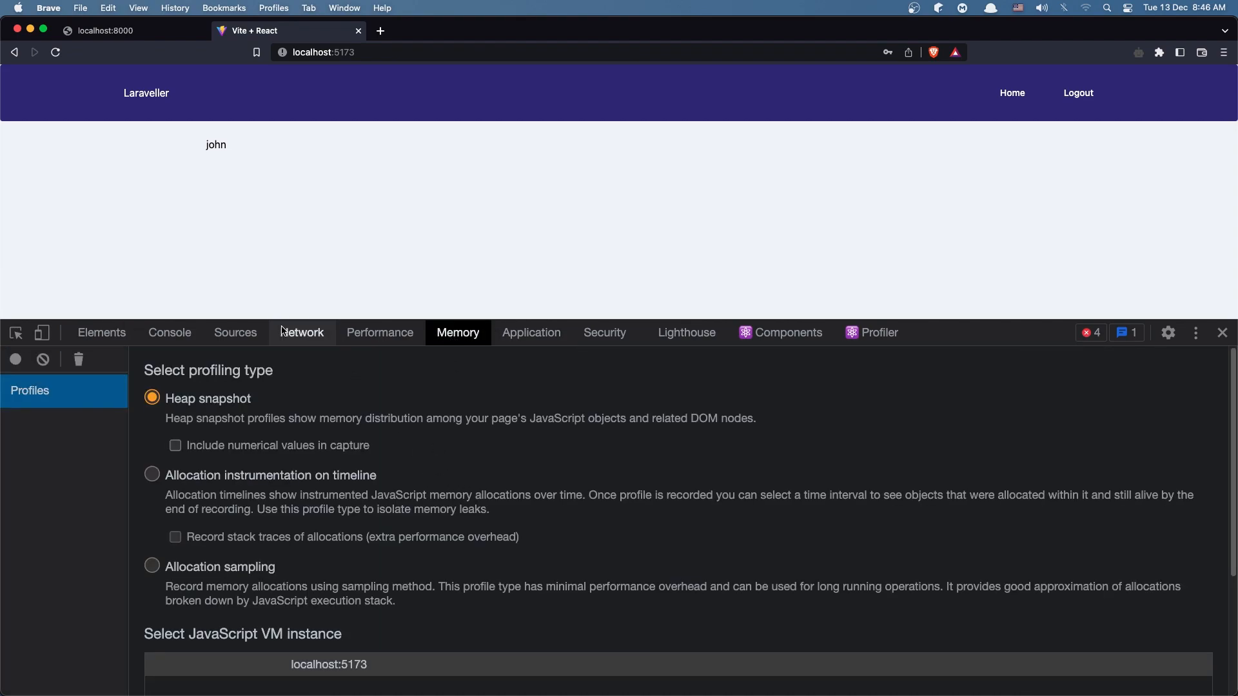
{"action": "left_click", "coordinate": [302, 332]}
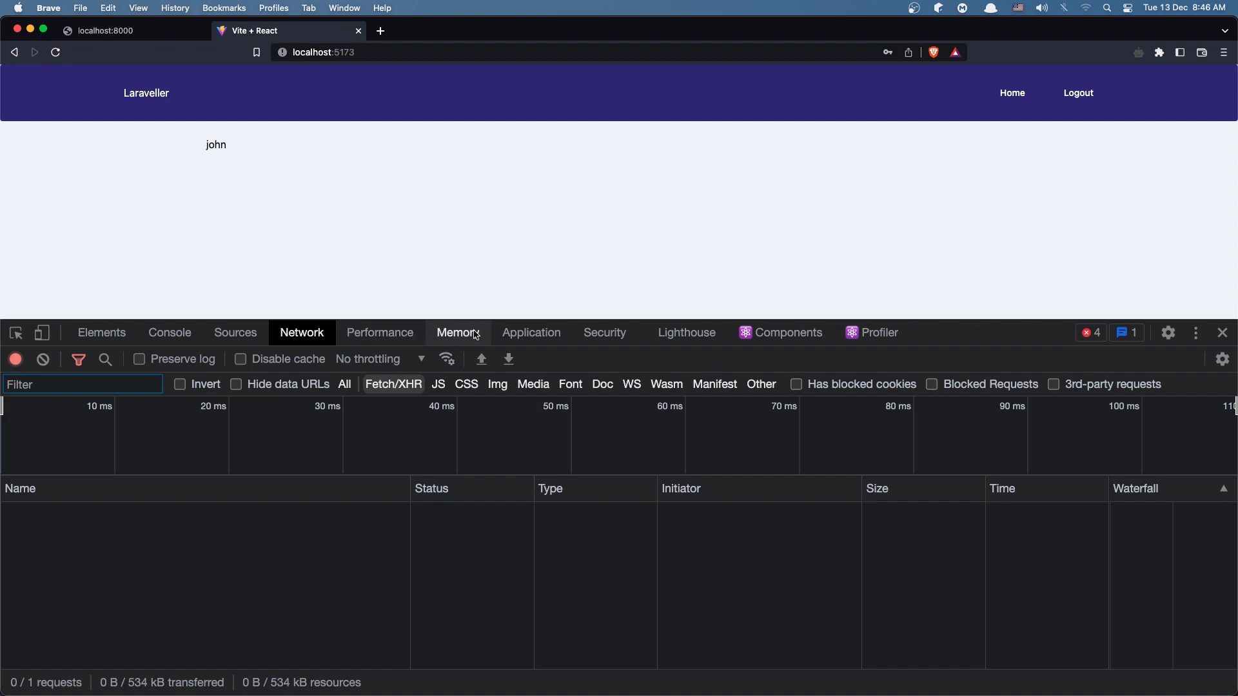
{"action": "left_click", "coordinate": [531, 332]}
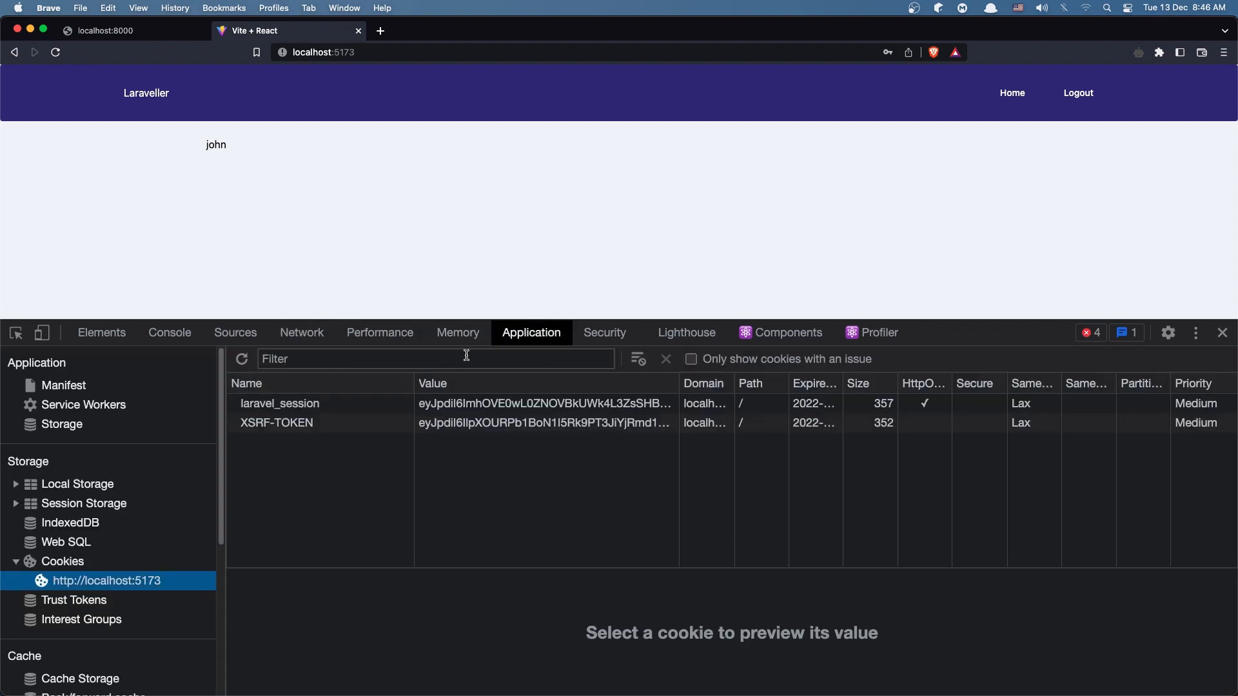
{"action": "mouse_move", "coordinate": [263, 531]}
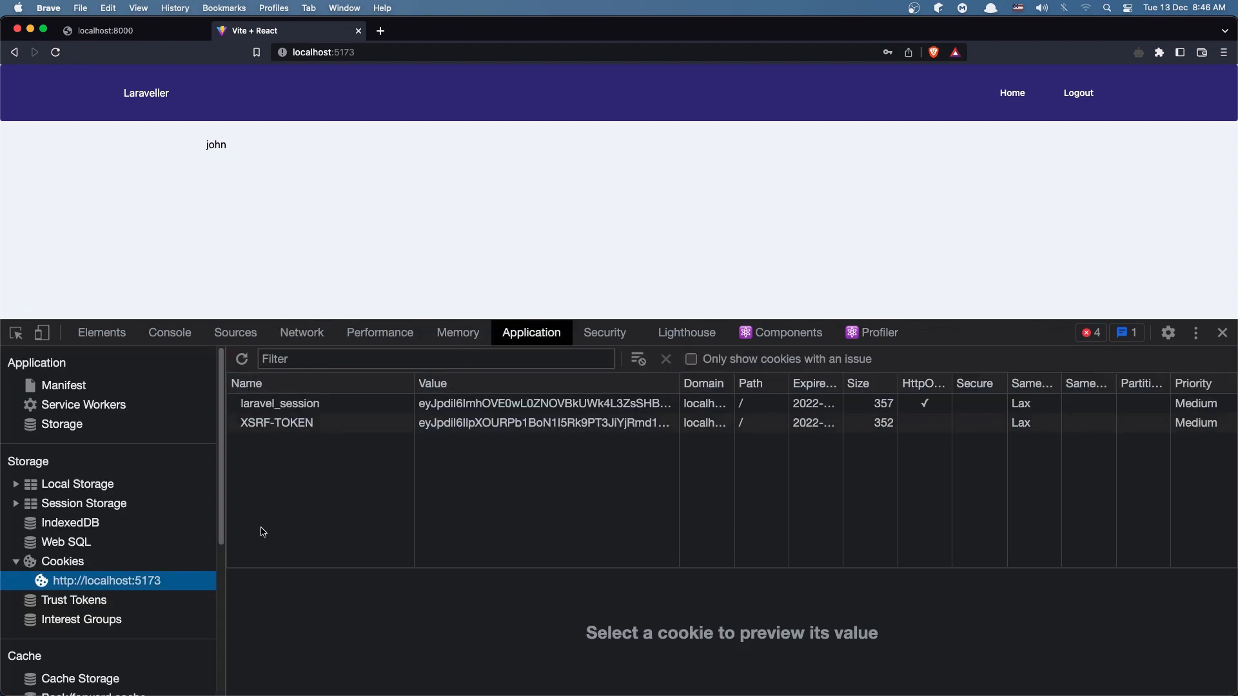
{"action": "mouse_move", "coordinate": [546, 461]}
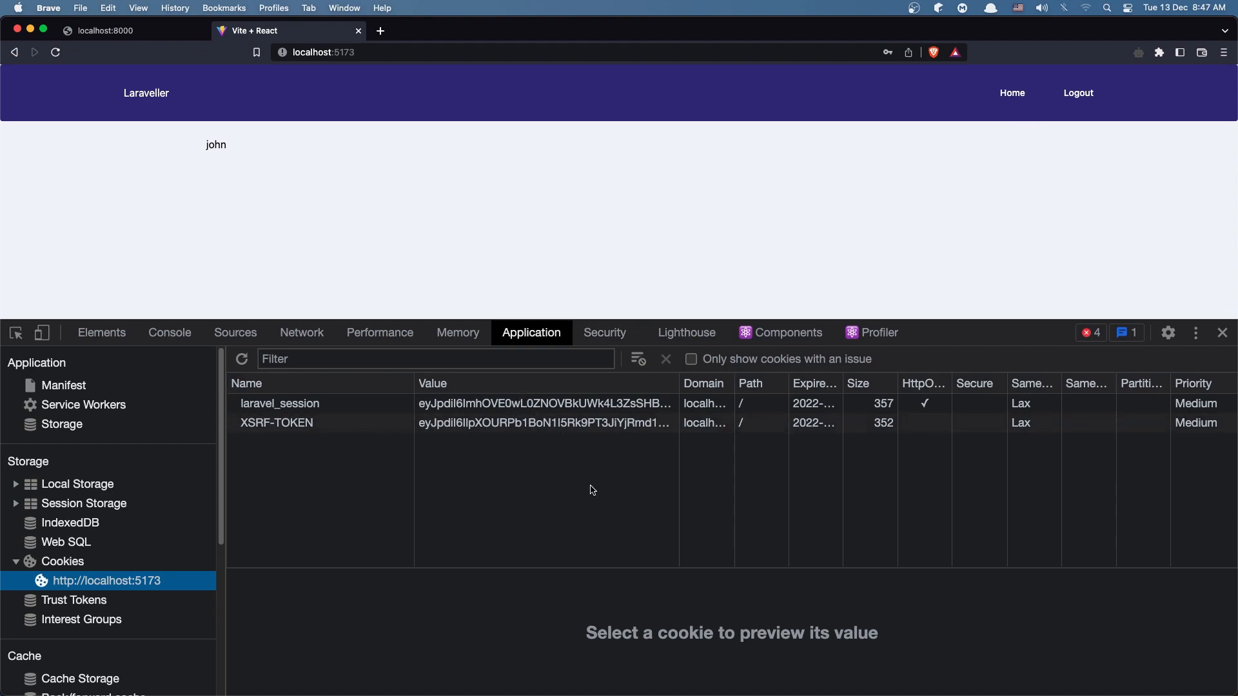
{"action": "mouse_move", "coordinate": [1079, 97]}
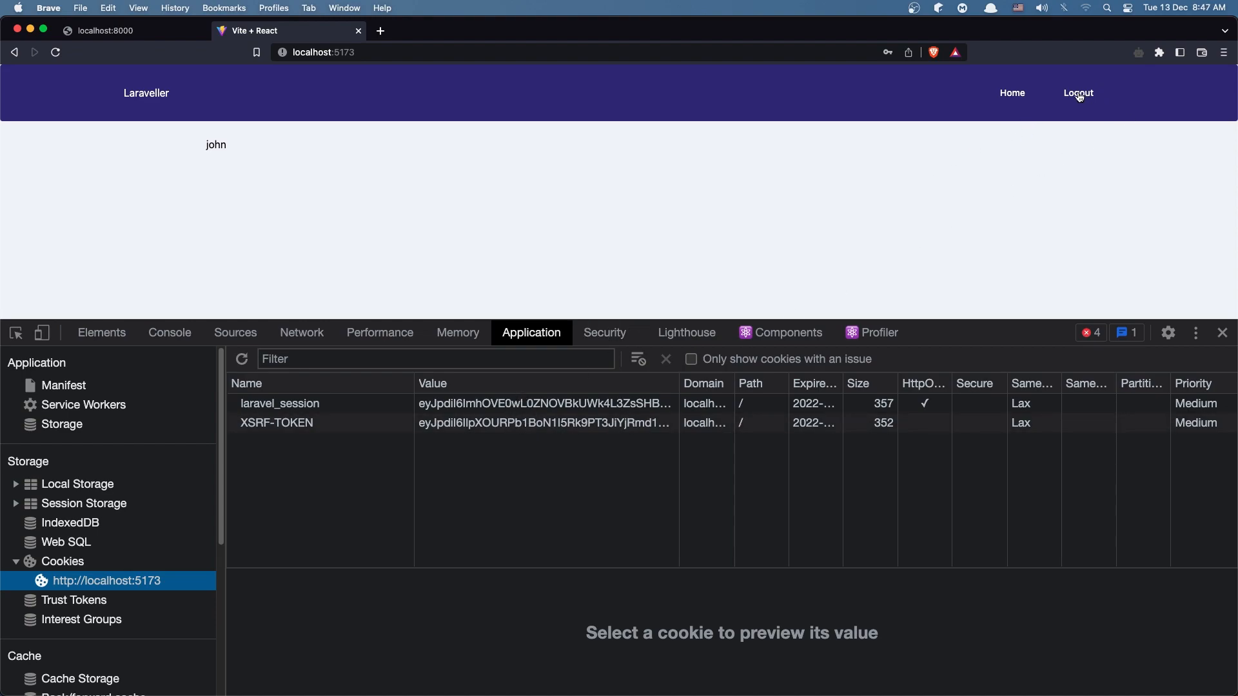
{"action": "left_click", "coordinate": [1077, 93]}
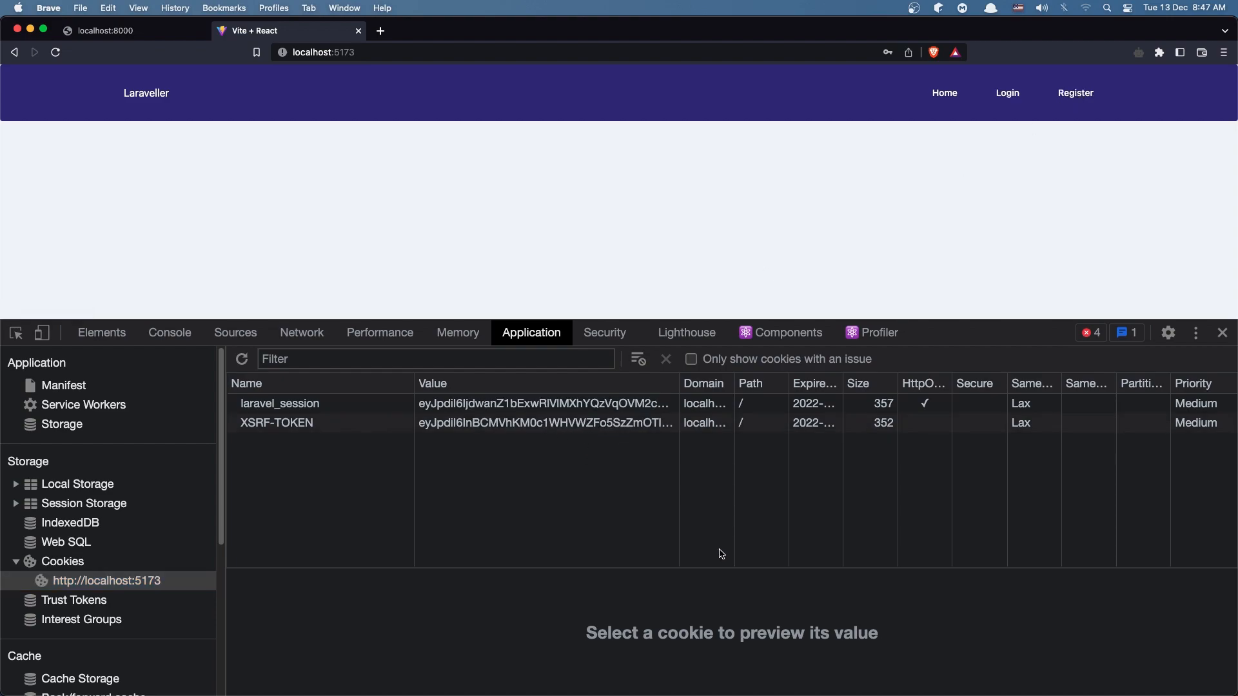
{"action": "mouse_move", "coordinate": [550, 463]}
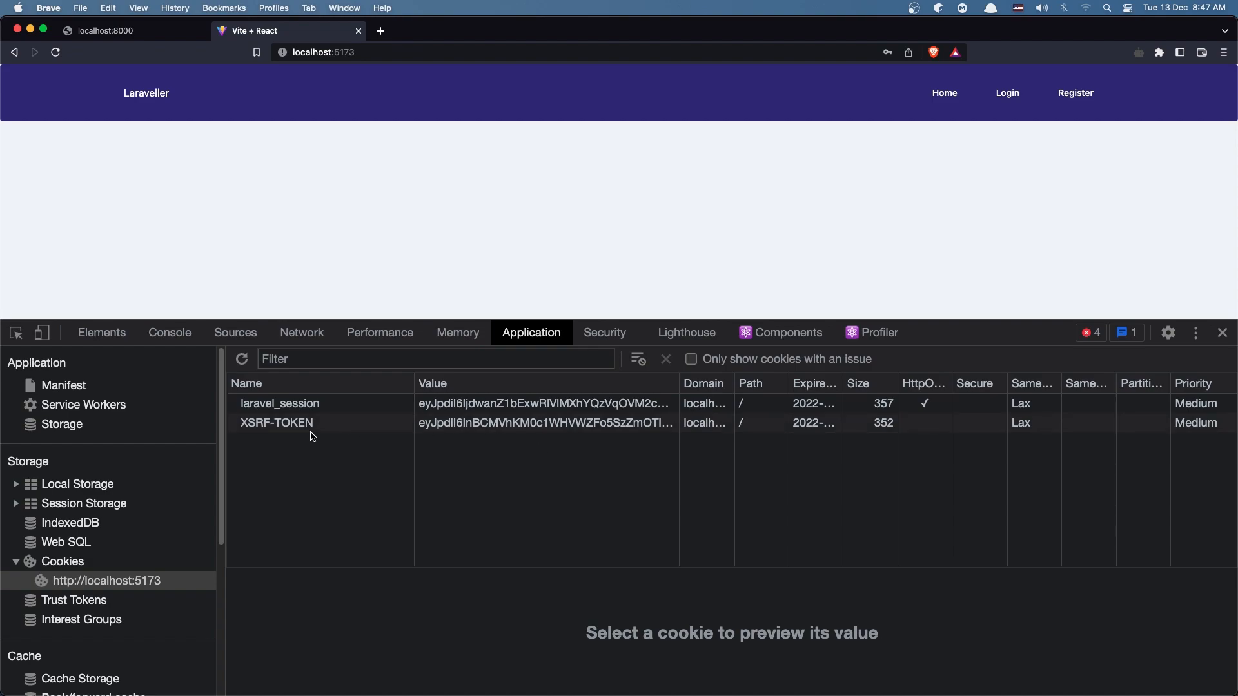
{"action": "mouse_move", "coordinate": [521, 450]}
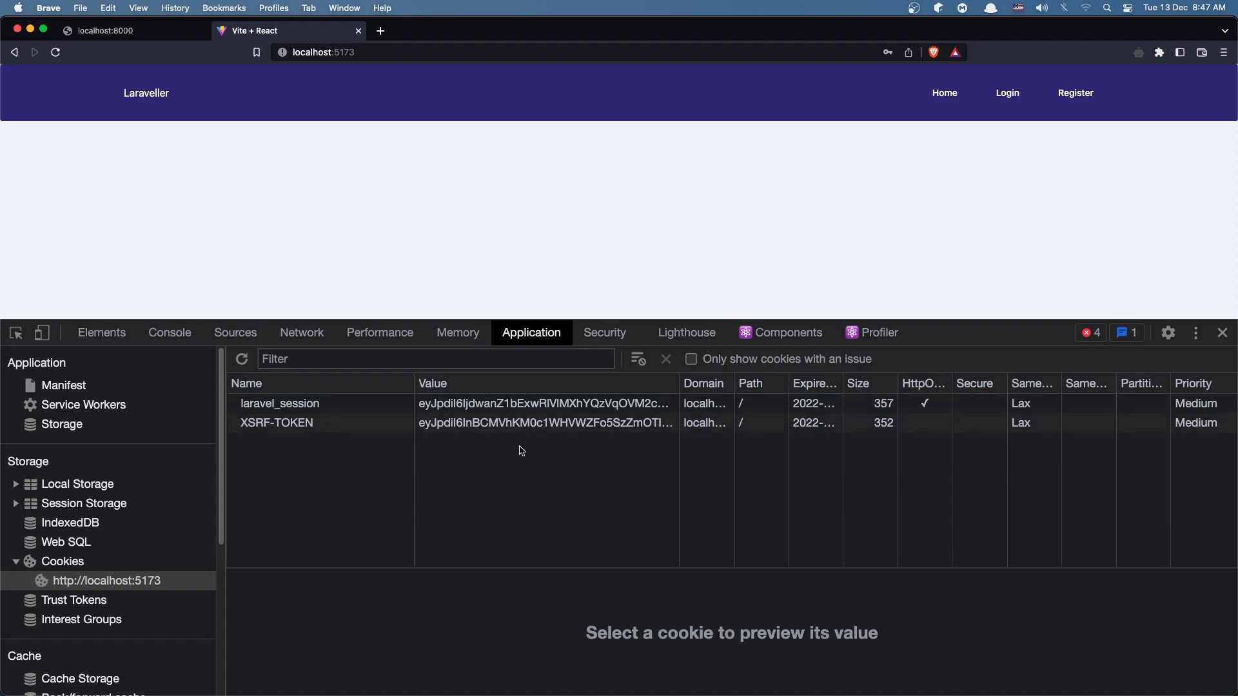
{"action": "mouse_move", "coordinate": [1222, 333]}
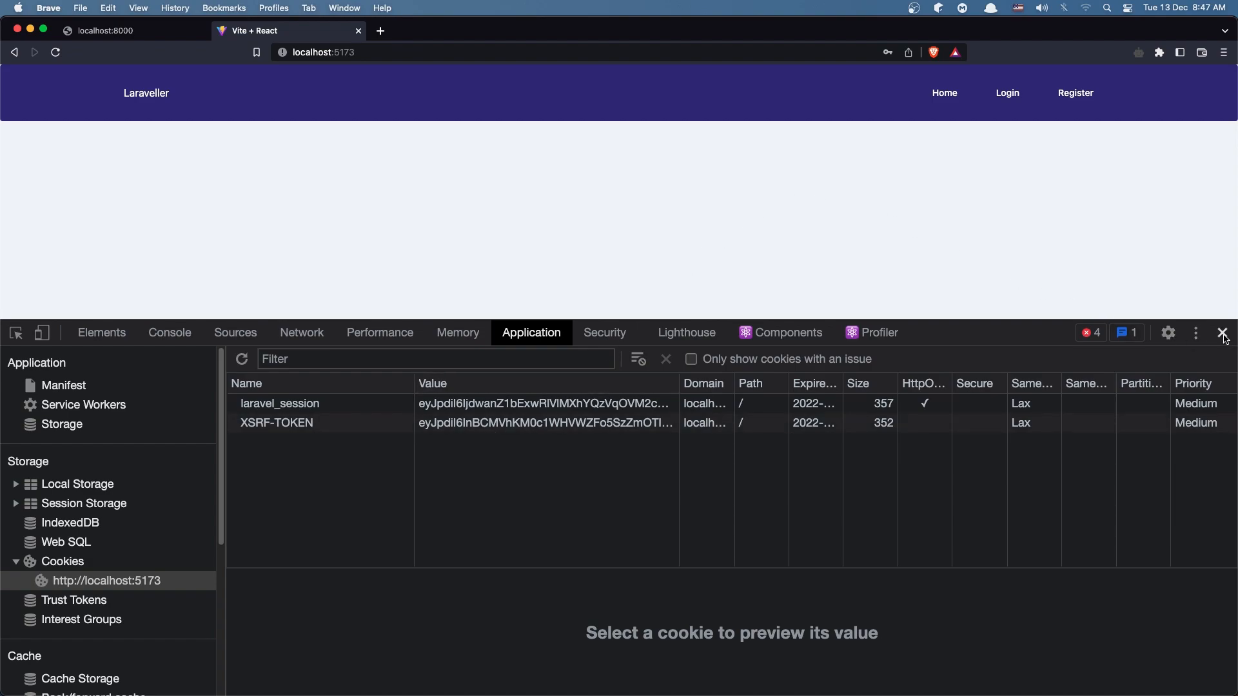